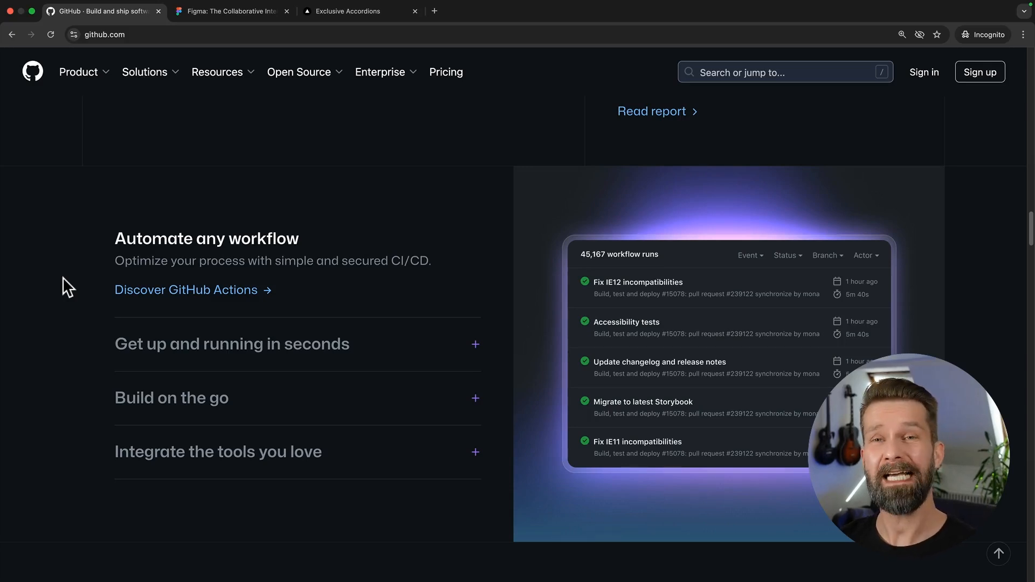
mouse_move(198, 352)
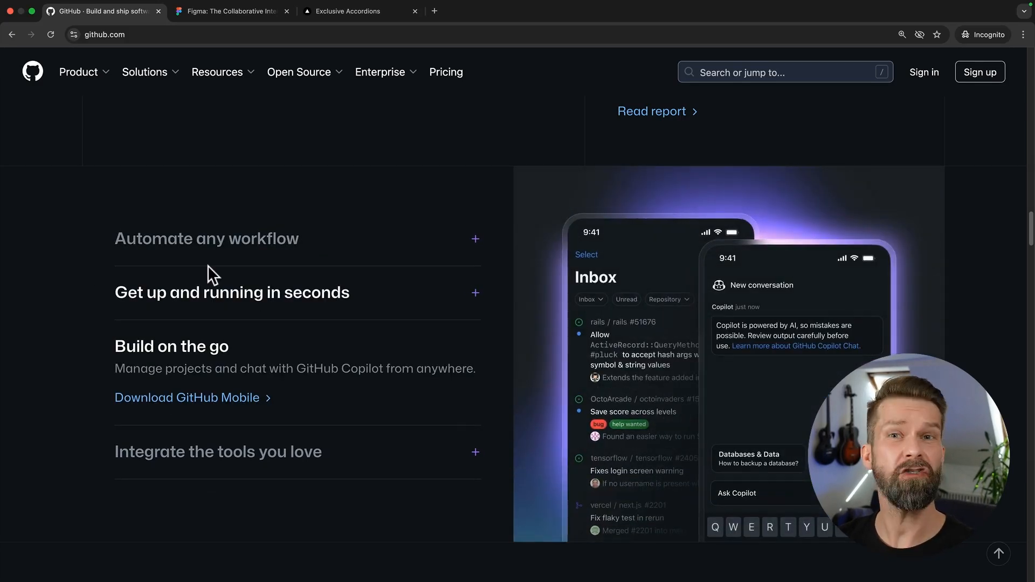
Step: Try GitHub's feature accordion, opening another section then returning to Automate any workflow
left_click(205, 238)
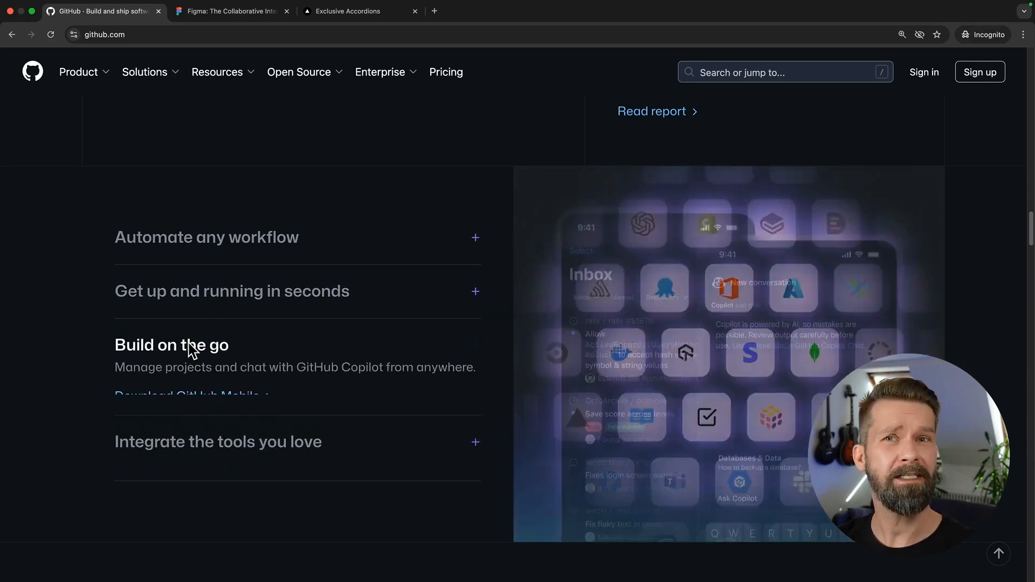
left_click(206, 238)
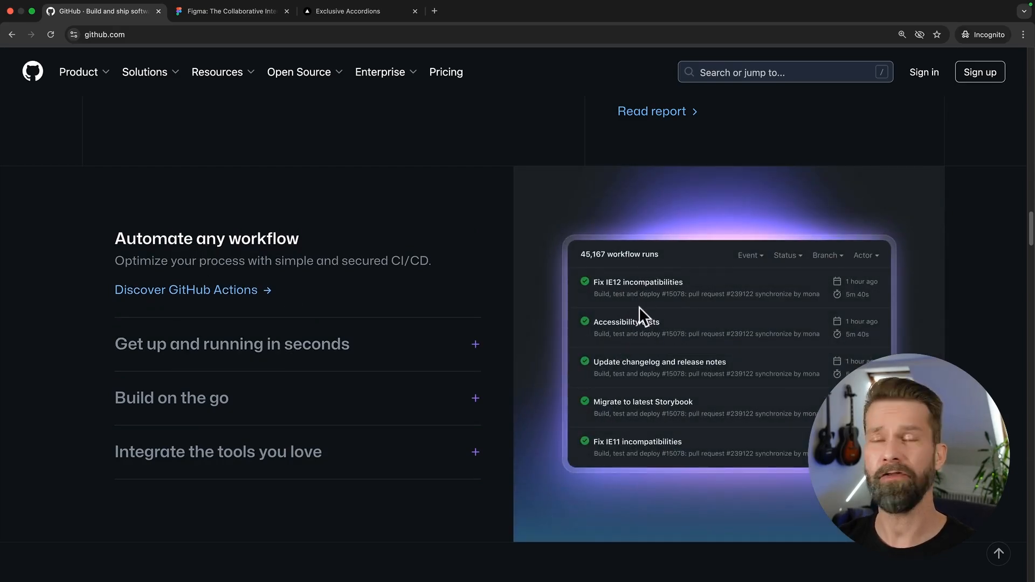
mouse_move(226, 33)
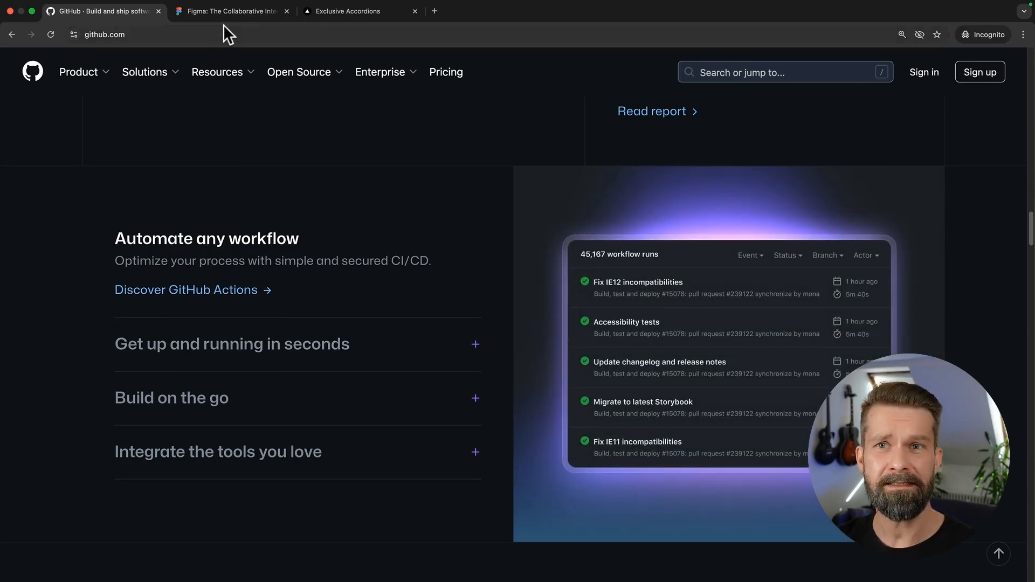
Step: Switch to the Figma homepage and expand an item of its feature accordion
left_click(229, 11)
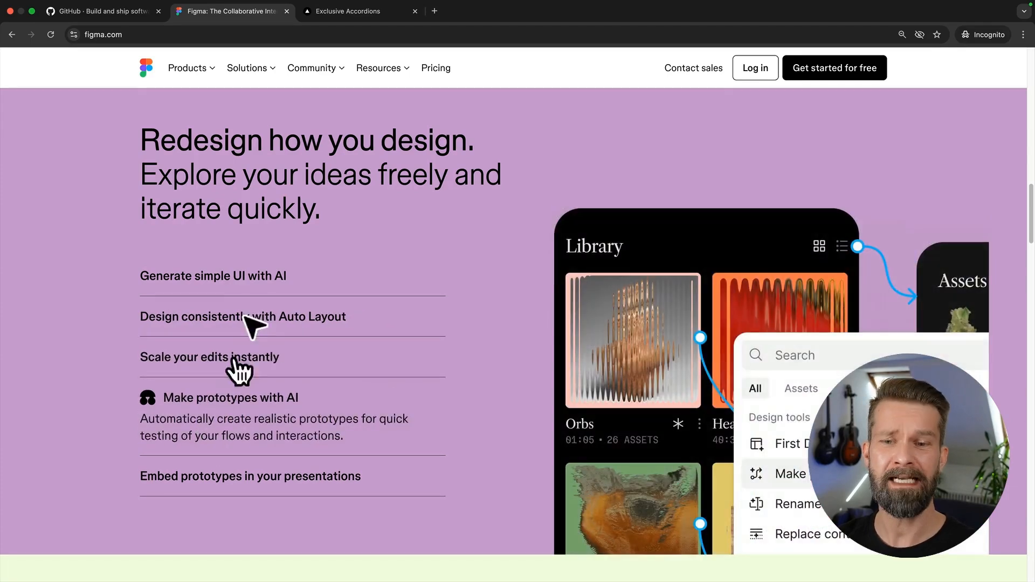
left_click(211, 276)
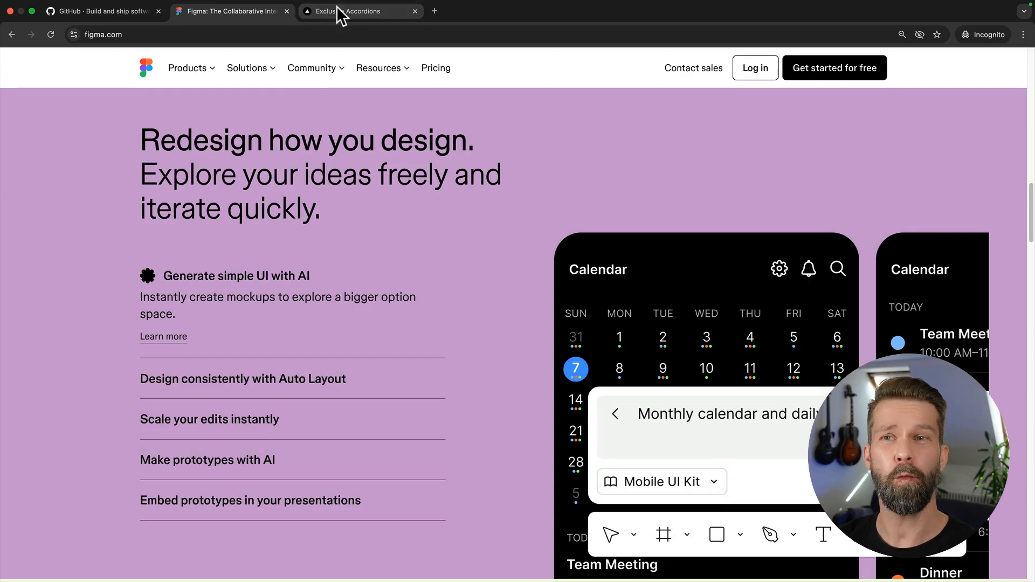
Step: Try the Exclusive Accordions demo, opening Integrate the tools you love then Build on the go
left_click(349, 11)
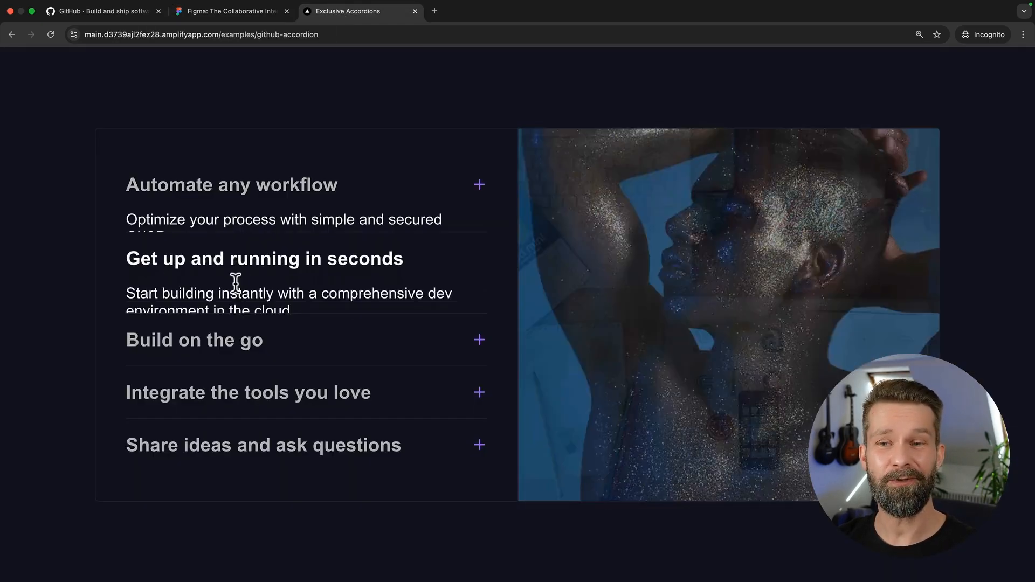
left_click(247, 393)
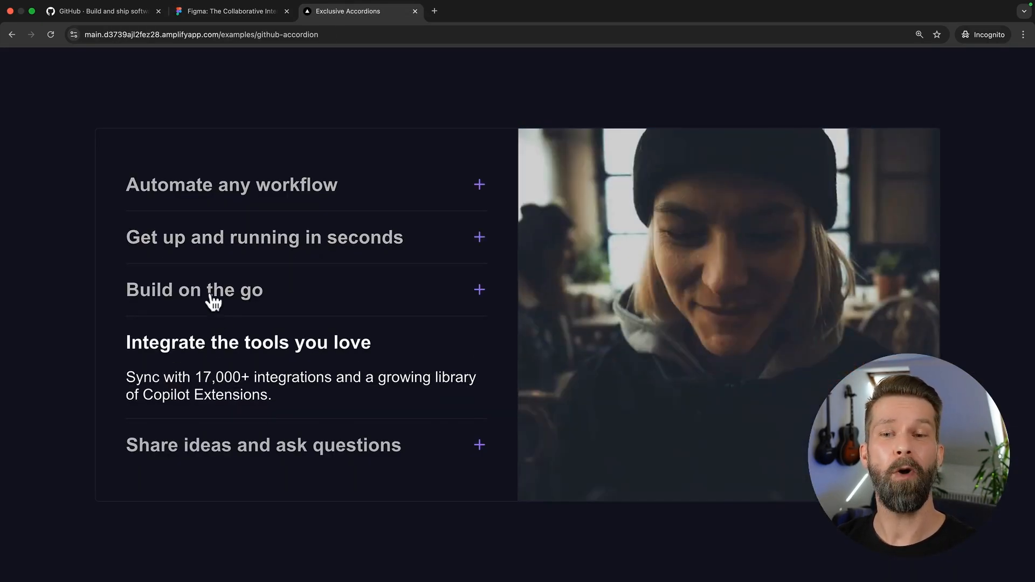
left_click(194, 290)
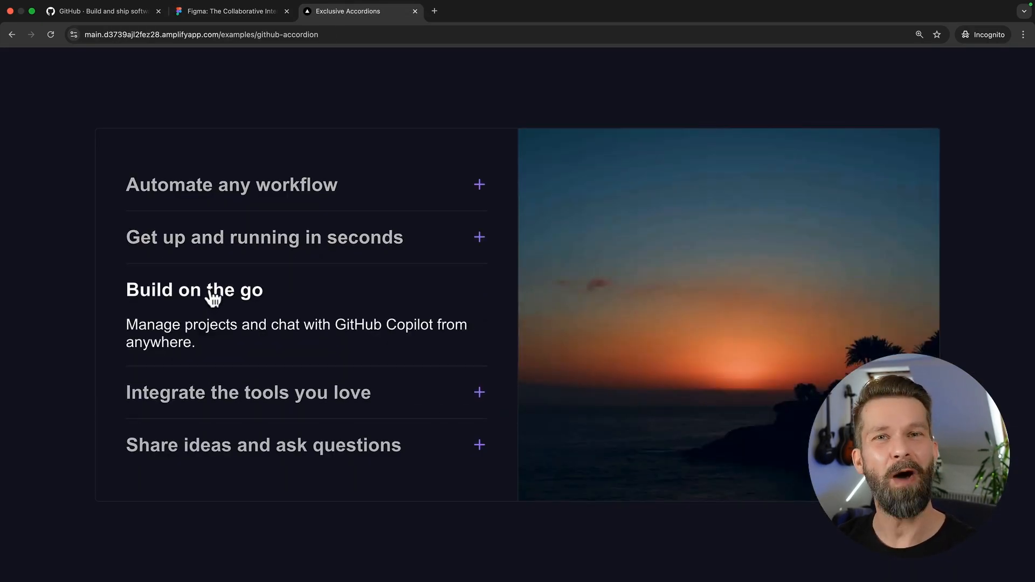
left_click(227, 11)
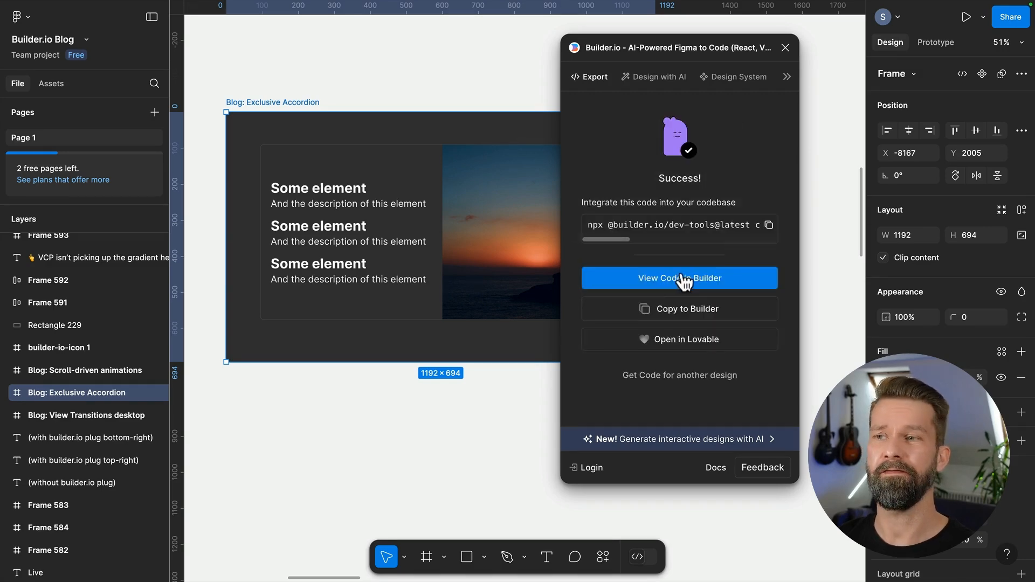
Step: View the exported accordion design in Builder.io and generate its HTML/CSS code
left_click(679, 278)
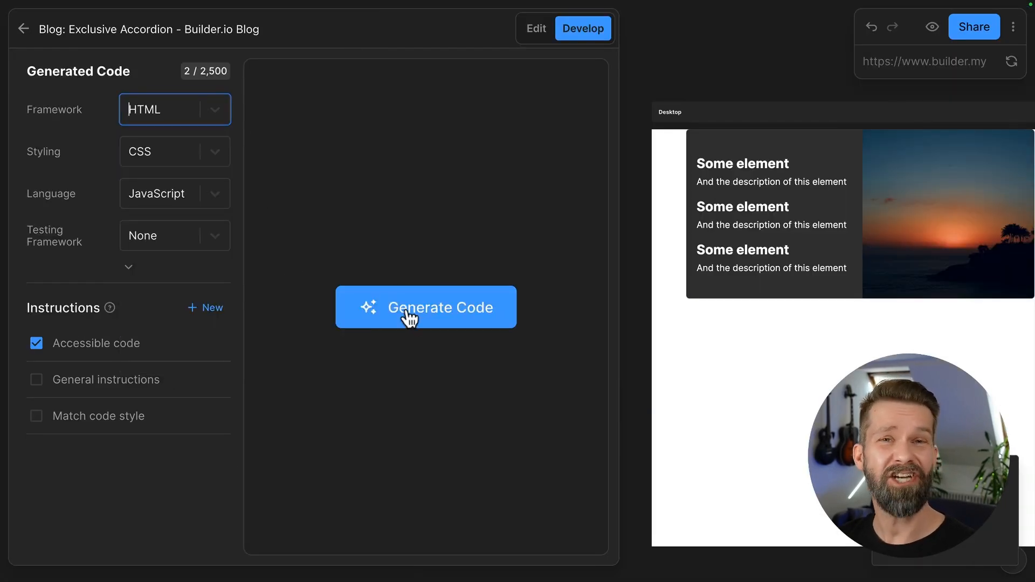
left_click(425, 308)
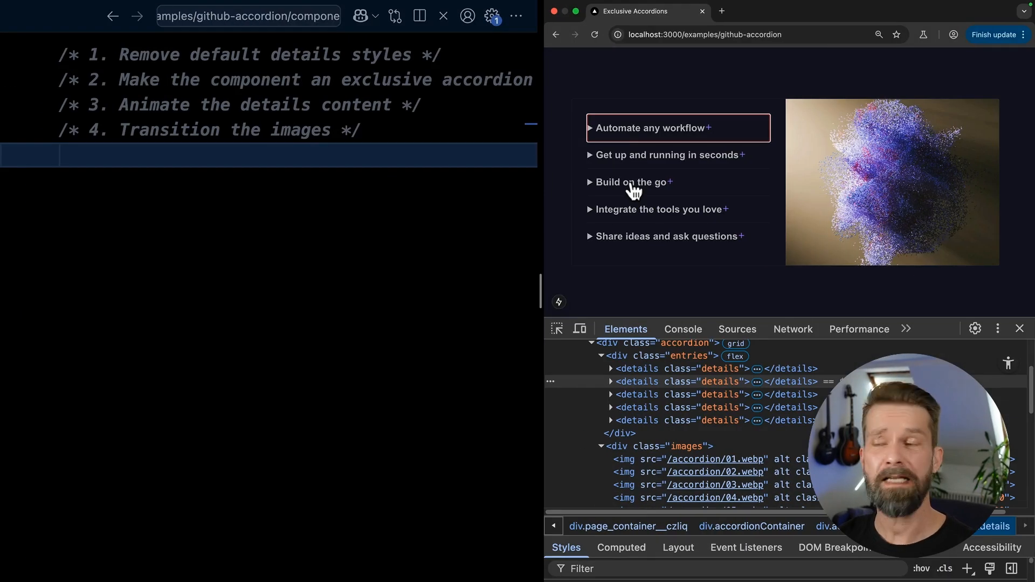
mouse_move(647, 160)
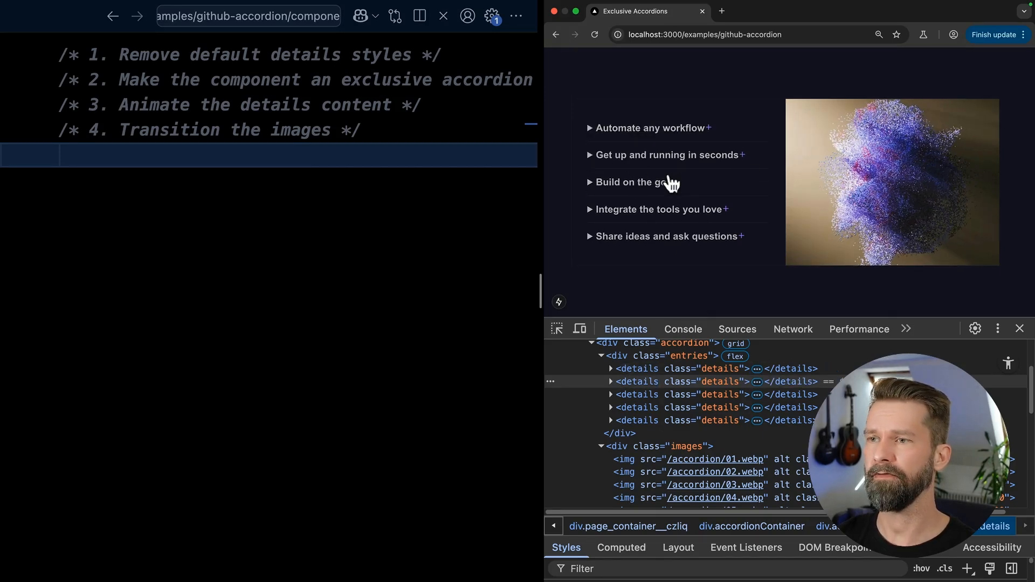
Step: Inspect the local details elements in DevTools and expand the Build on the go item
left_click(658, 209)
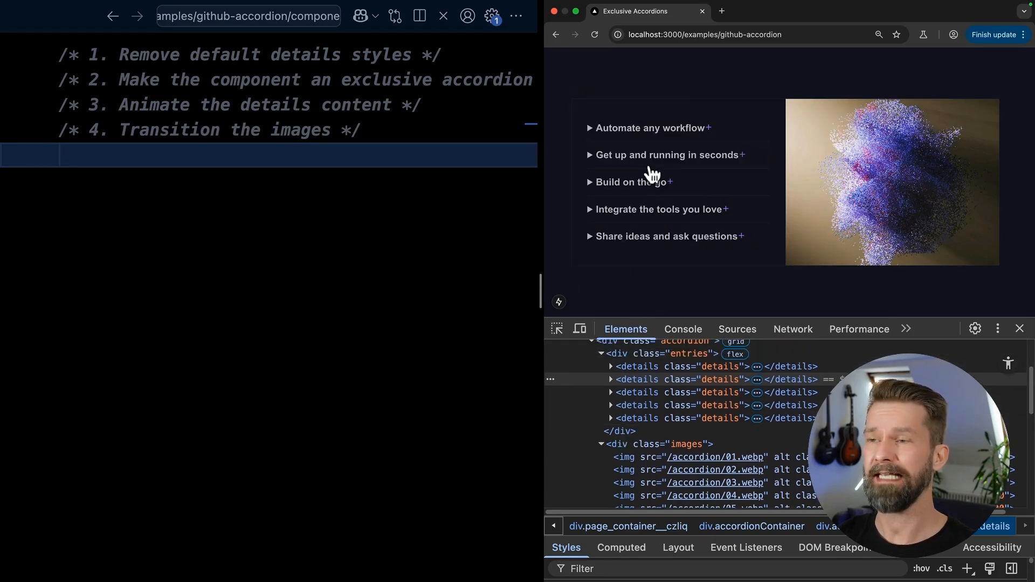
mouse_move(636, 367)
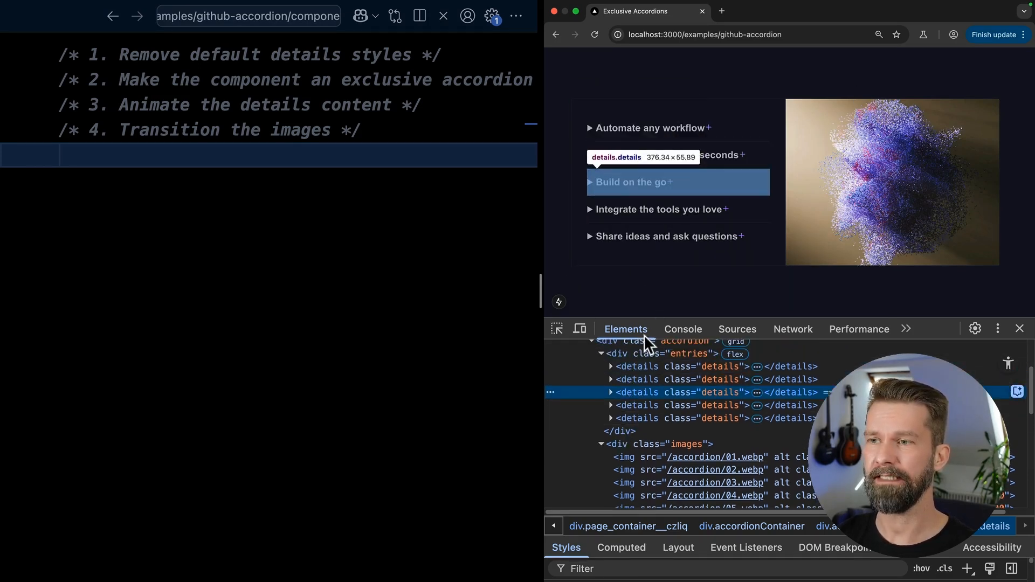
mouse_move(622, 192)
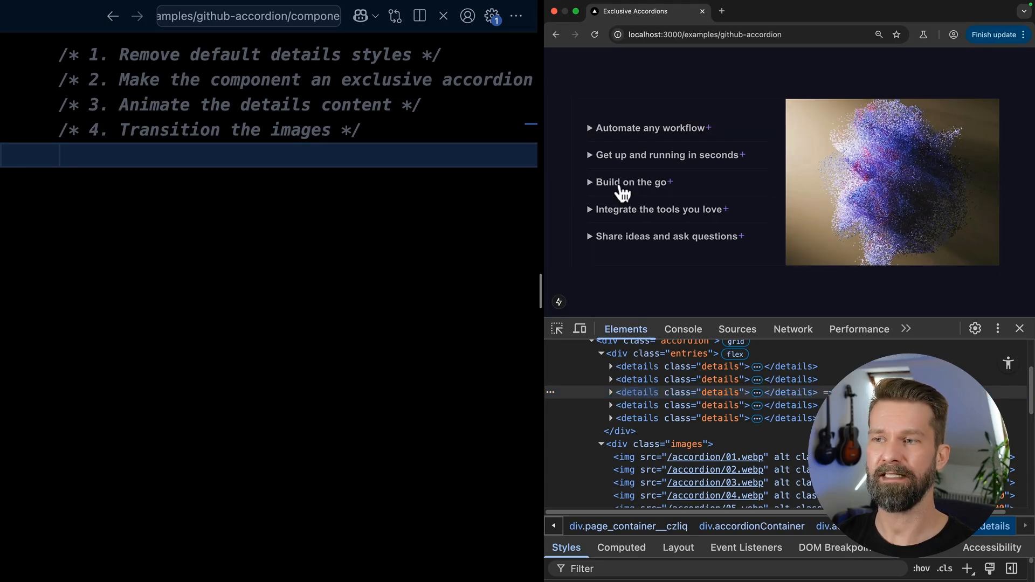
left_click(629, 181)
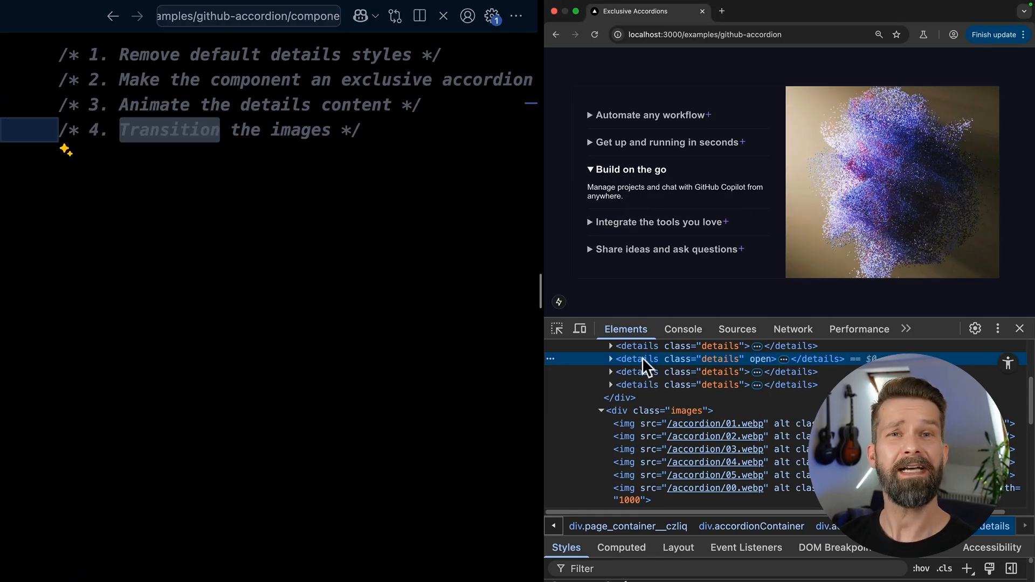
mouse_move(614, 353)
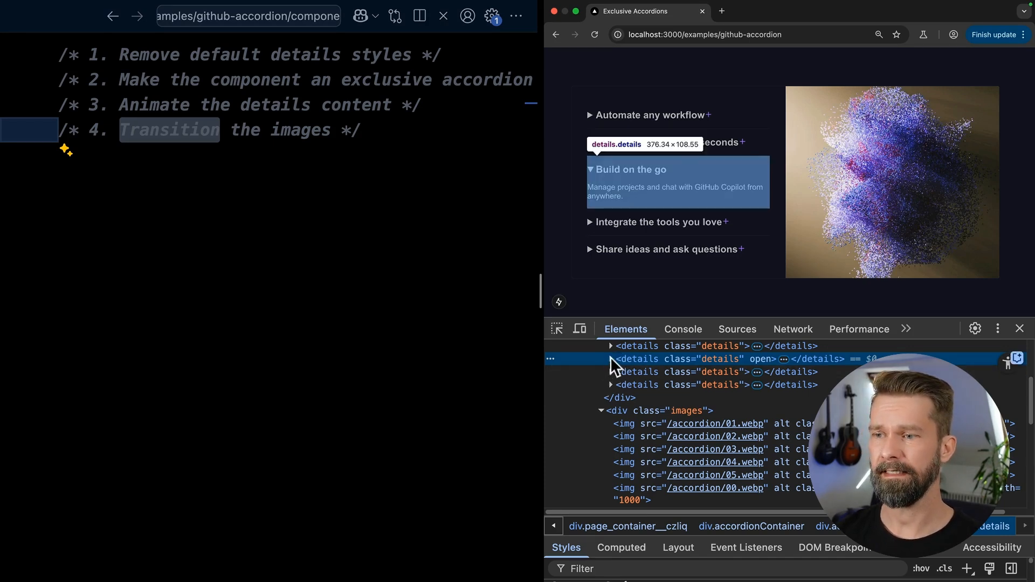
Step: Expand the open details node in the DOM tree, then close and reopen Build on the go
left_click(610, 359)
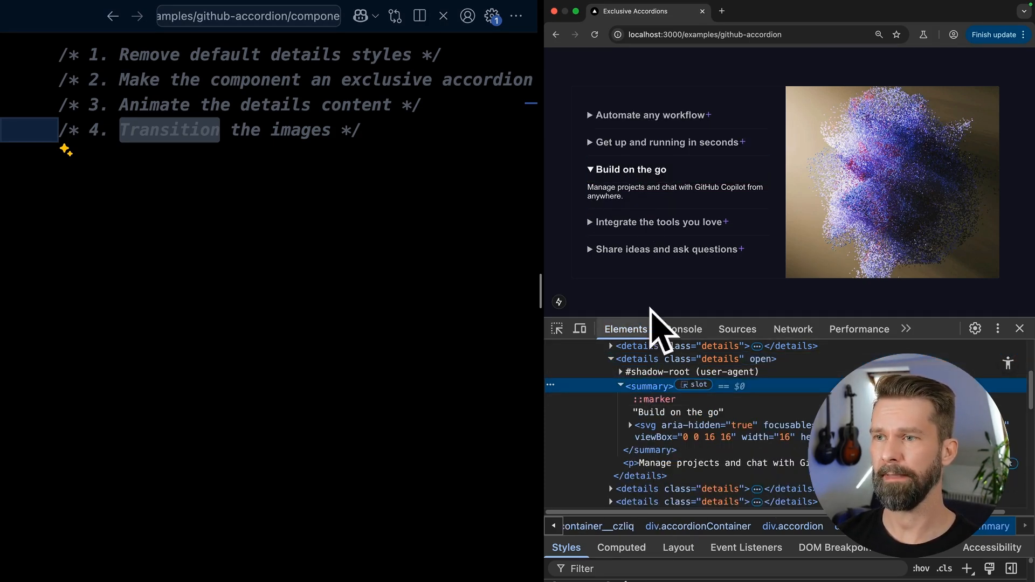
left_click(629, 171)
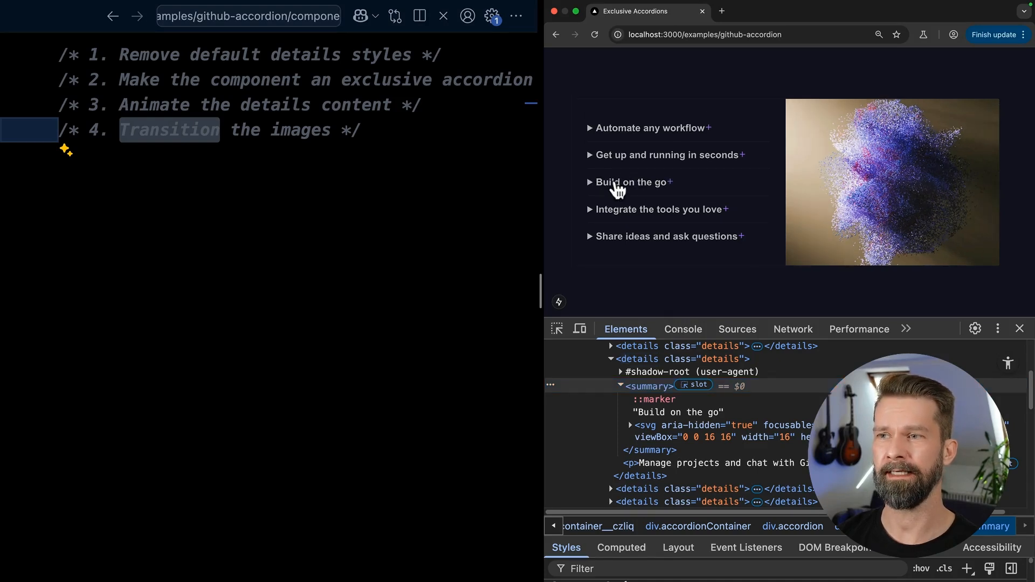
left_click(627, 181)
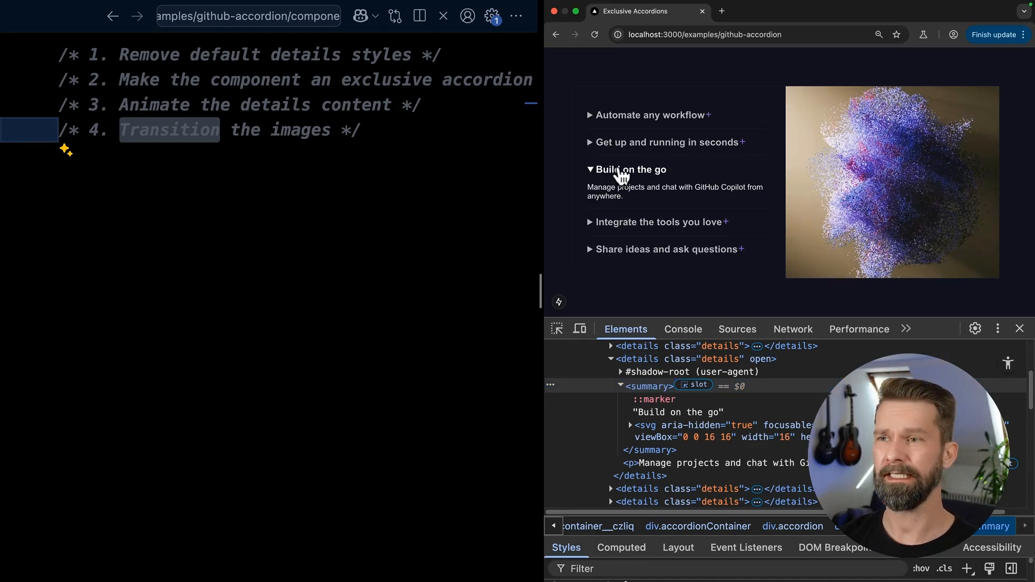
mouse_move(642, 397)
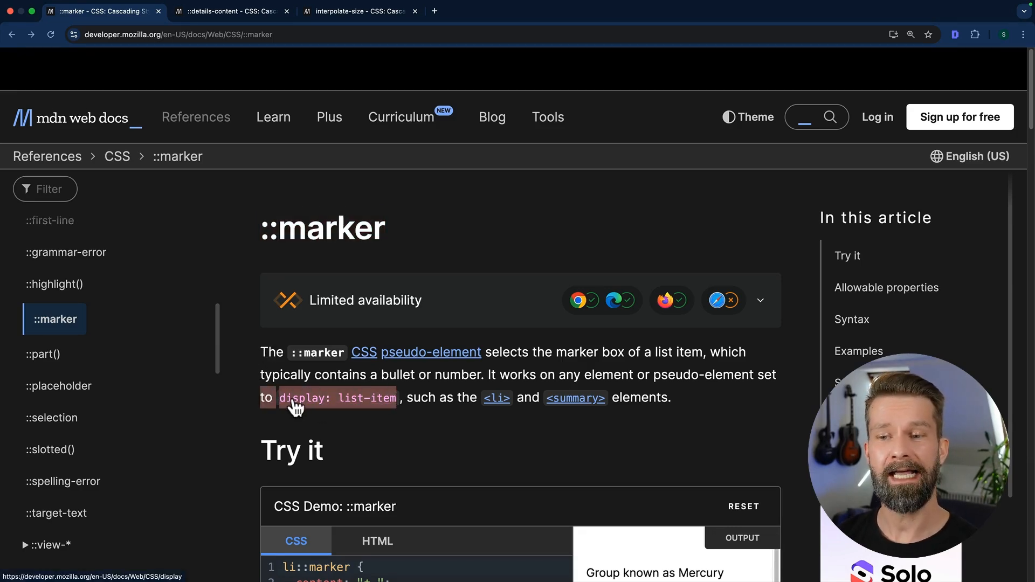
mouse_move(436, 419)
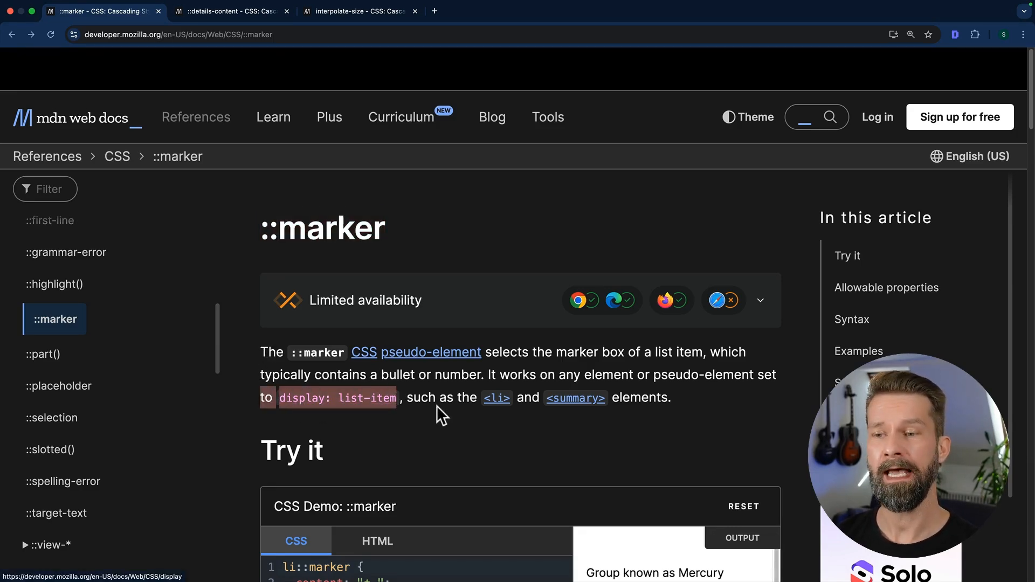
mouse_move(496, 406)
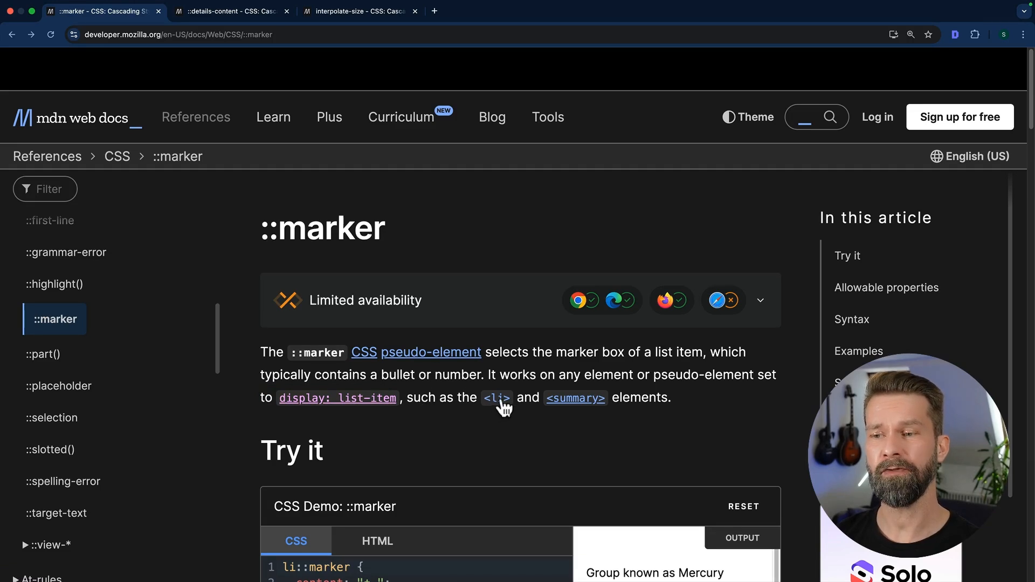
mouse_move(574, 399)
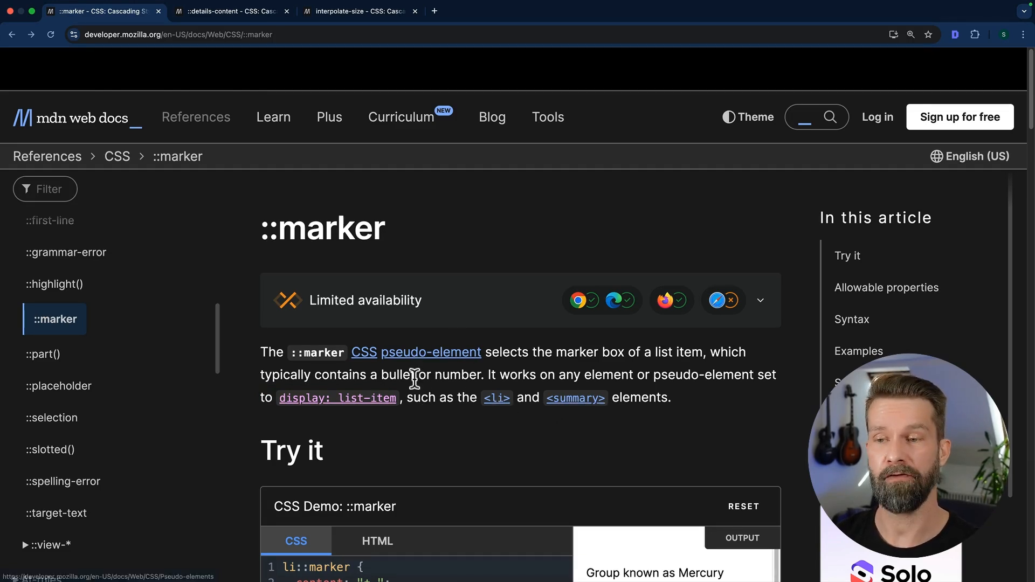
mouse_move(657, 310)
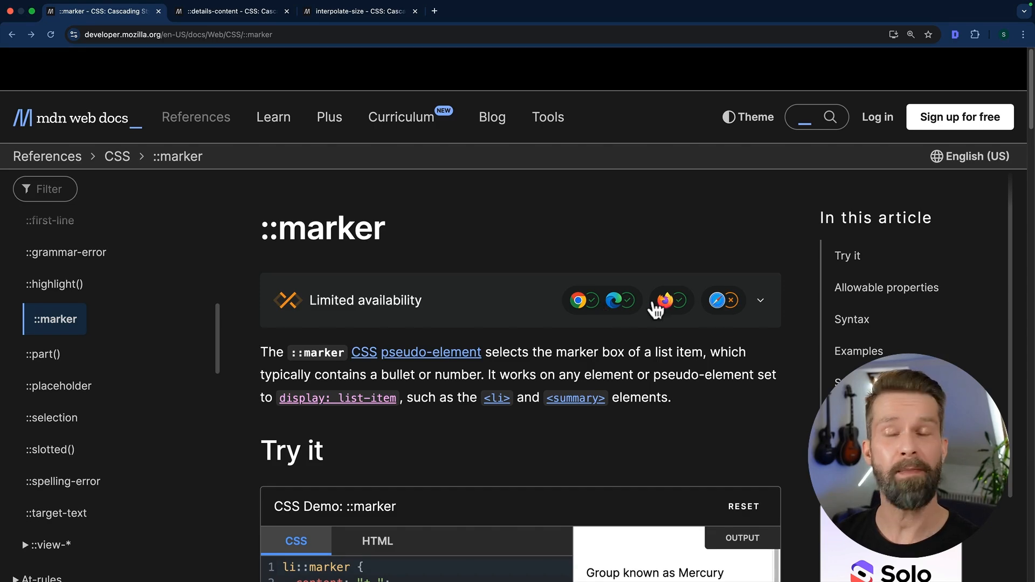
mouse_move(721, 317)
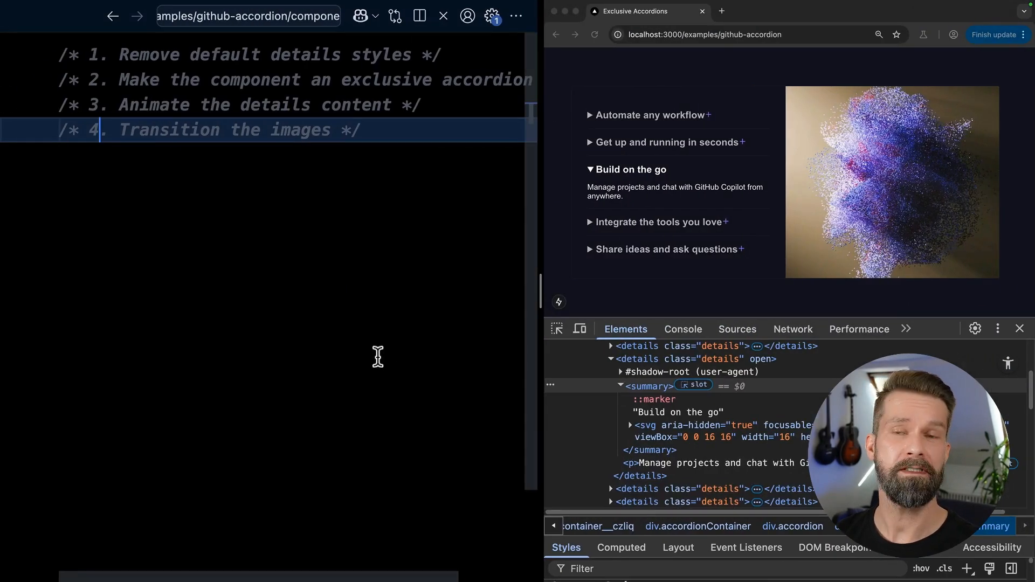
Step: Style details summary with flex display, 1rem gap, and hide the default disclosure marker
type("dta")
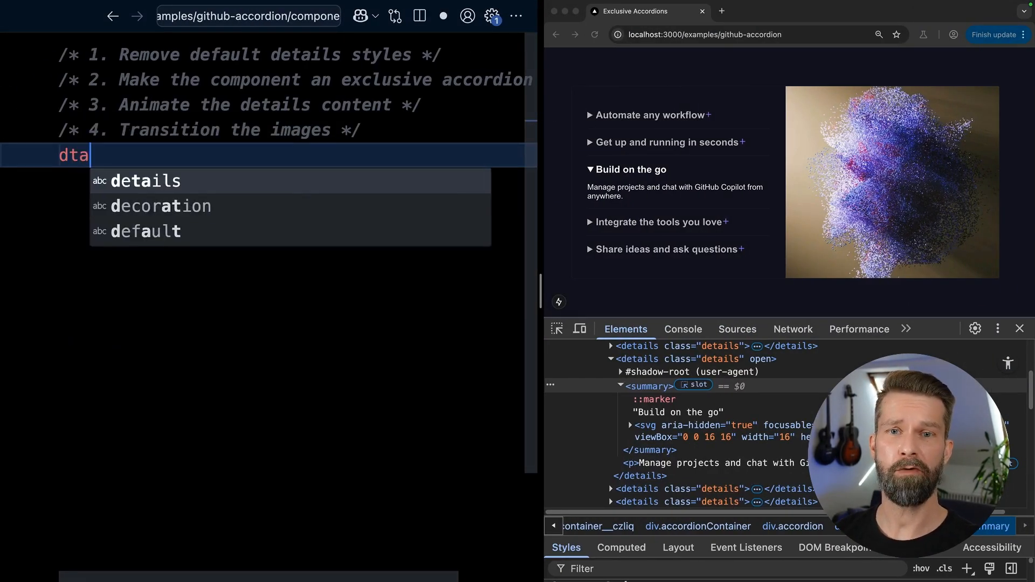
type("details suma")
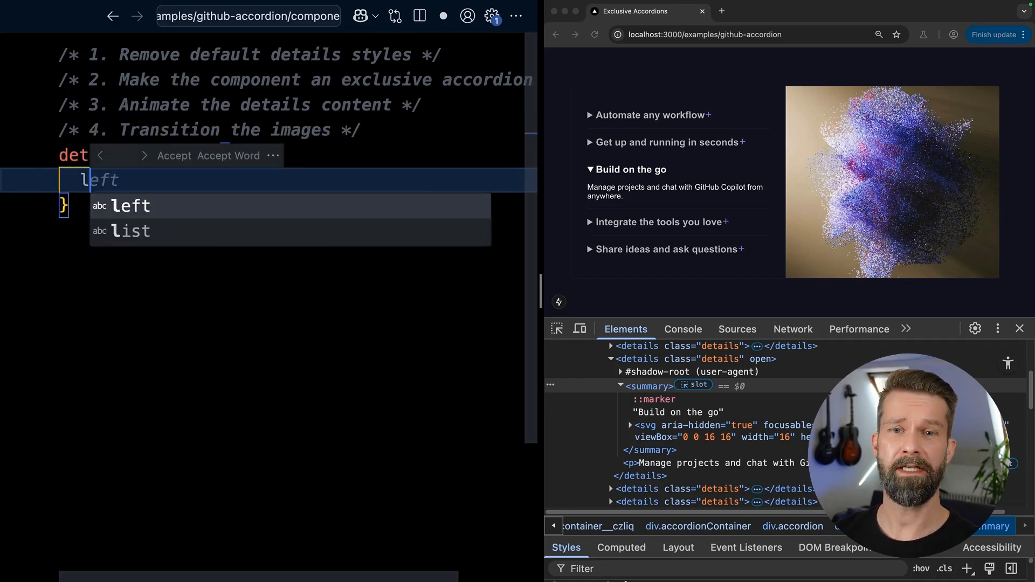
key("Tab")
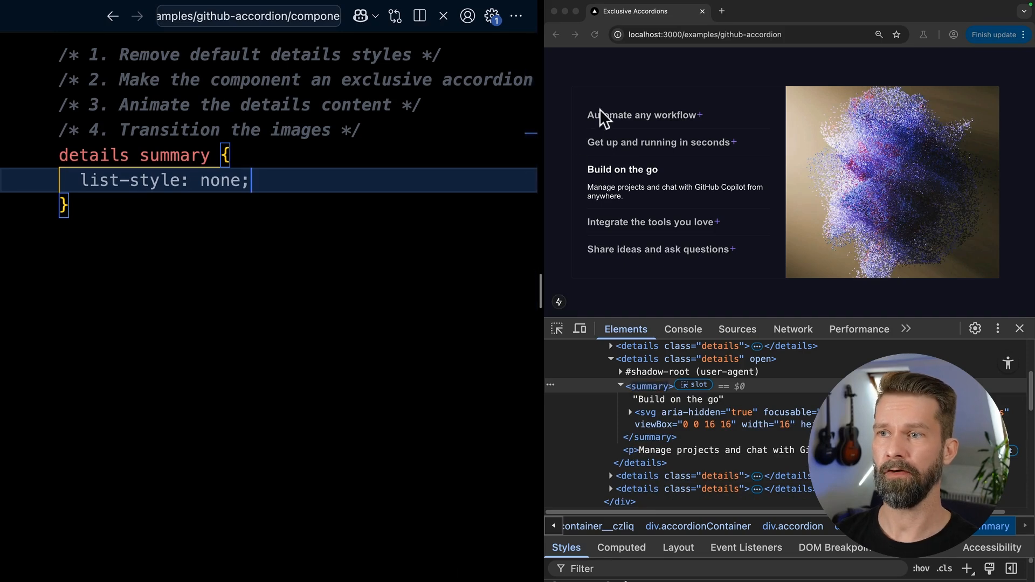
mouse_move(672, 254)
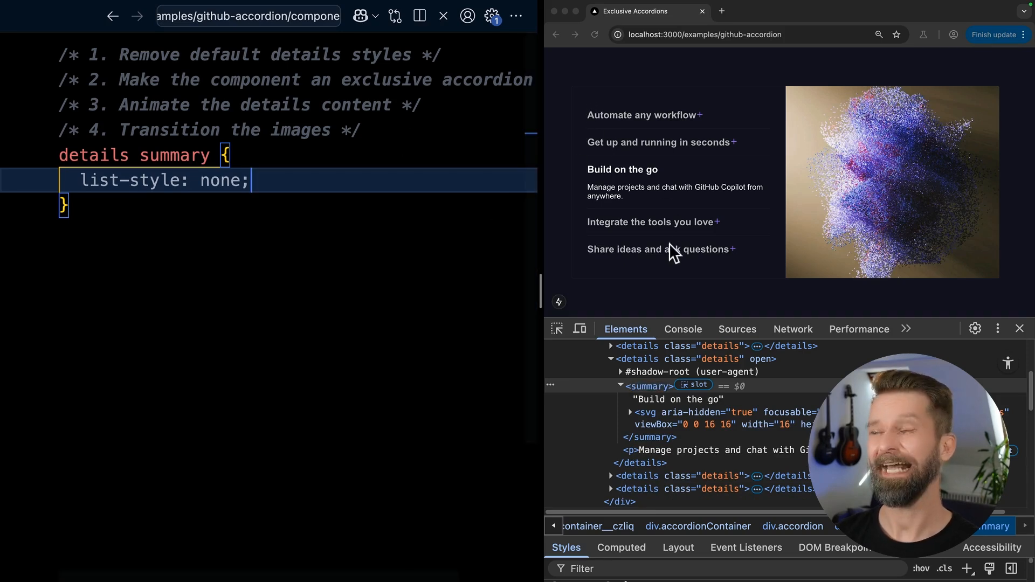
mouse_move(706, 227)
type("display:")
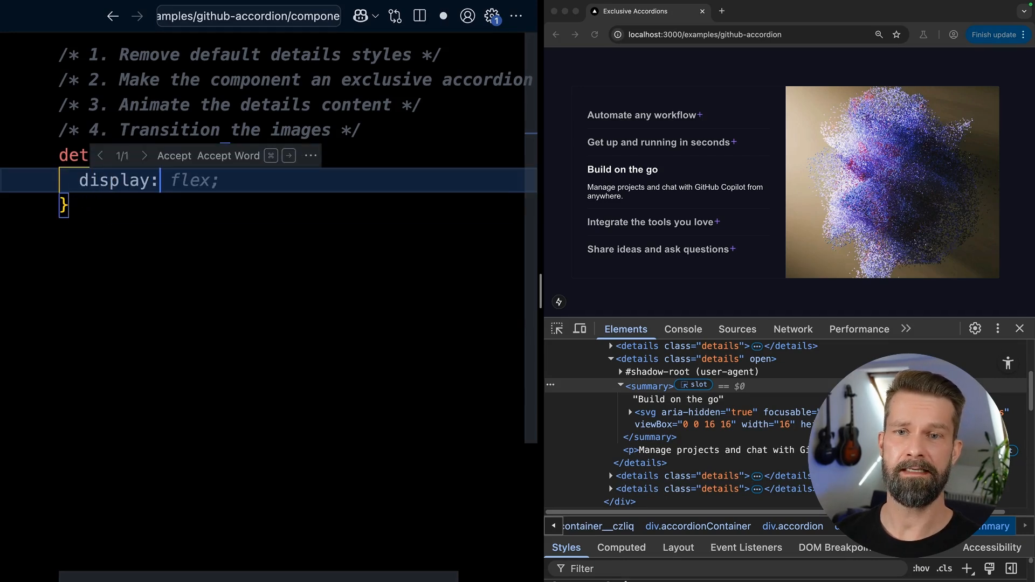
key("Tab")
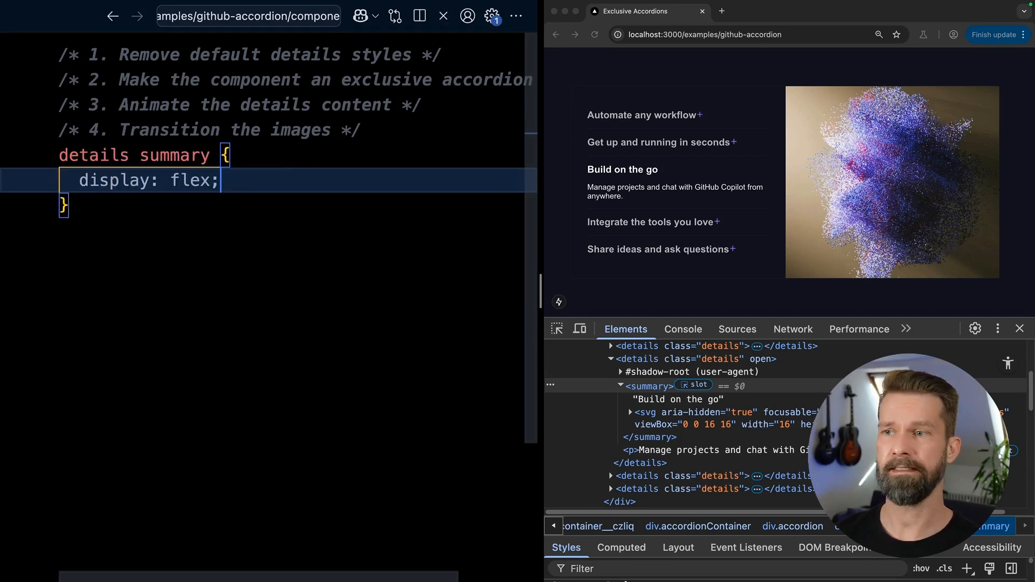
type("gap: 1rem;")
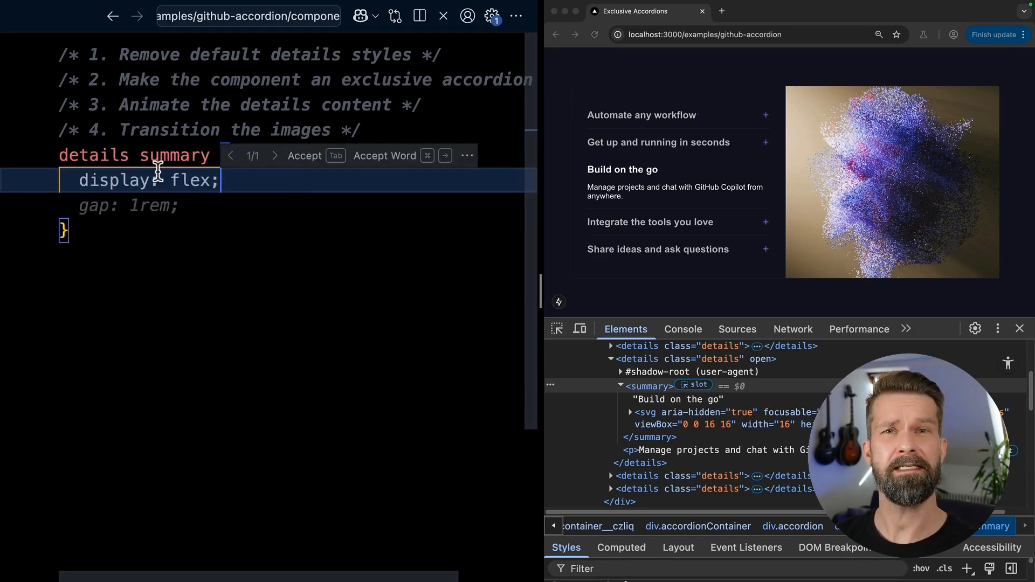
mouse_move(680, 181)
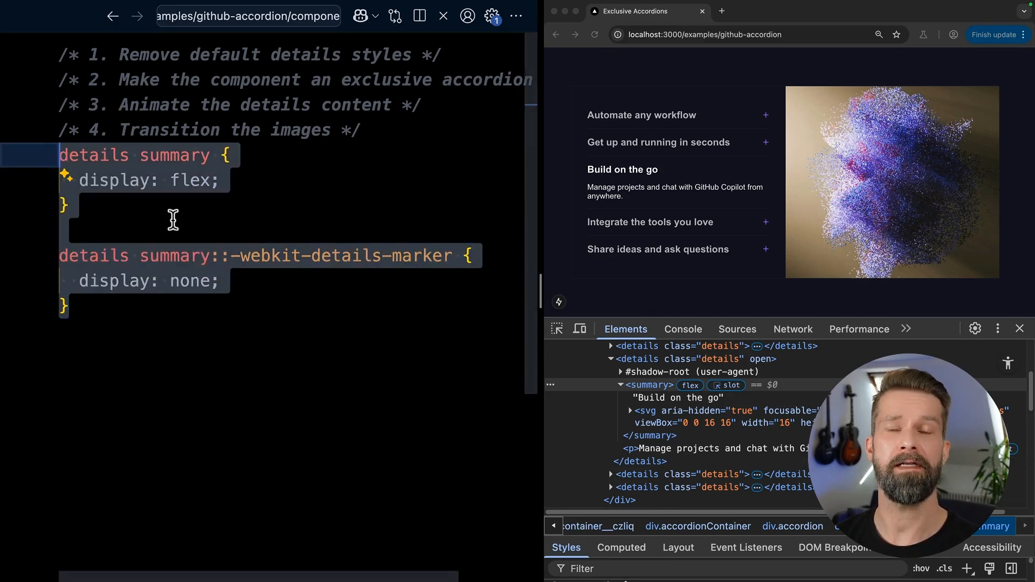
Step: Open the Accordion component markup and expand the Automate any workflow item
left_click(124, 55)
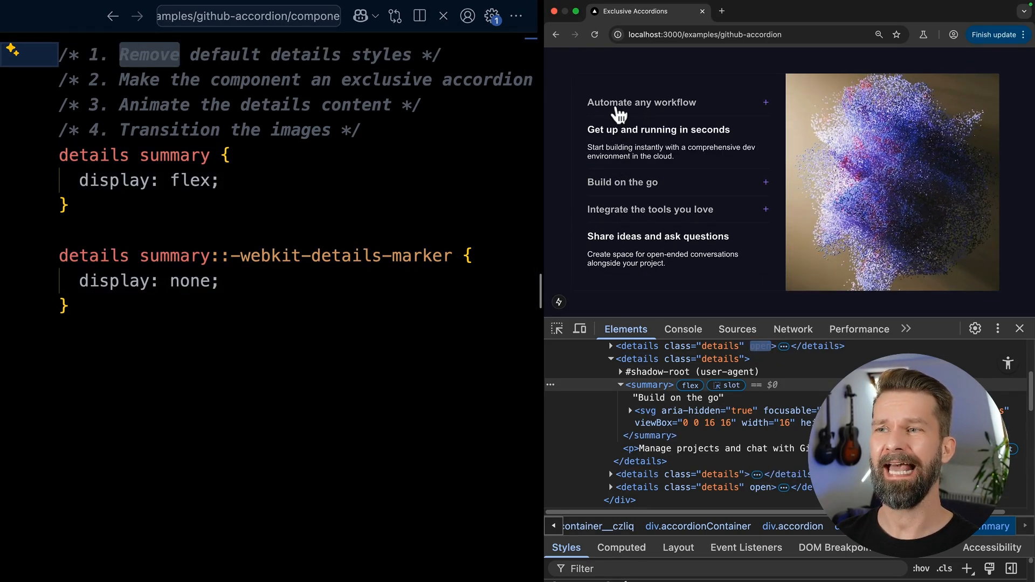
left_click(642, 102)
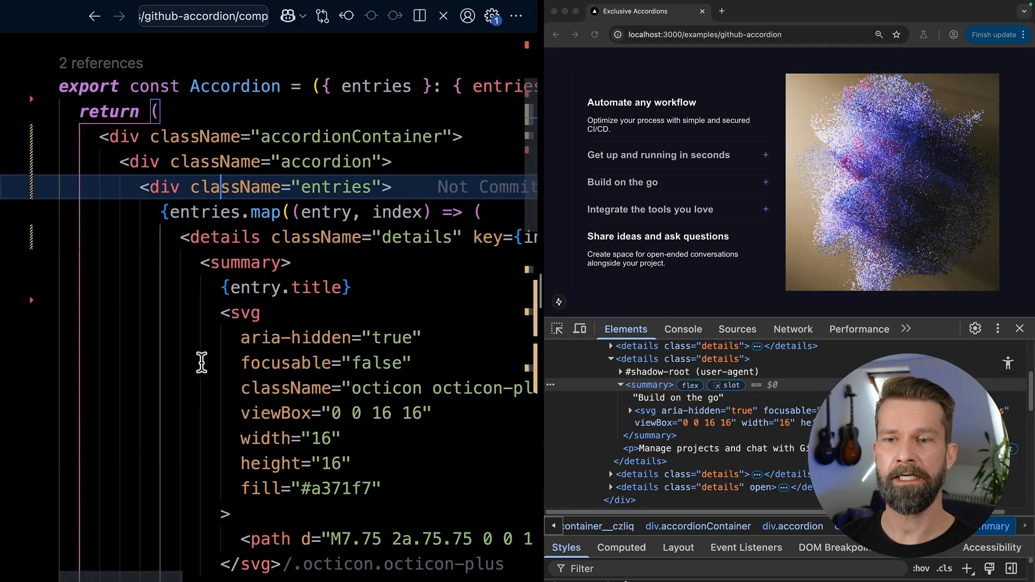
mouse_move(268, 245)
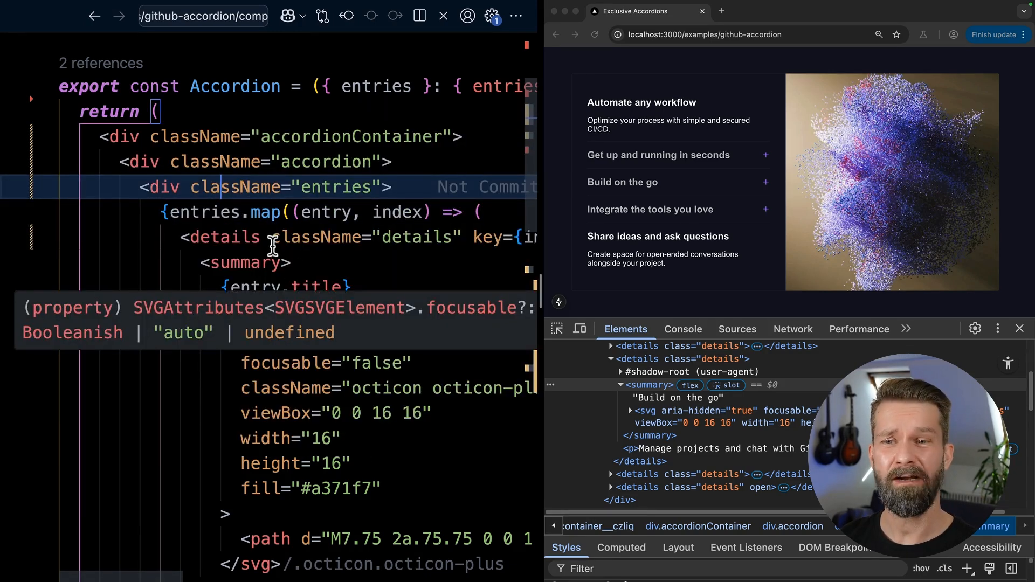
mouse_move(461, 314)
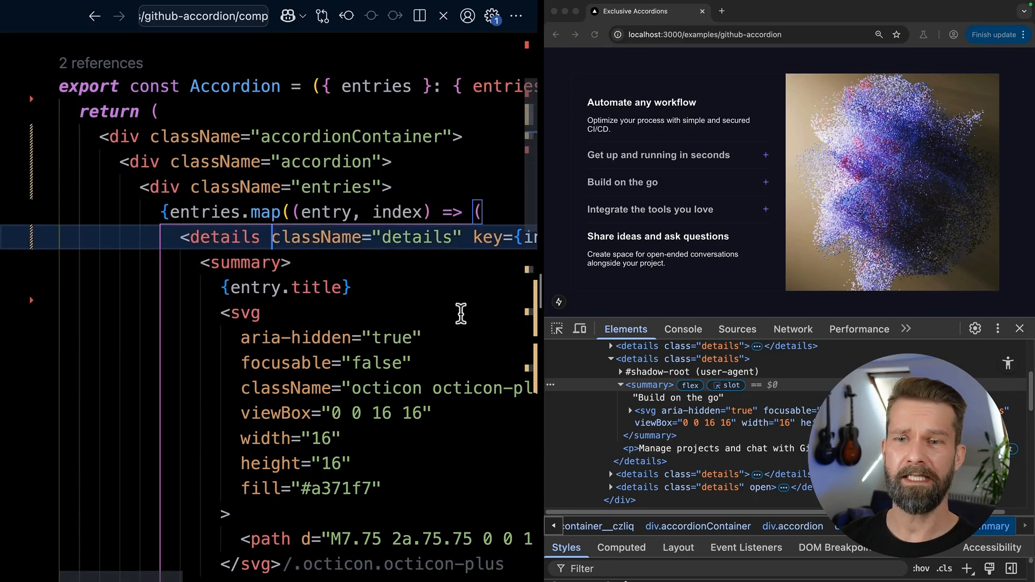
Step: Add name="something" to the details elements and verify opening one item closes the others
type("name=\"something")
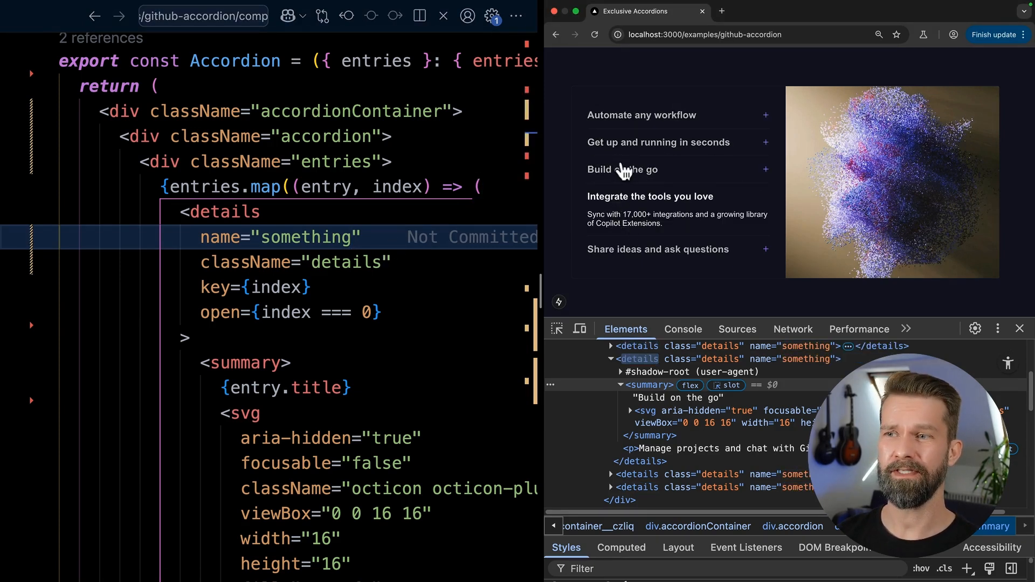
left_click(641, 114)
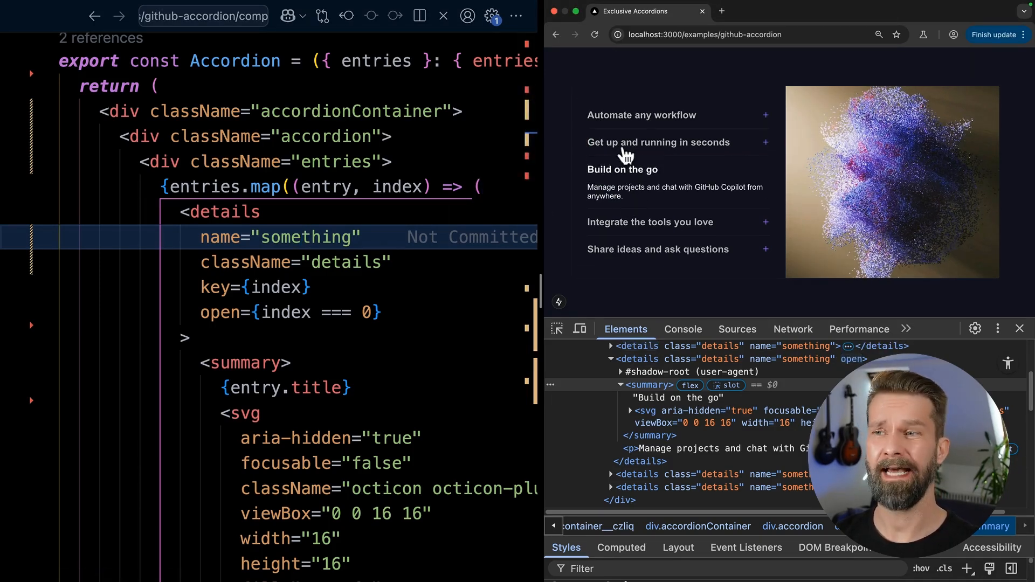
left_click(657, 142)
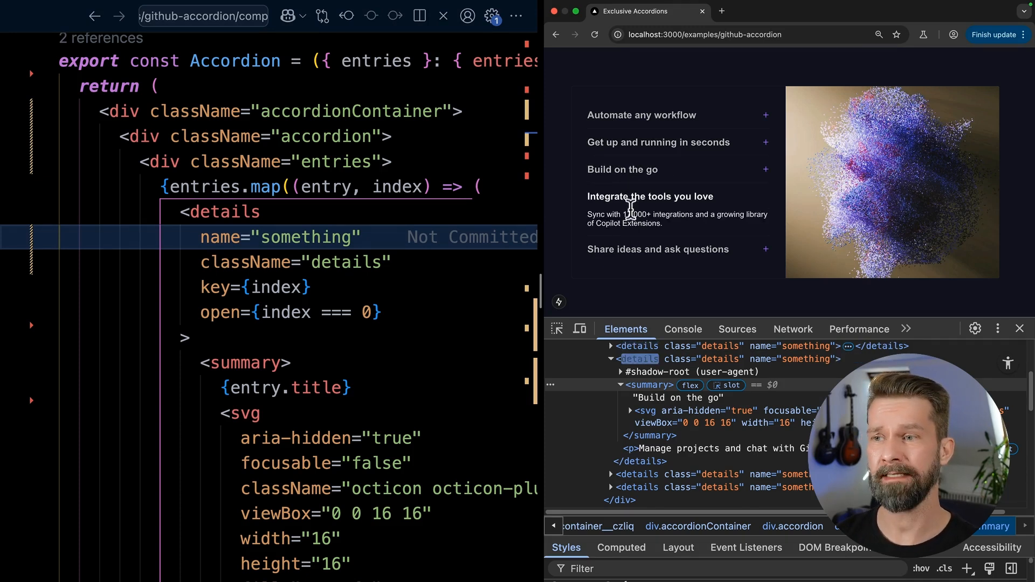
left_click(622, 171)
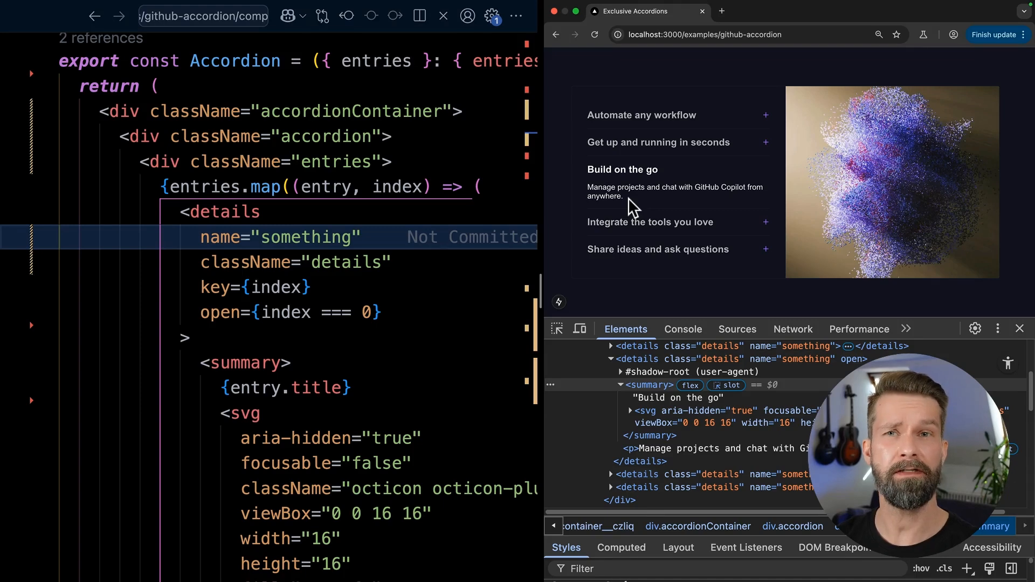
mouse_move(640, 150)
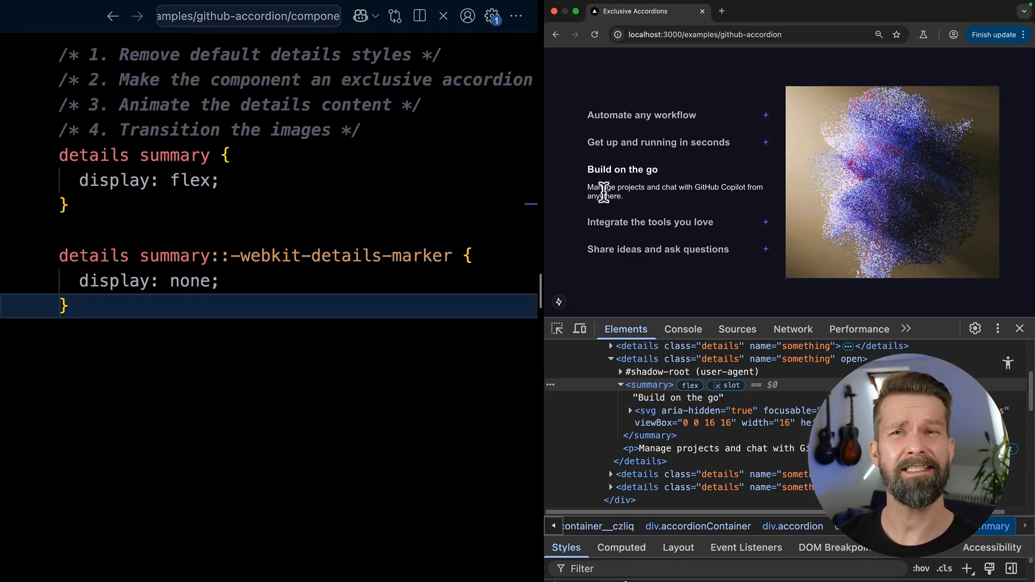
left_click(658, 143)
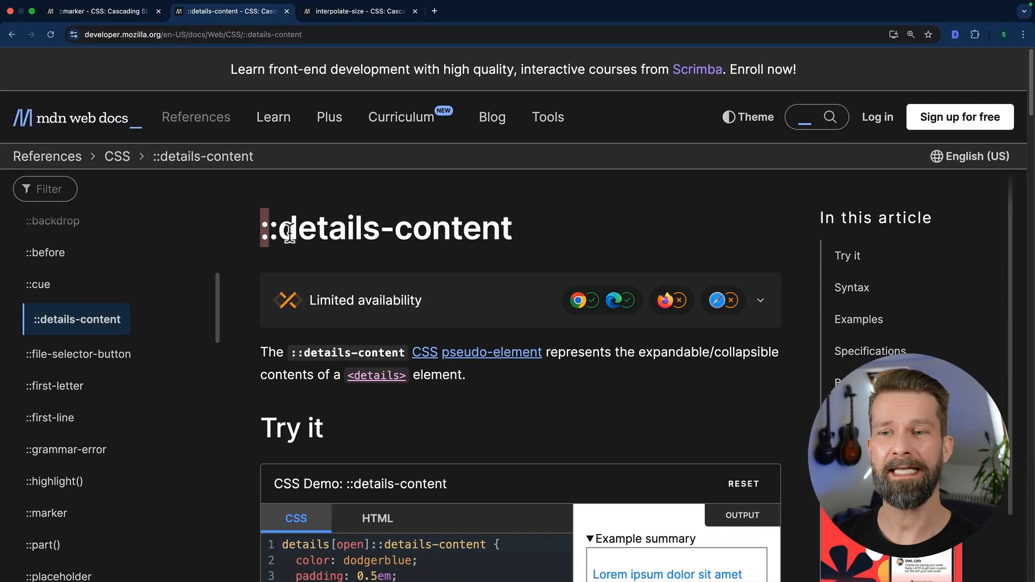
Step: Highlight the ::details-content heading on MDN and check its limited browser availability
triple_click(386, 228)
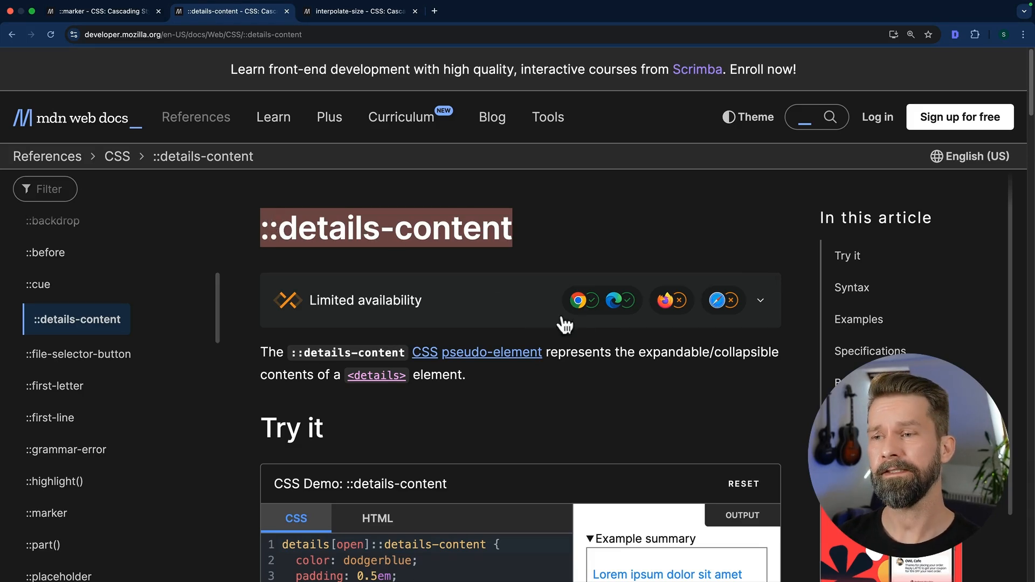
mouse_move(603, 319)
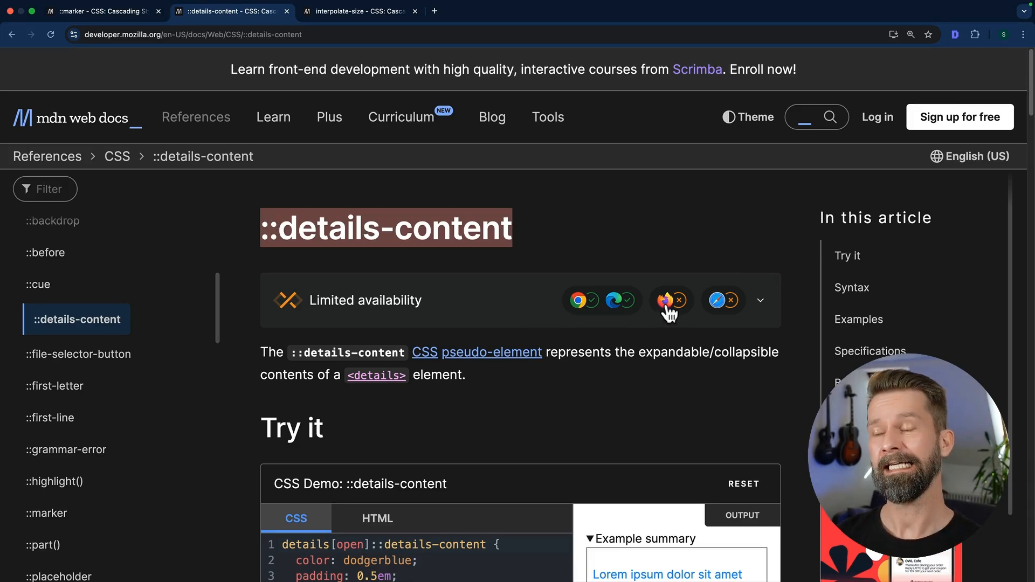
mouse_move(725, 313)
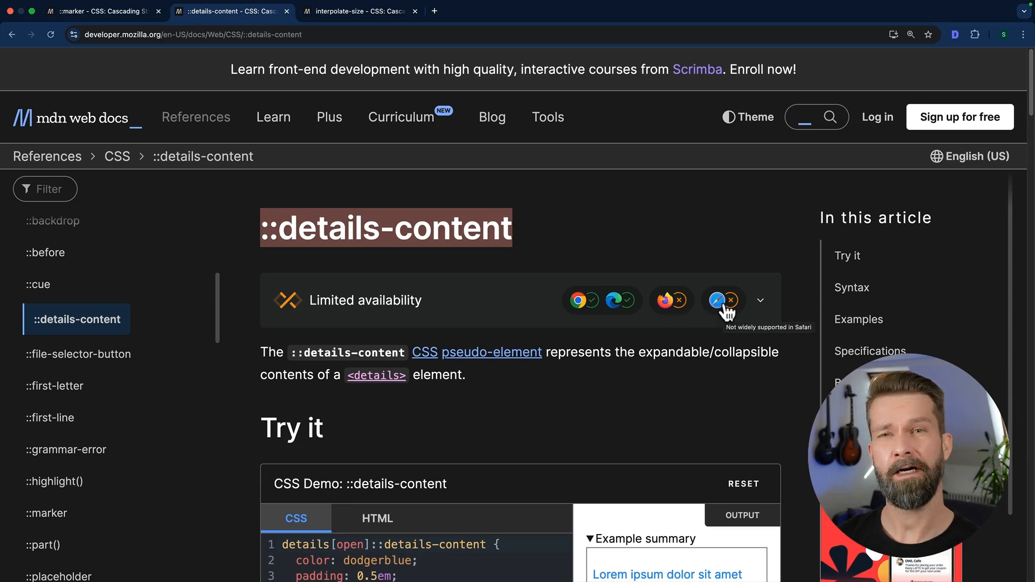
mouse_move(481, 325)
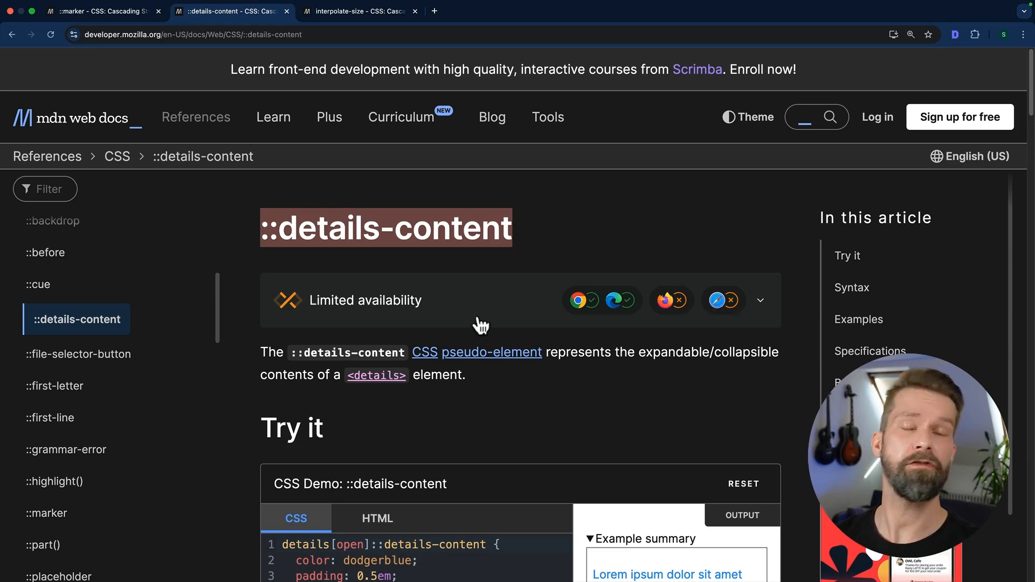
mouse_move(446, 315)
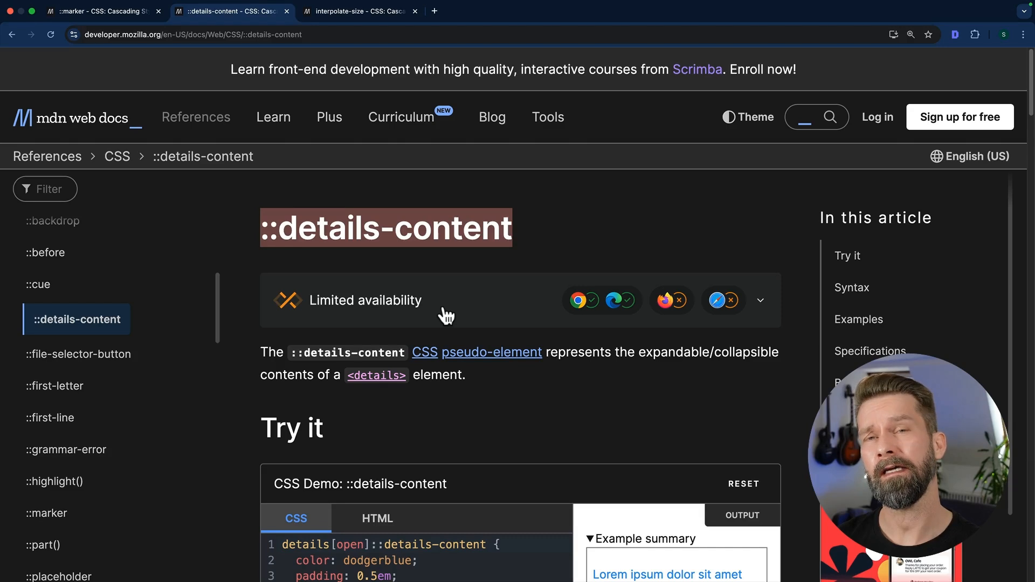
mouse_move(414, 300)
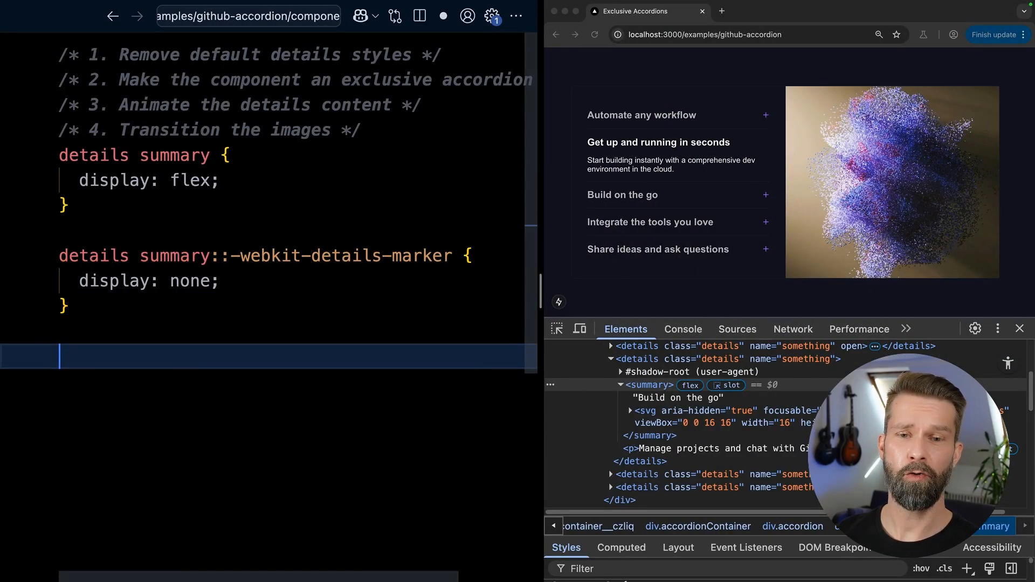
Step: Add a details::details-content rule with background: red and preview it under the open item
type("details::details-content")
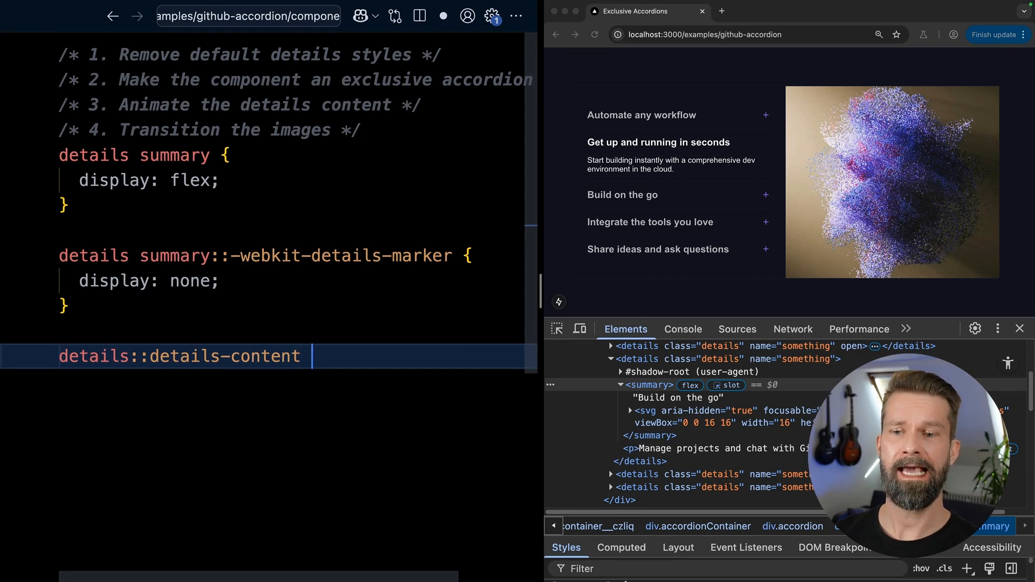
type("{ background")
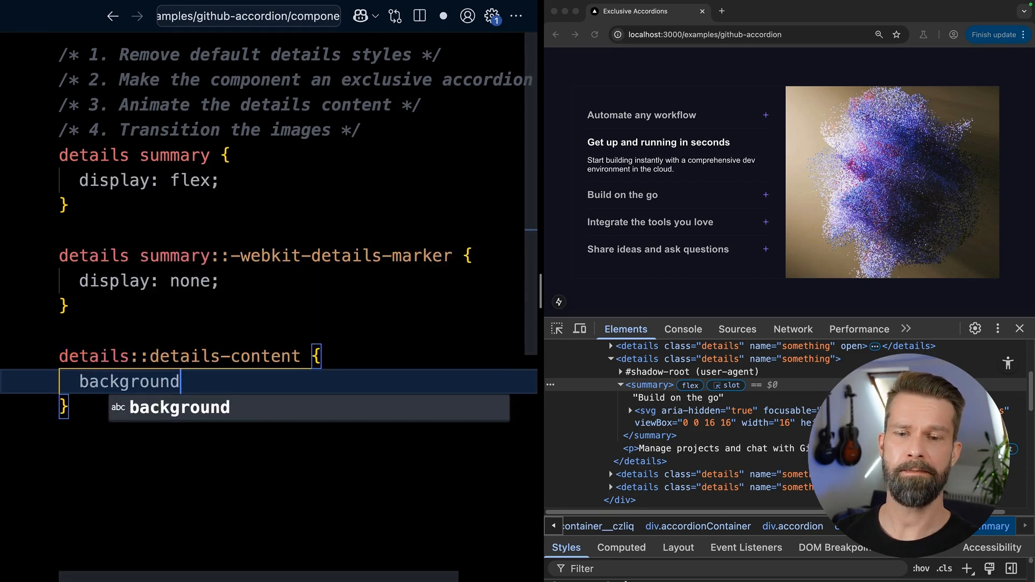
type(": red;")
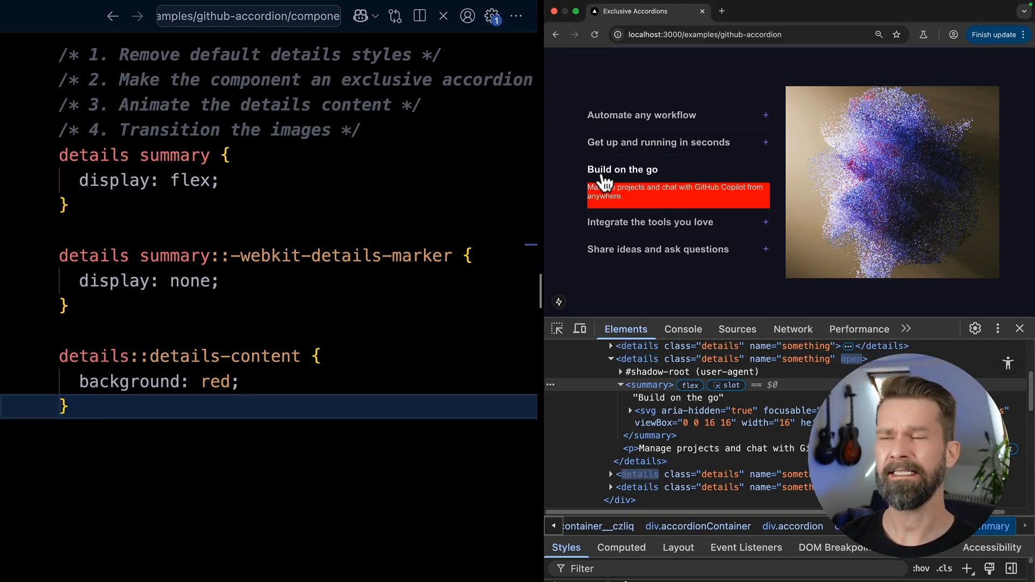
left_click(658, 142)
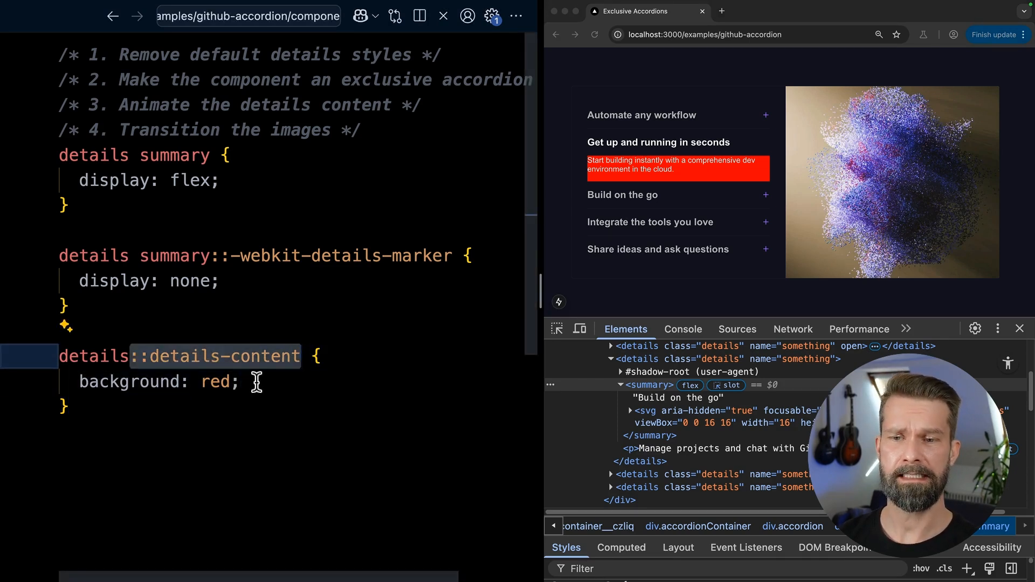
Step: Give the details content height 0, overflow hidden and a 0.3s height transition
type("height:")
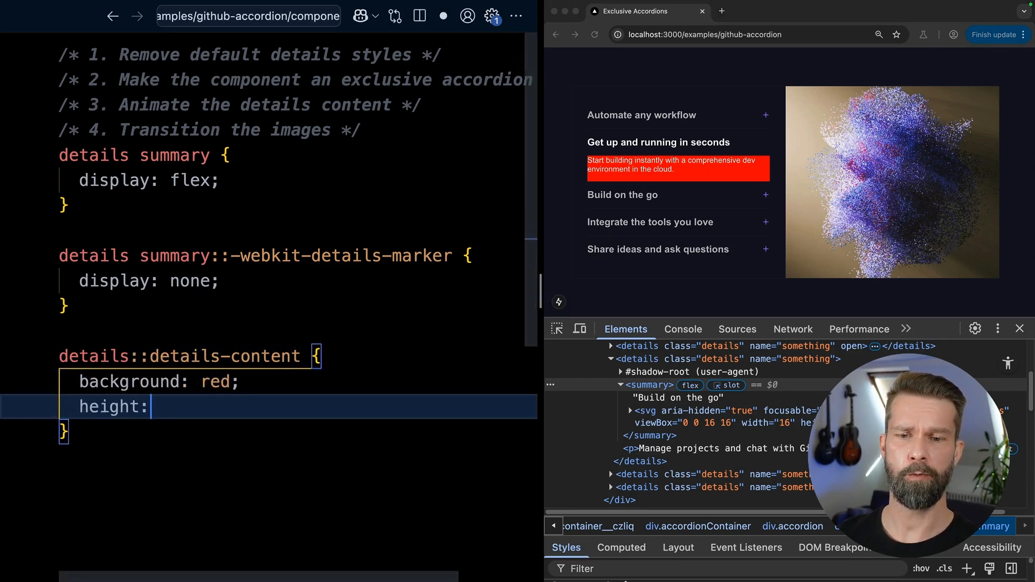
type("overflow: hidden;")
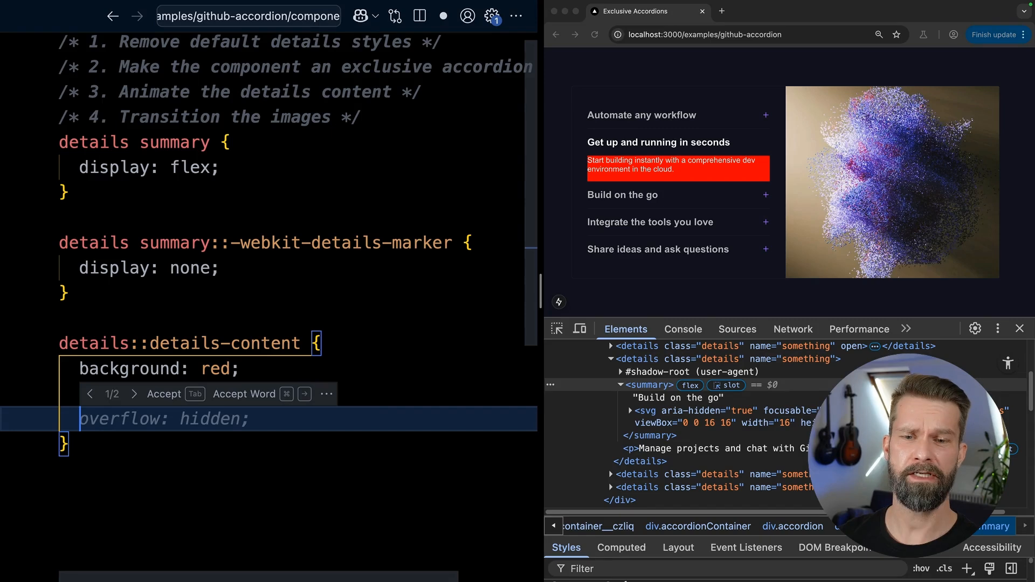
key("Tab")
type("details::details-content {")
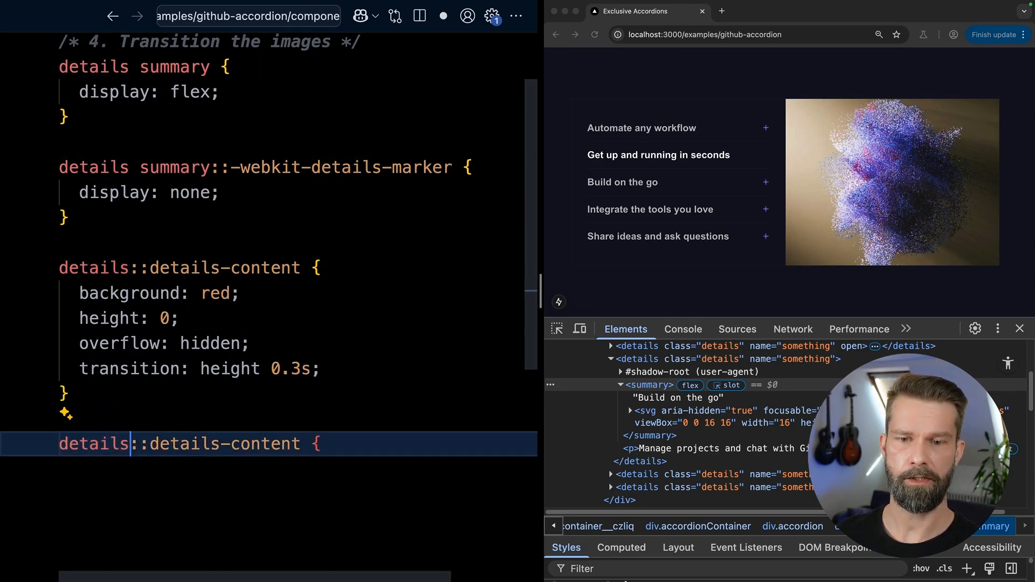
Step: Complete the details[open]::details-content rule with height: auto and point at the auto value
type("[op")
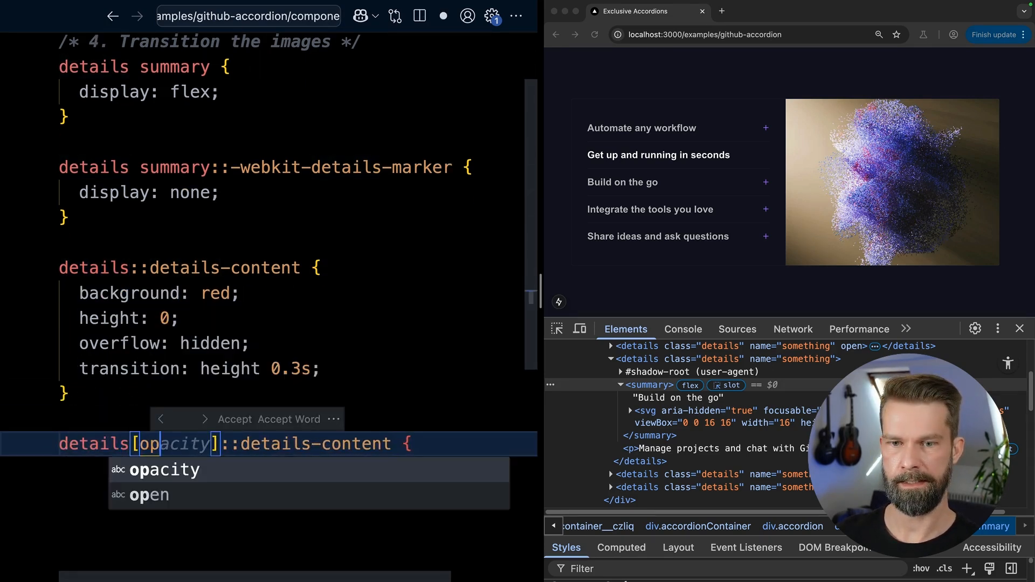
type("en")
key("Enter")
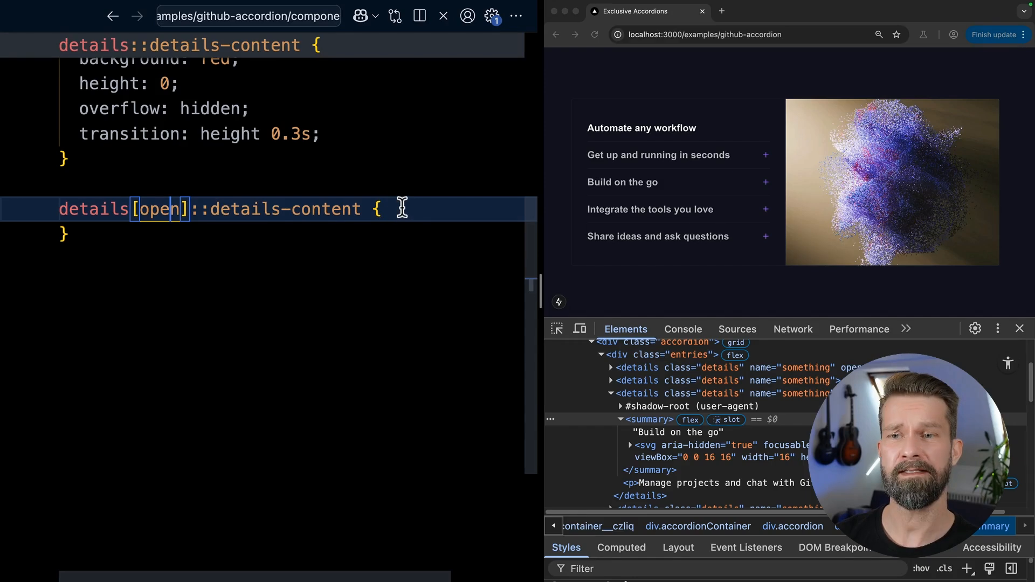
type("height: auto;")
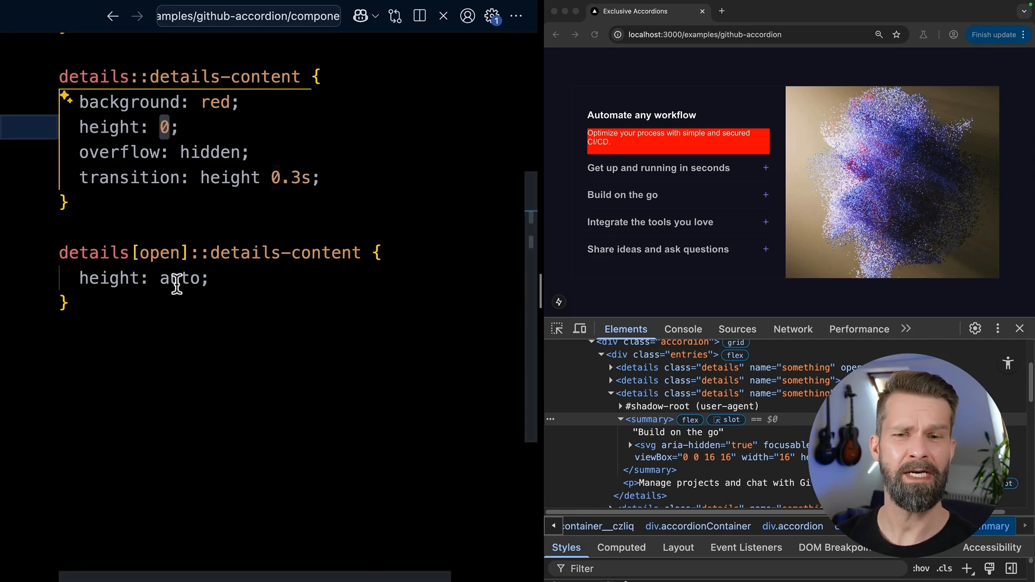
double_click(178, 278)
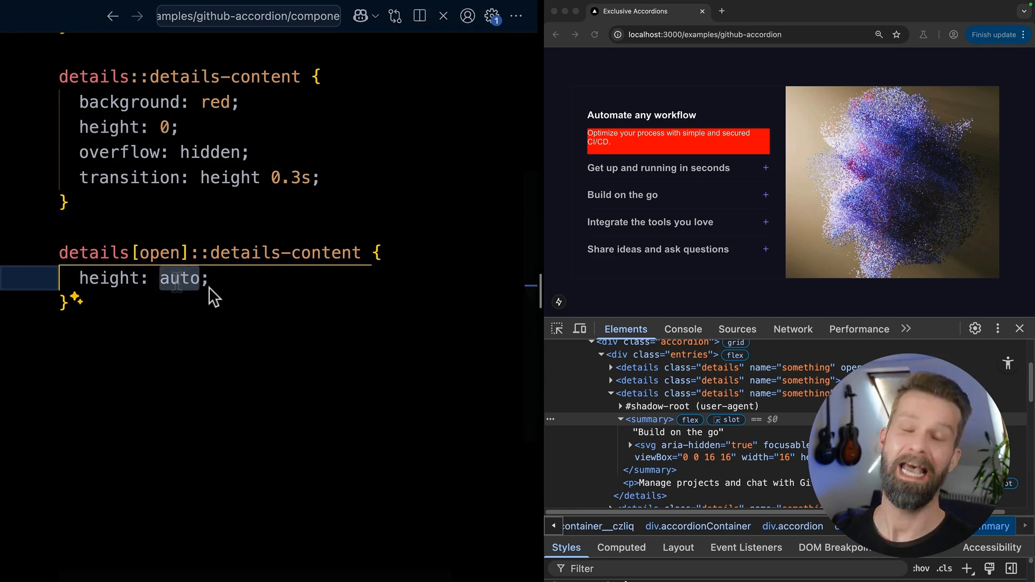
left_click(189, 279)
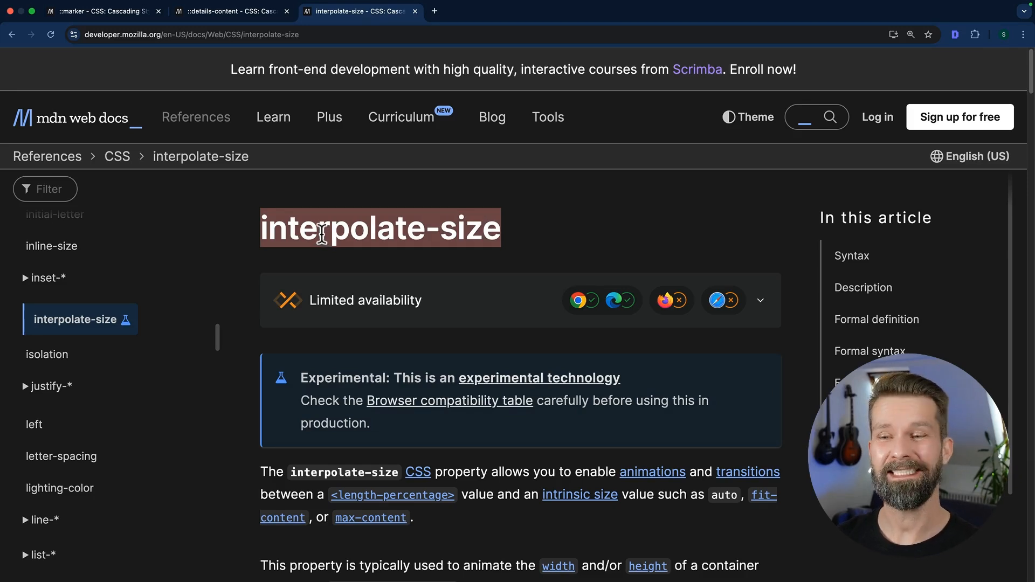
Step: Scroll the MDN interpolate-size page from its description down to the allow-keywords Syntax section
scroll("down", 3)
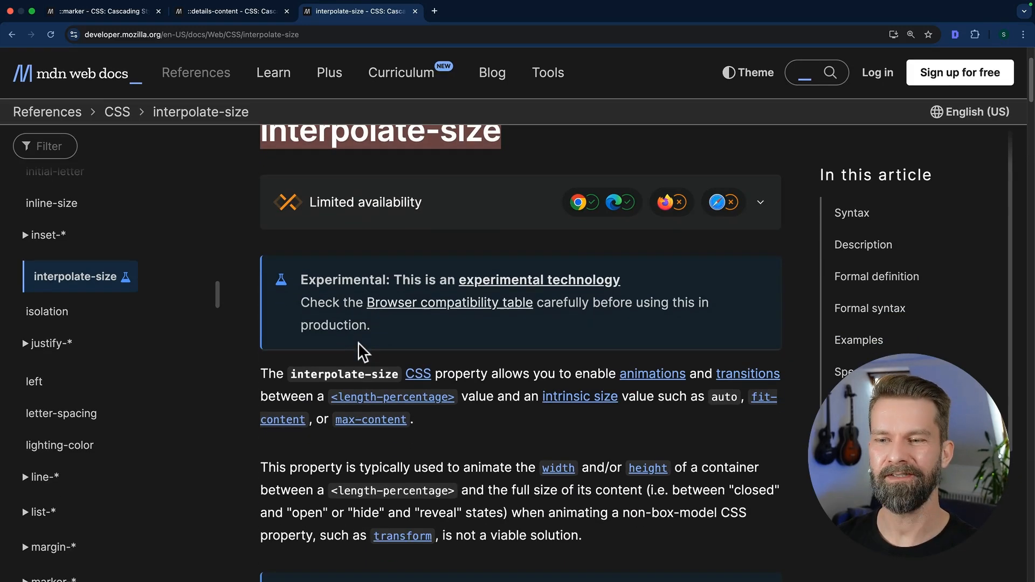
mouse_move(723, 423)
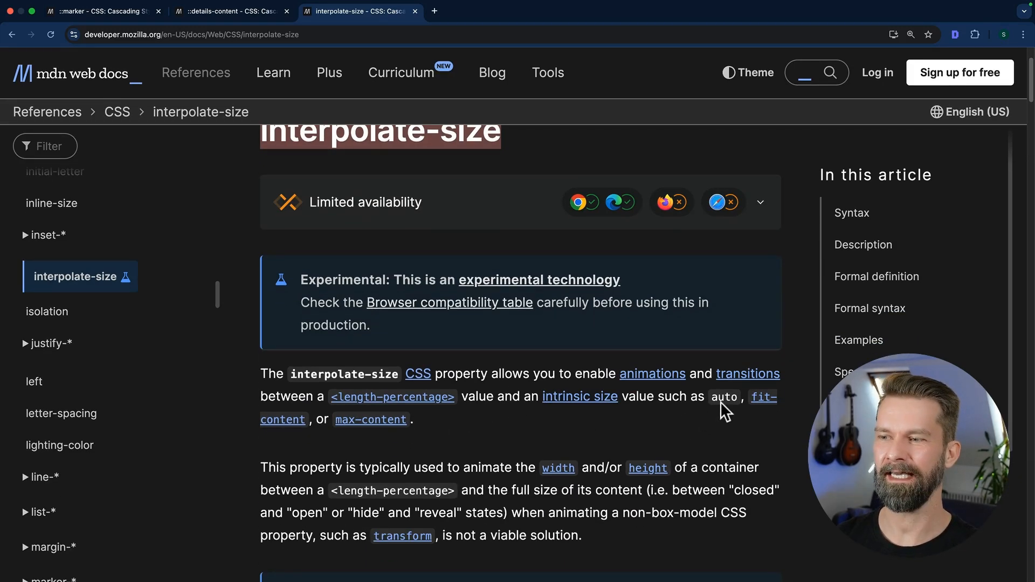
scroll("down", 3)
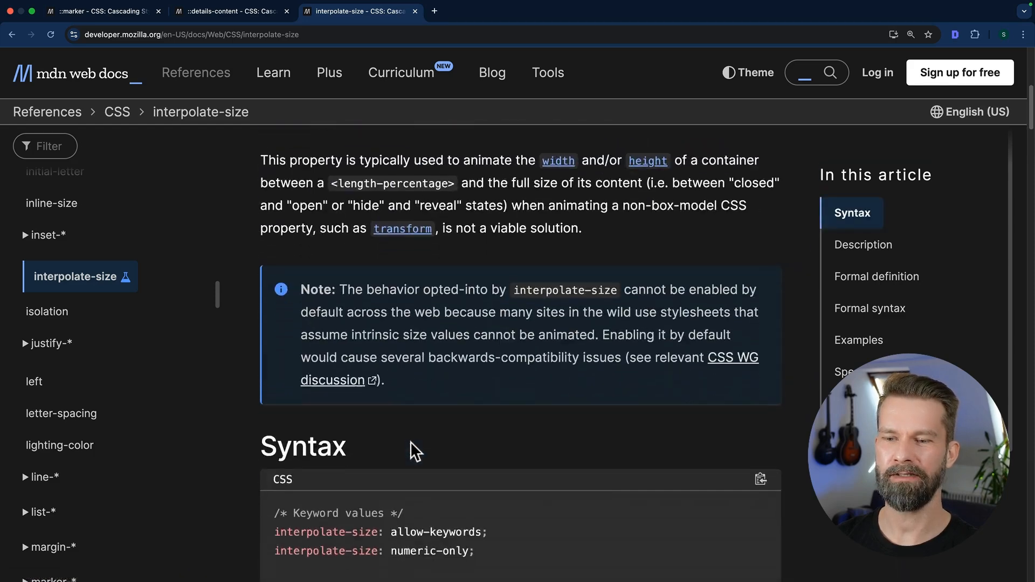
scroll("down", 3)
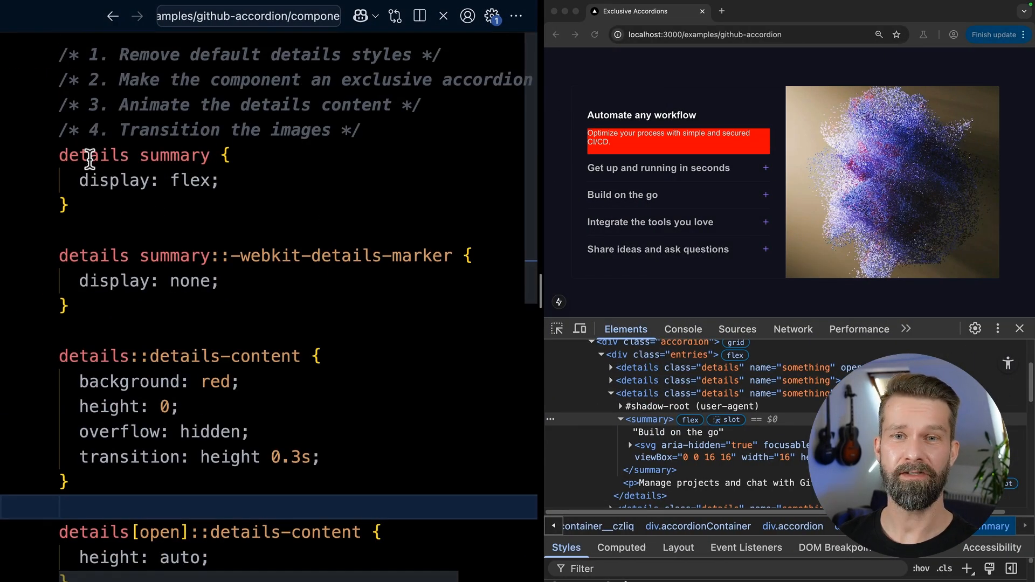
Step: Add a :root rule with interpolate-size: allow-keywords above the summary rule and test an accordion item
left_click(61, 155)
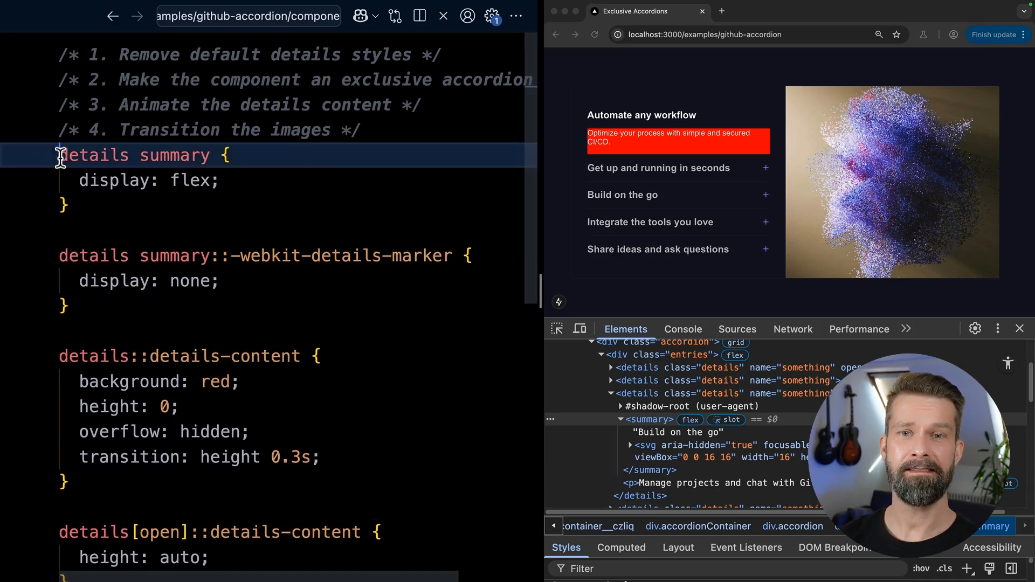
key("Enter")
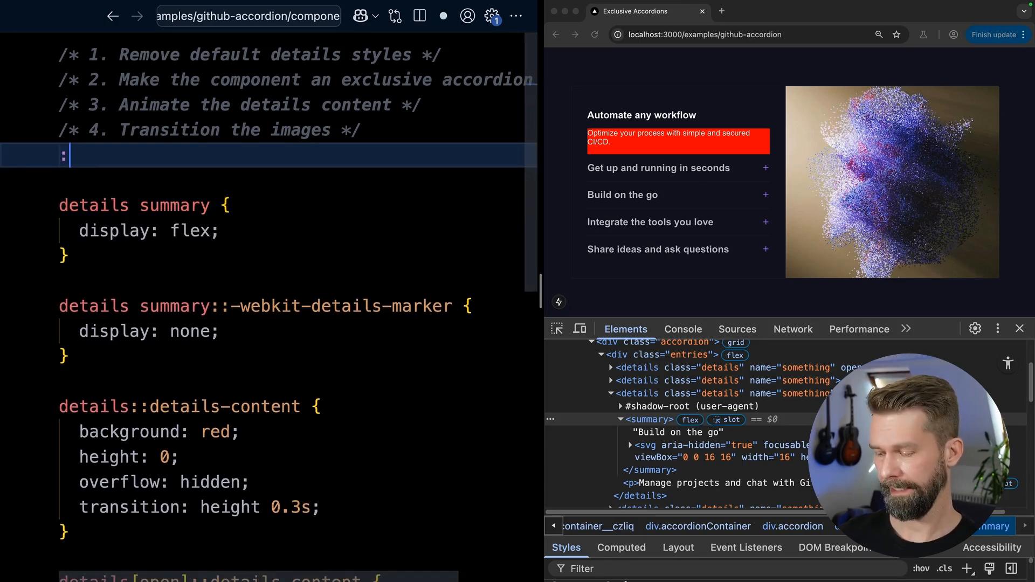
type("rr")
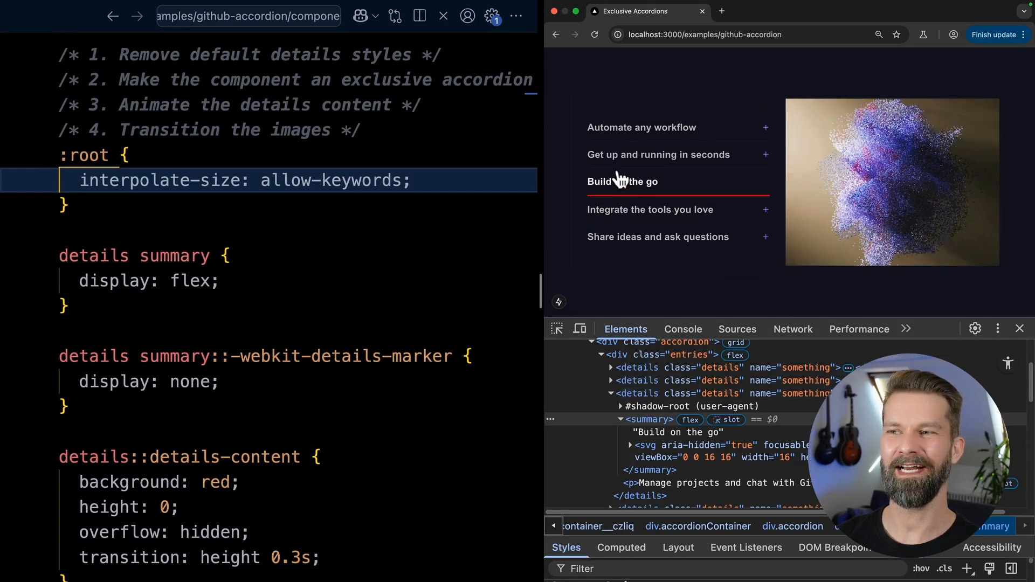
left_click(642, 127)
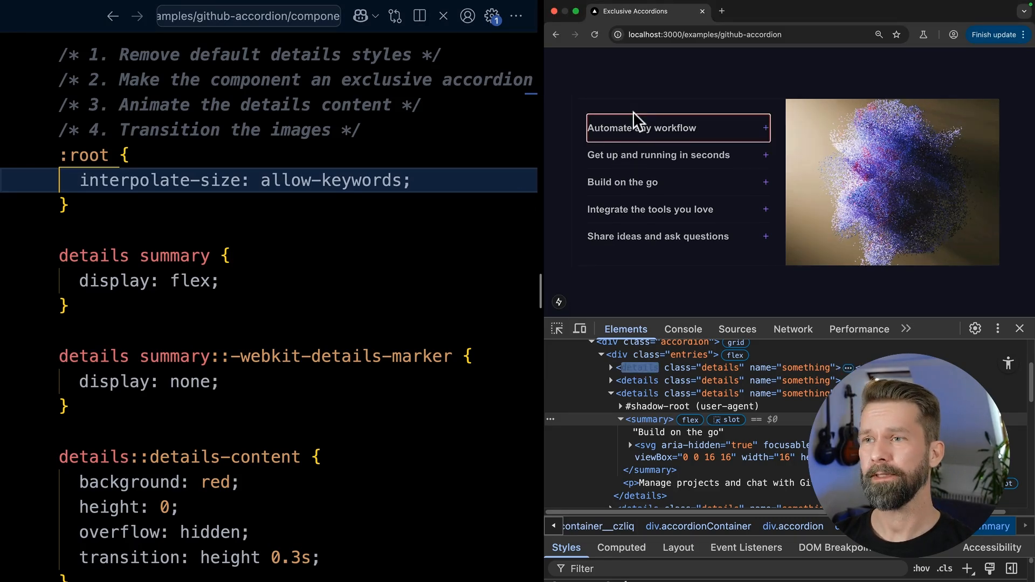
mouse_move(629, 136)
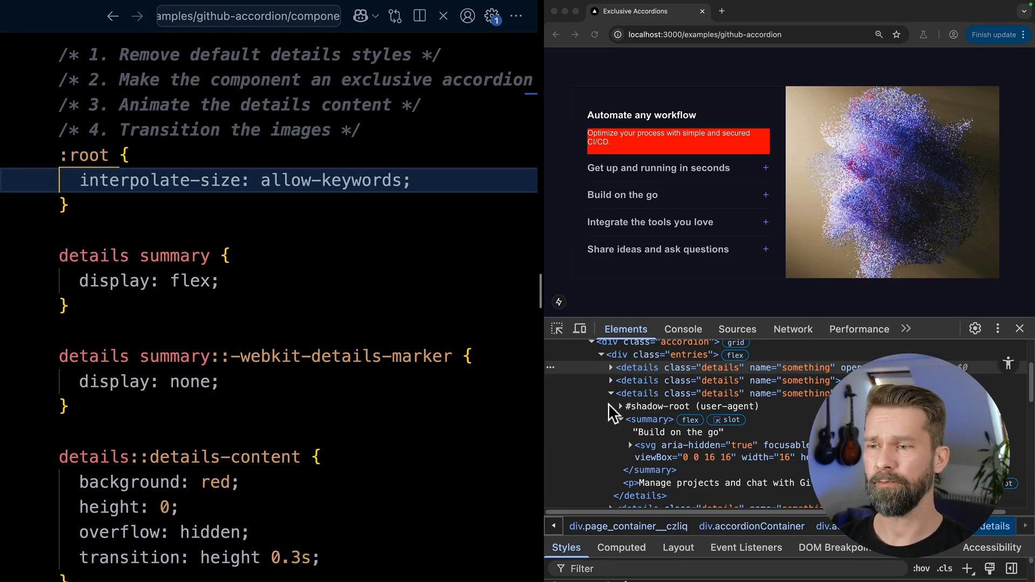
mouse_move(631, 394)
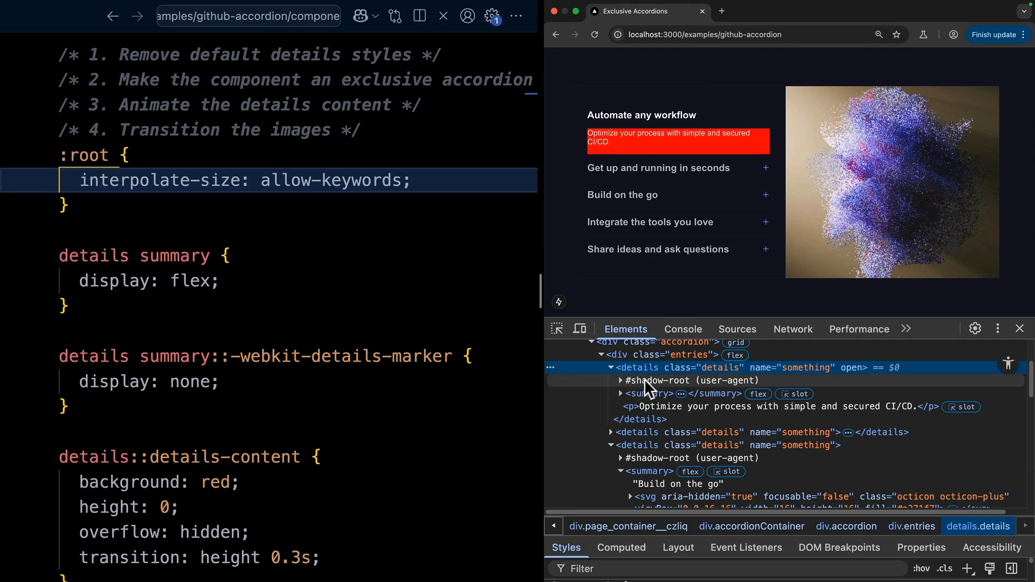
Step: Expand the open details element's #shadow-root and toggle the first item to watch the content slot's style
left_click(620, 380)
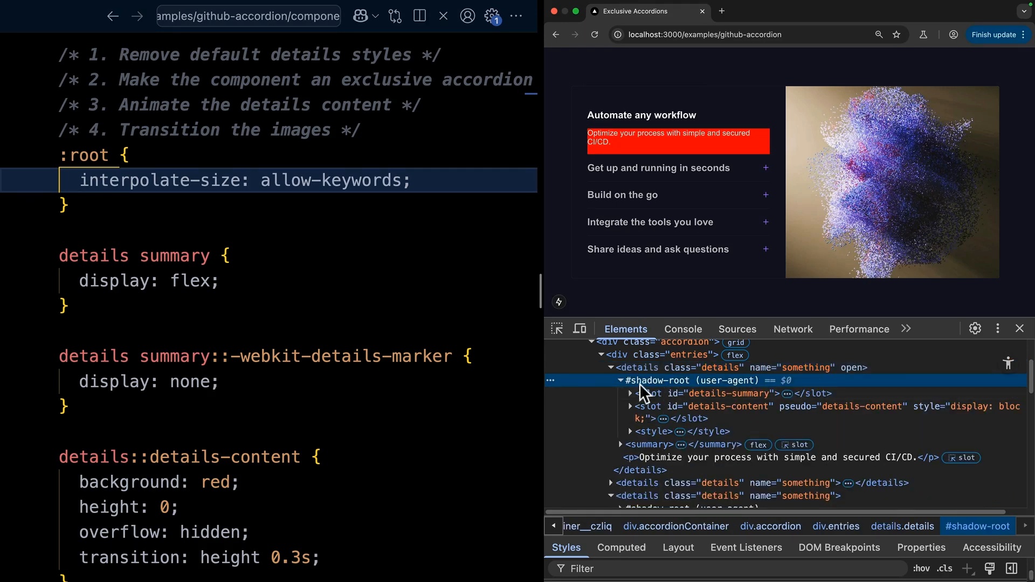
mouse_move(653, 386)
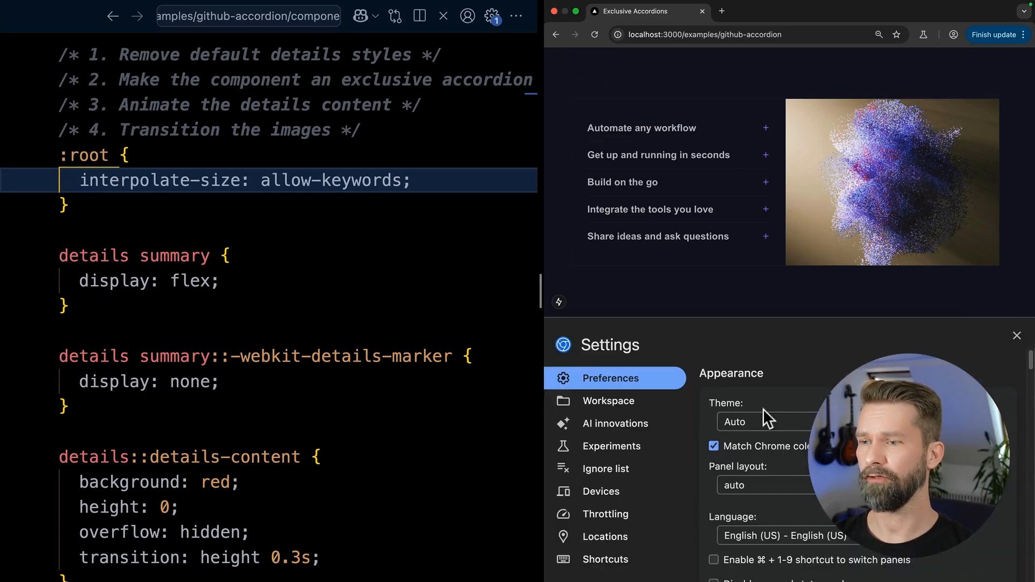
scroll("down", 3)
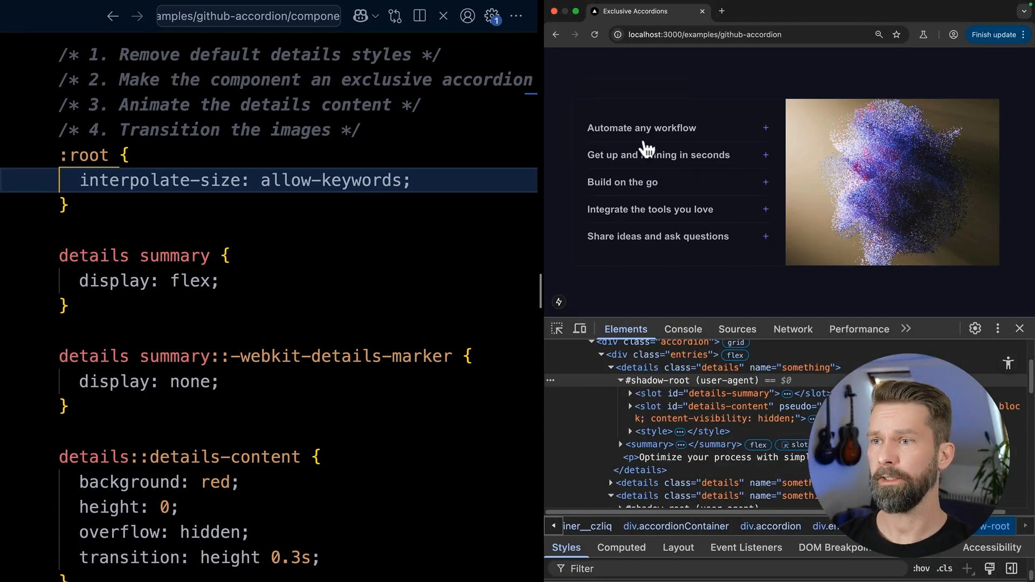
left_click(642, 127)
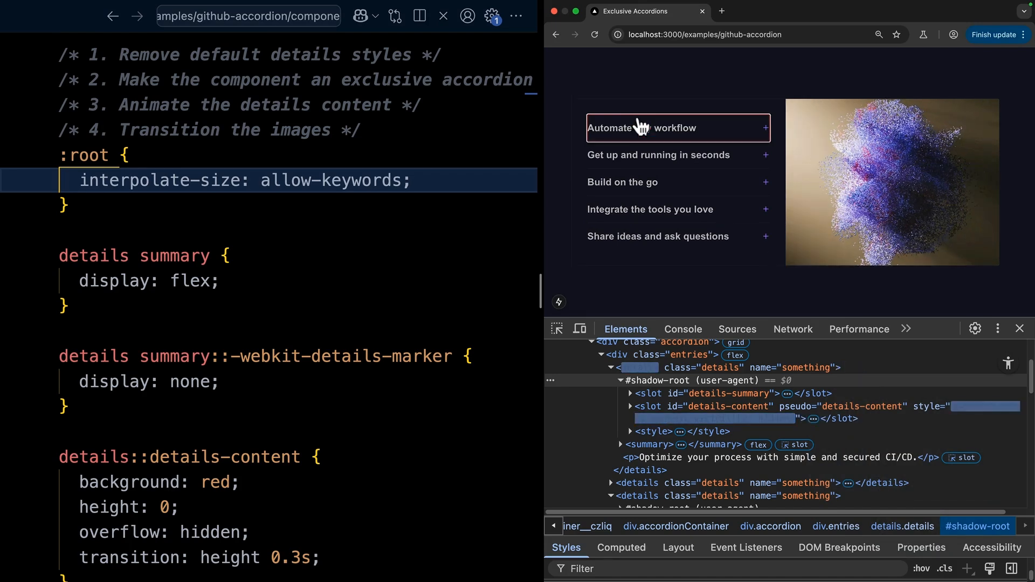
mouse_move(736, 452)
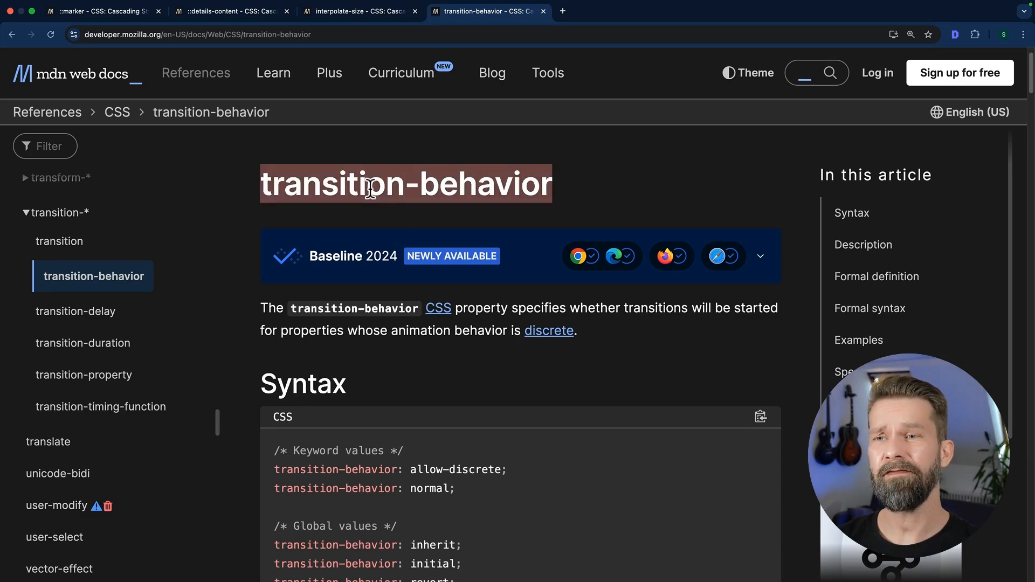
mouse_move(451, 256)
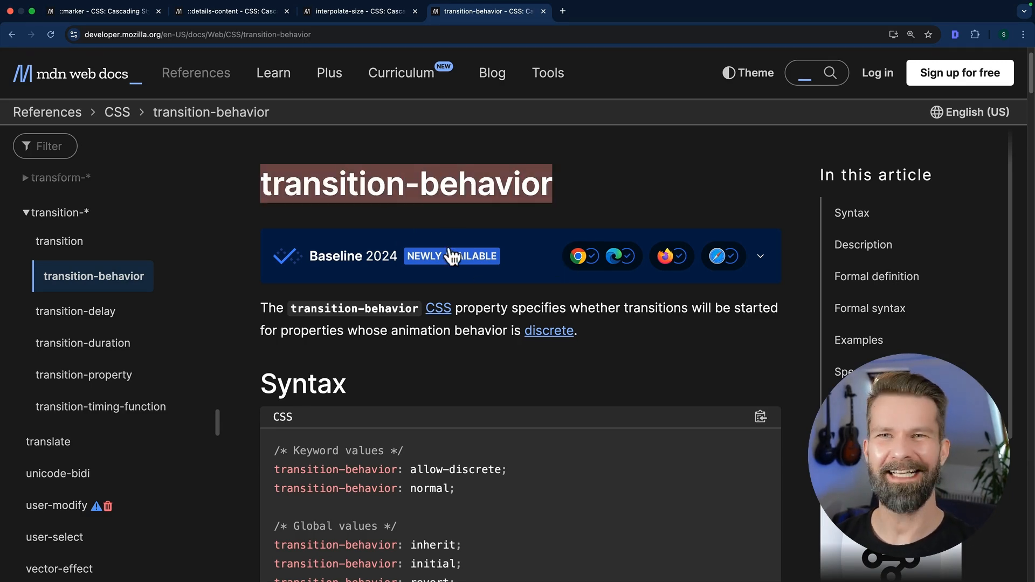
mouse_move(479, 318)
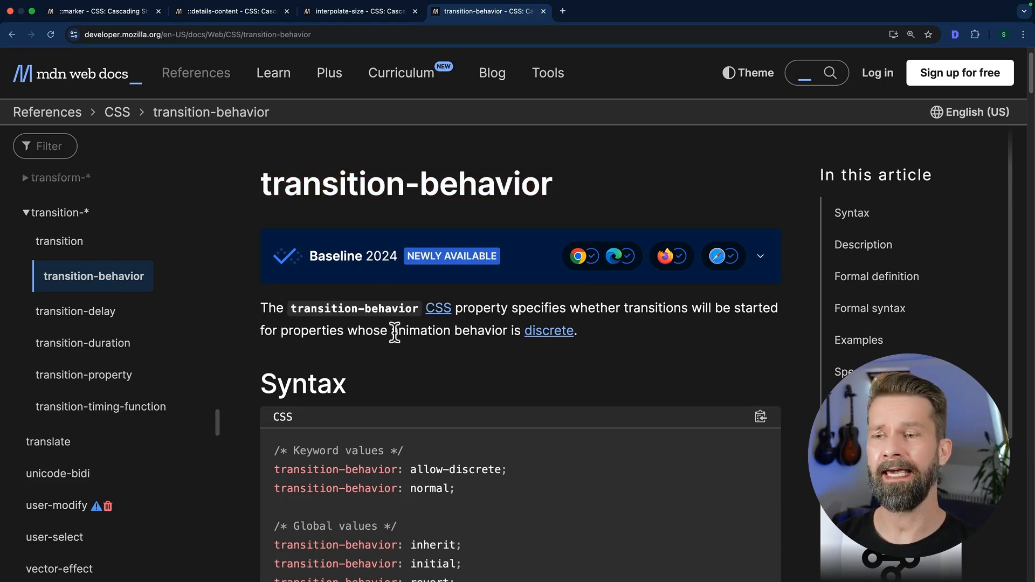
Step: Highlight the discrete animation sentence and read through Values to the display: none discrete behavior
left_click_drag(390, 331, 576, 331)
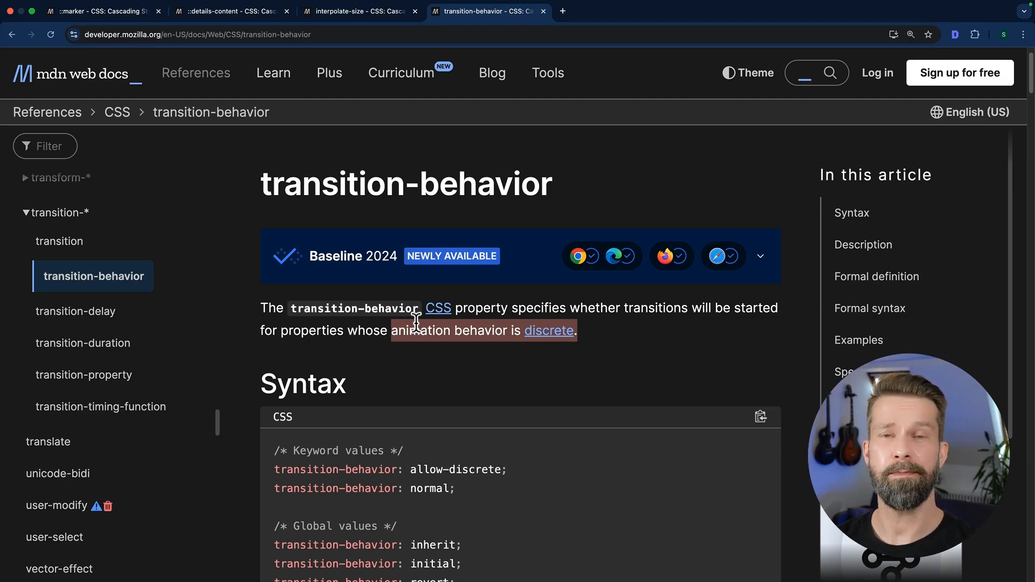
scroll("down", 3)
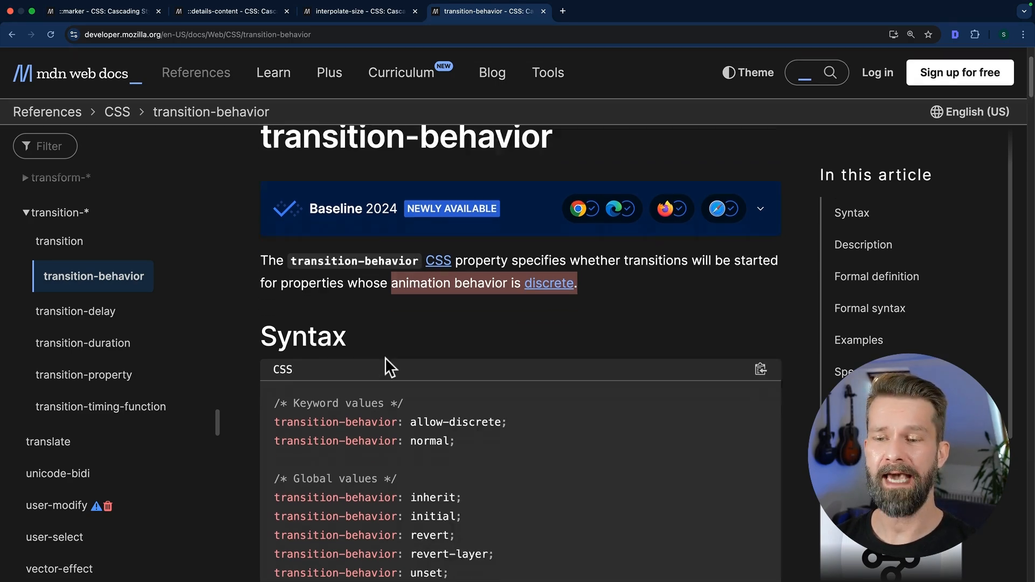
scroll("down", 3)
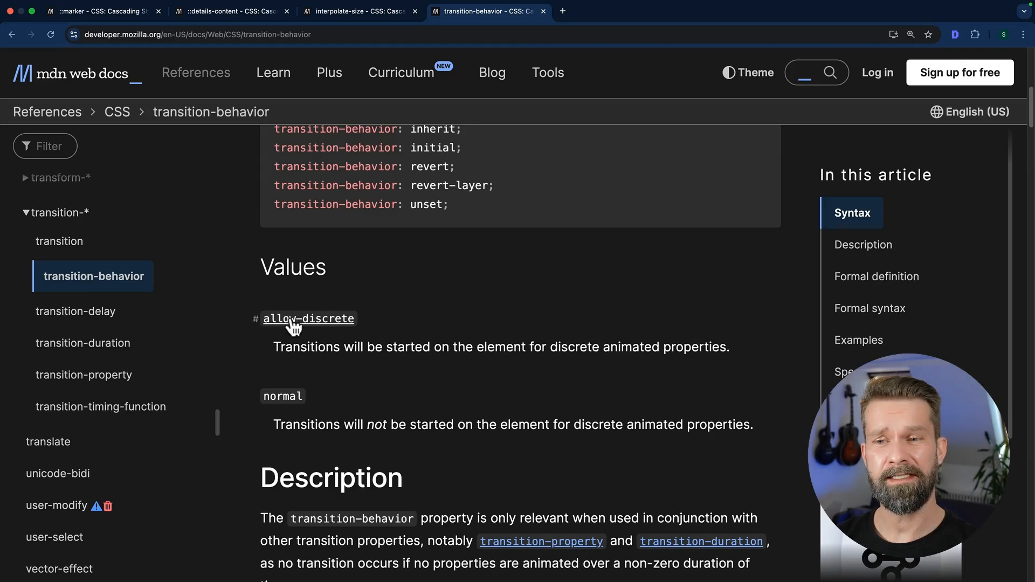
mouse_move(386, 364)
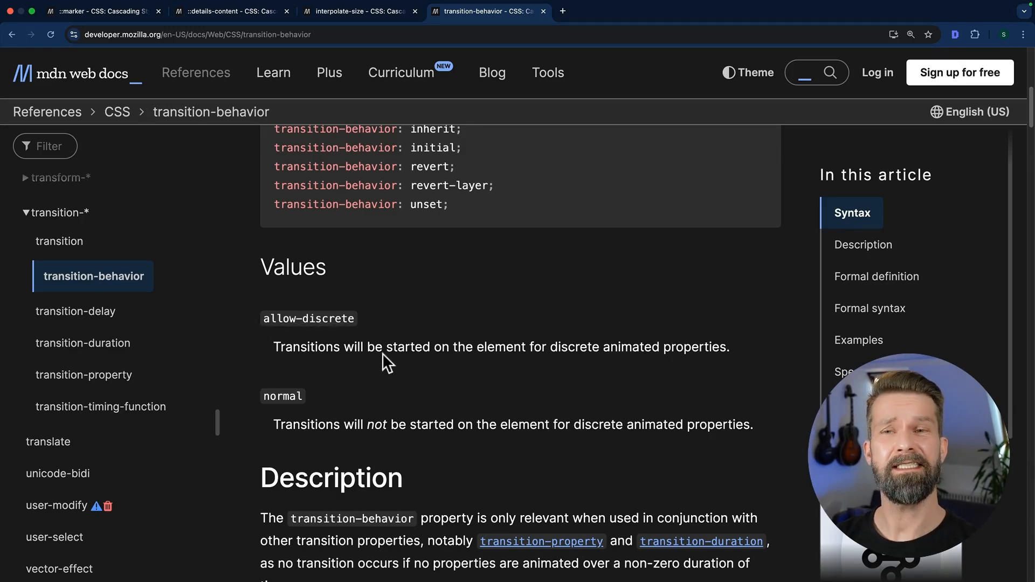
scroll("down", 3)
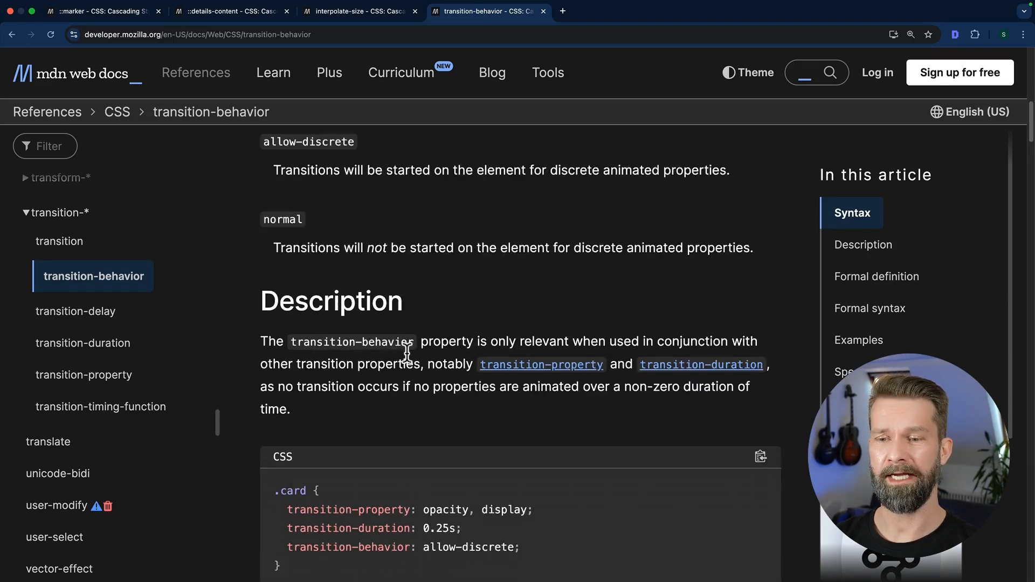
scroll("down", 3)
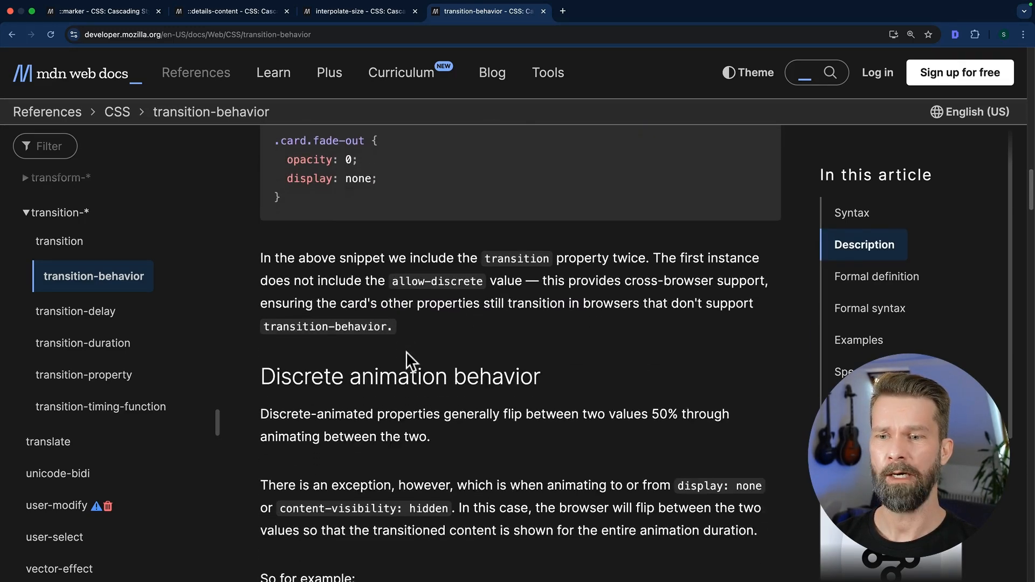
scroll("down", 3)
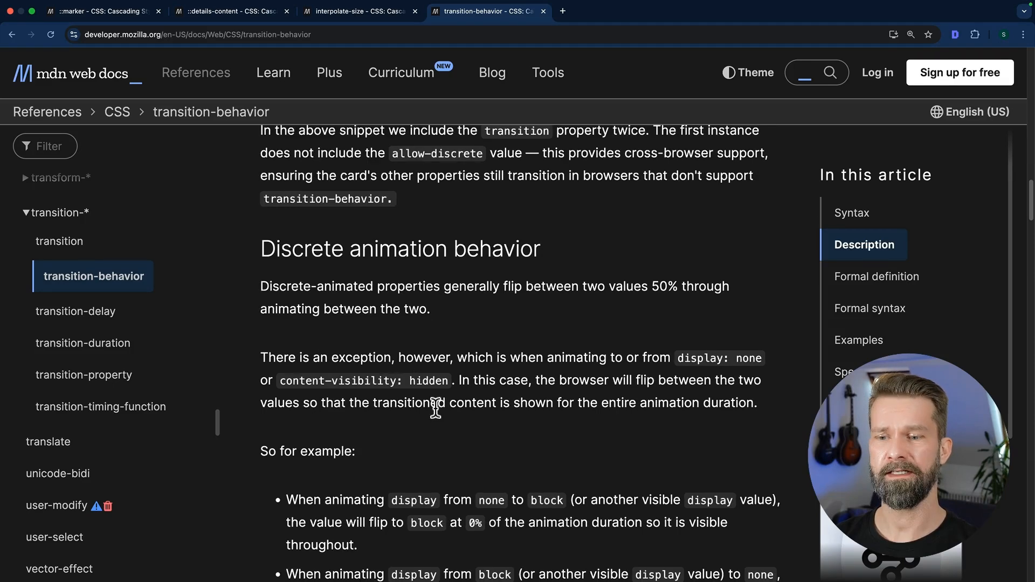
scroll("down", 3)
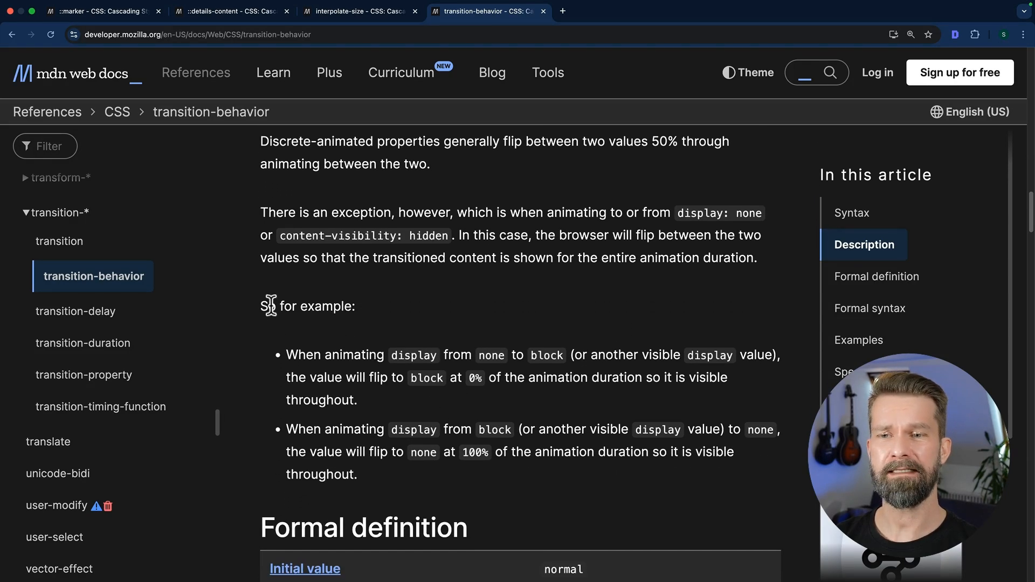
mouse_move(375, 485)
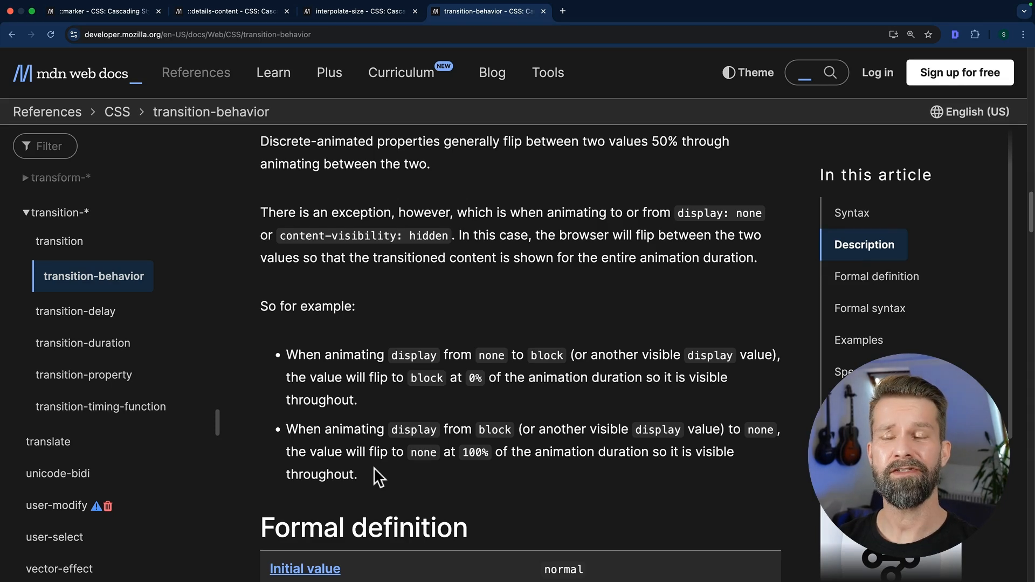
mouse_move(418, 356)
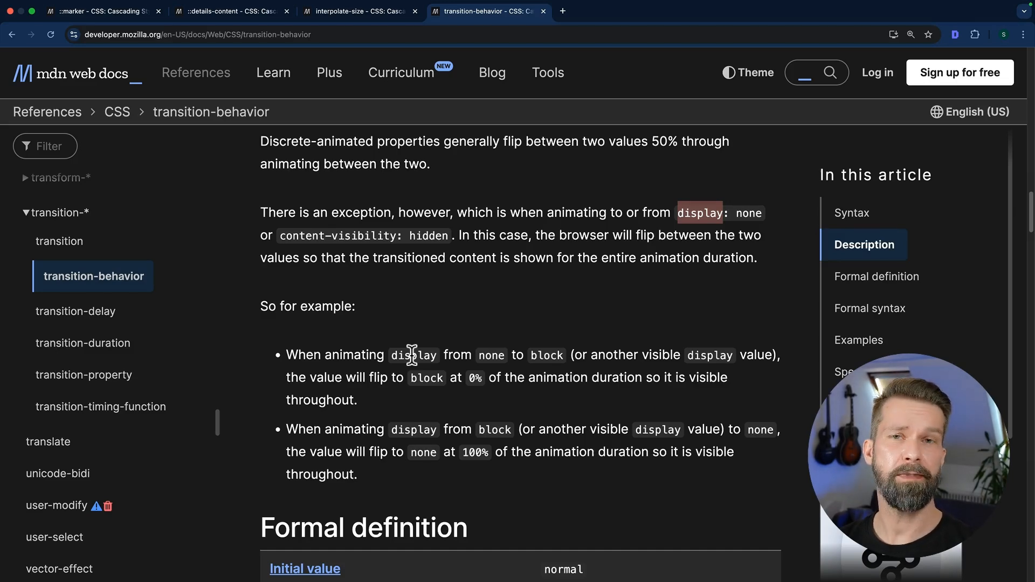
mouse_move(415, 434)
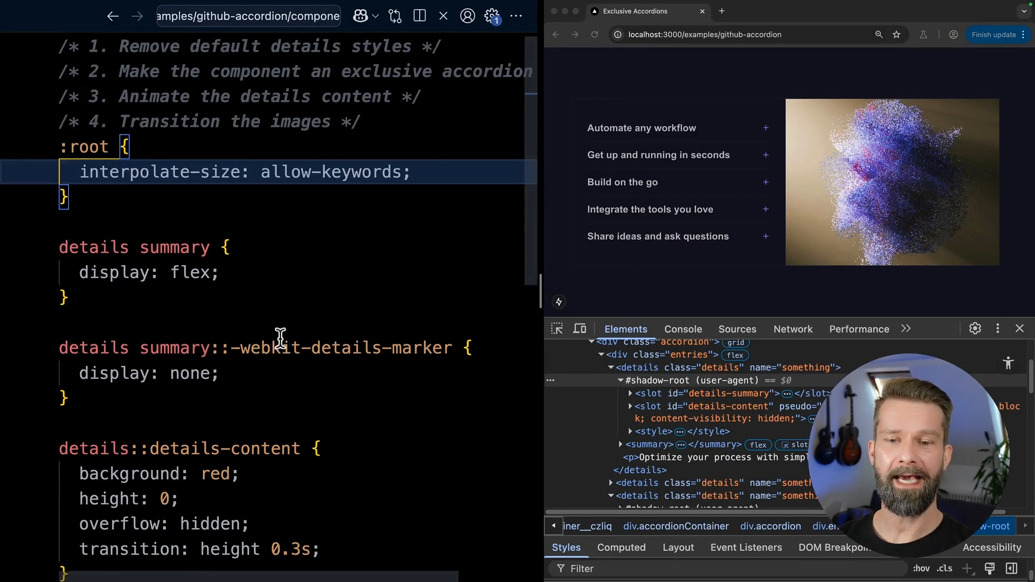
Step: Extend the transition with content-visibility, note transition-behavior: allow-discrete, and retest Automate any workflow
scroll("down", 3)
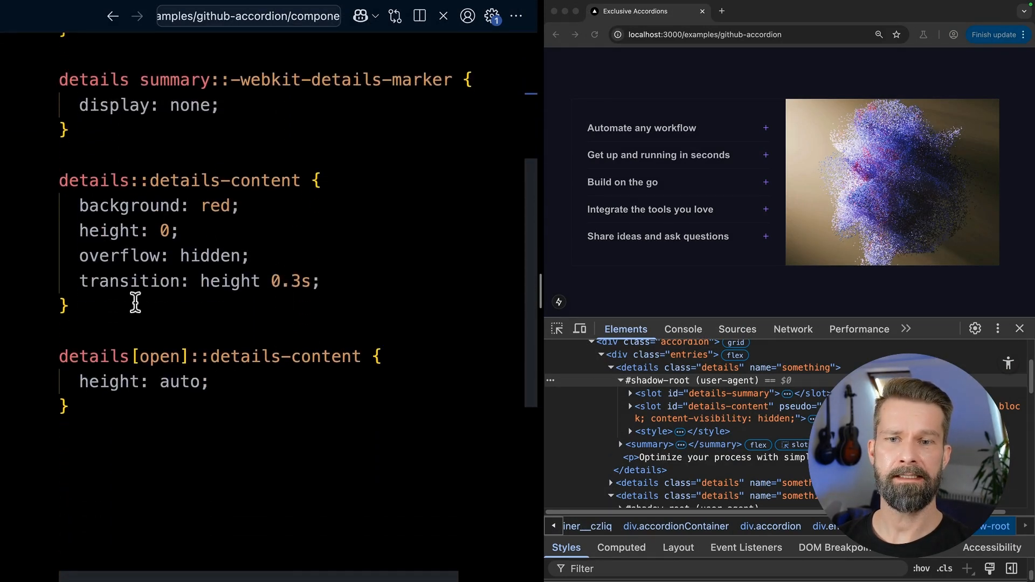
double_click(230, 280)
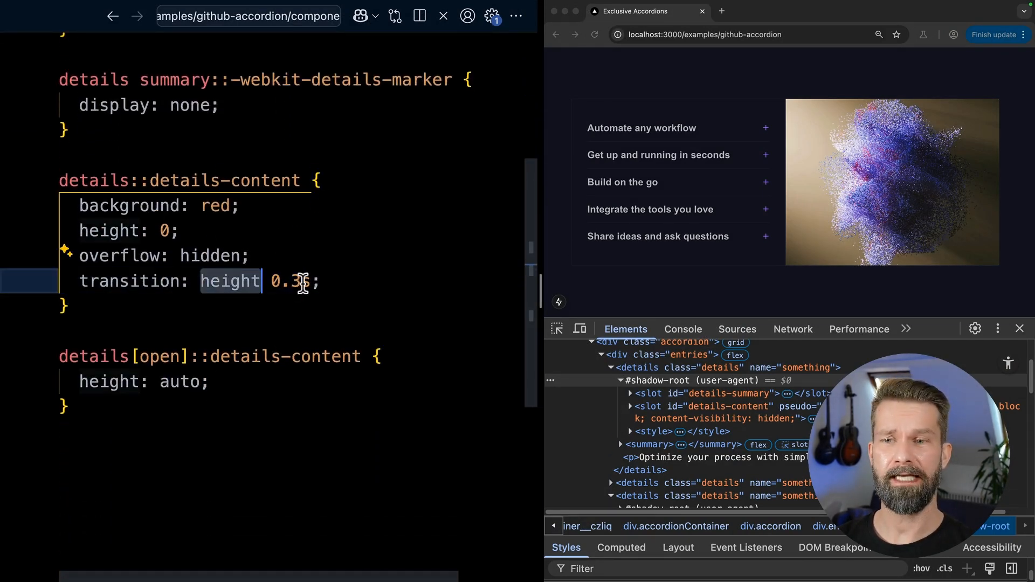
type(", content-visibility 0.")
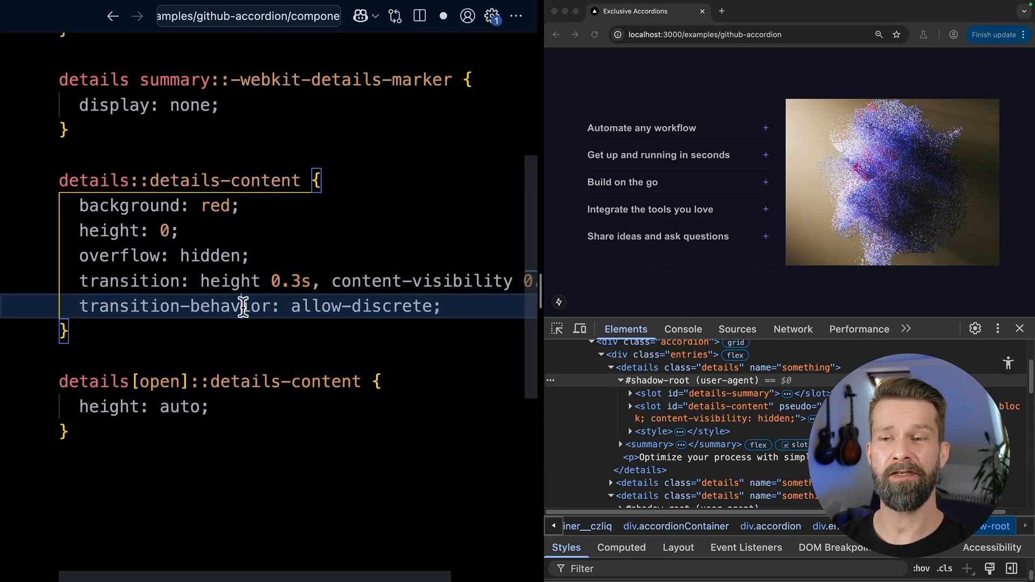
double_click(361, 306)
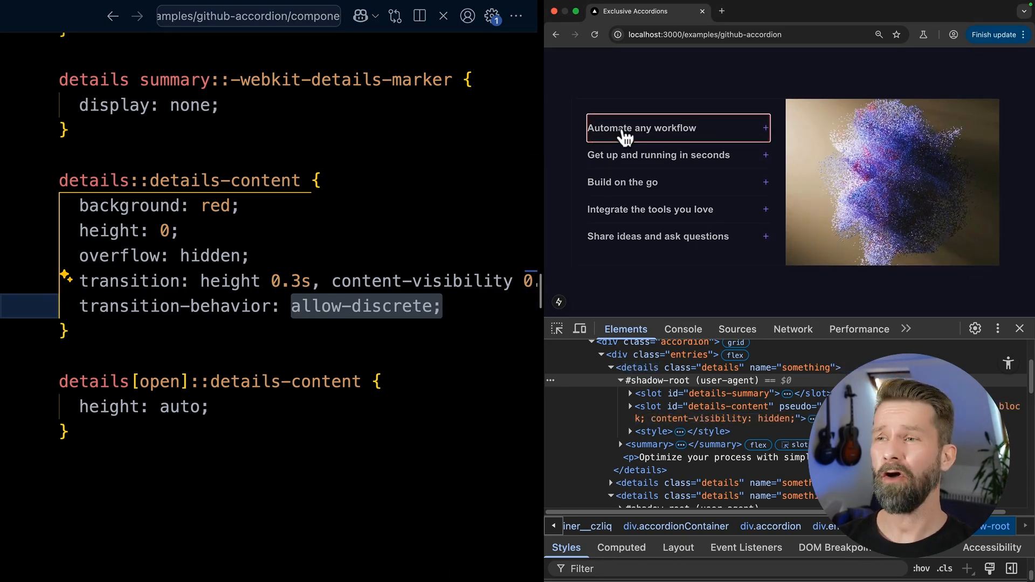
left_click(641, 127)
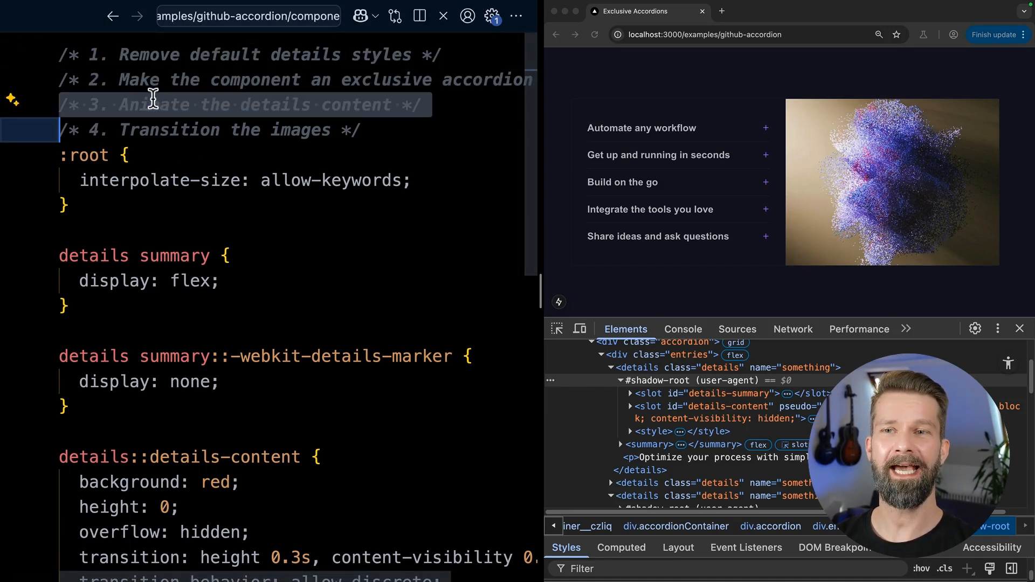
left_click(642, 127)
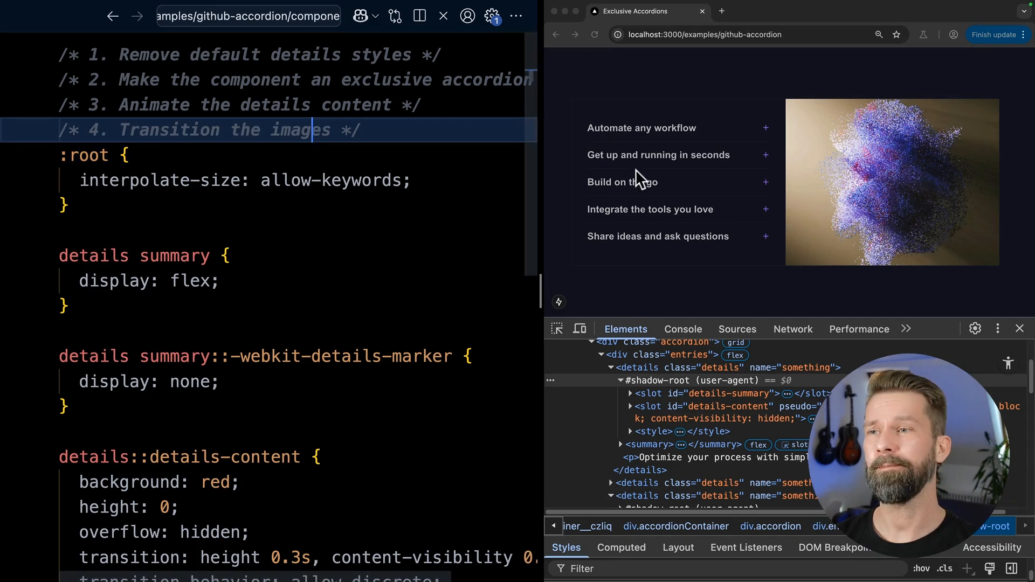
left_click(623, 182)
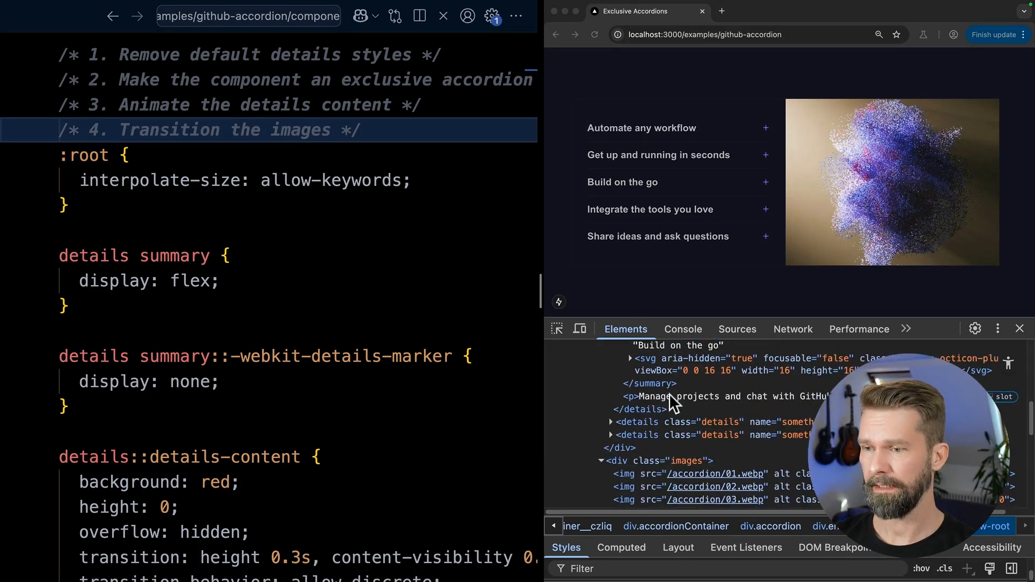
scroll("down", 3)
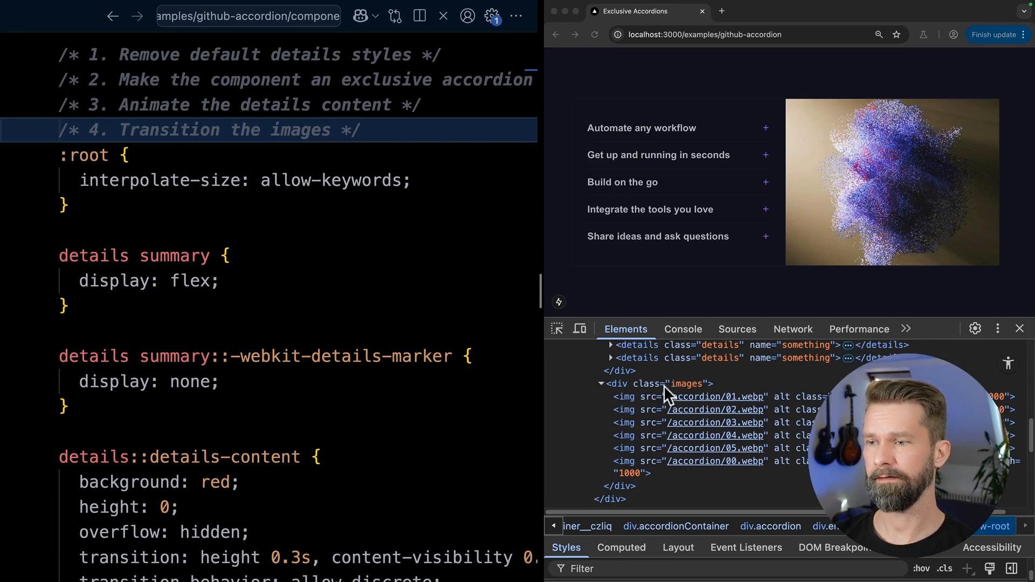
mouse_move(646, 403)
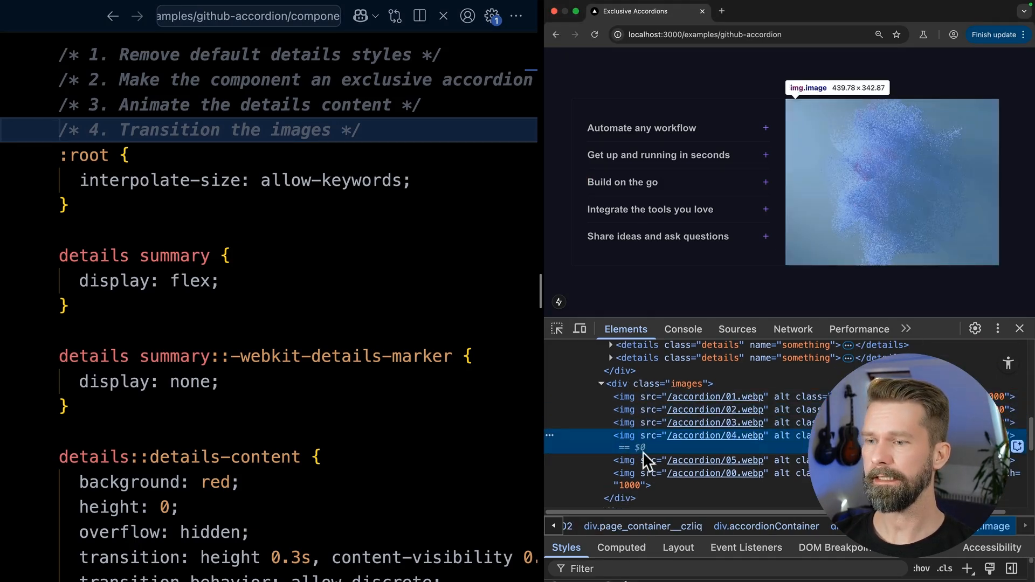
left_click(717, 461)
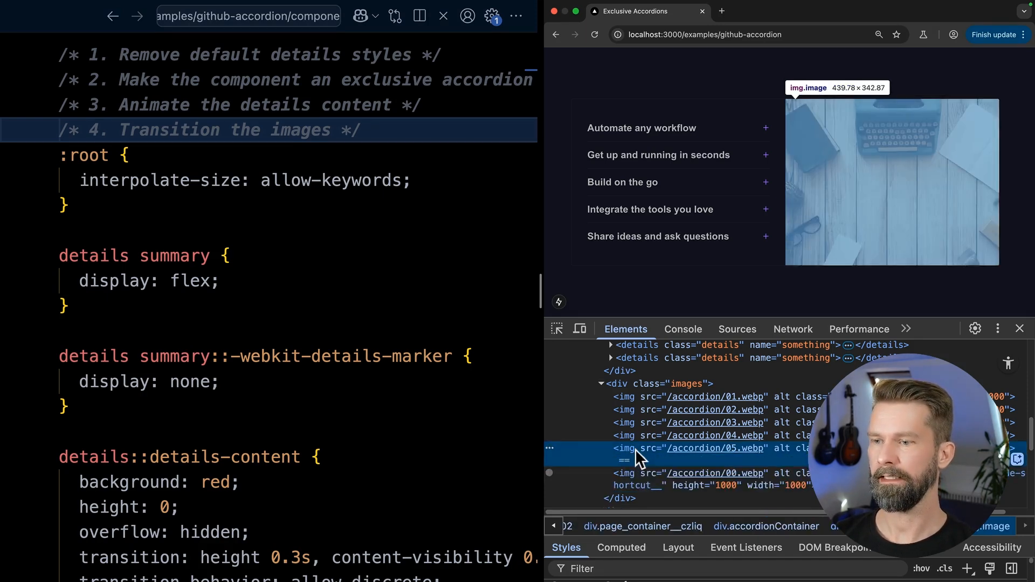
left_click(716, 436)
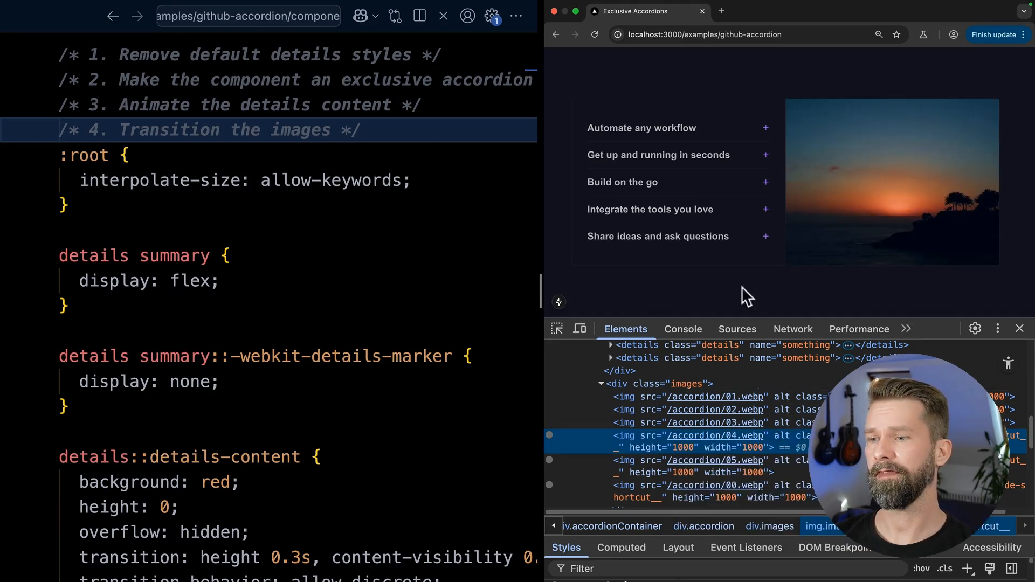
mouse_move(632, 448)
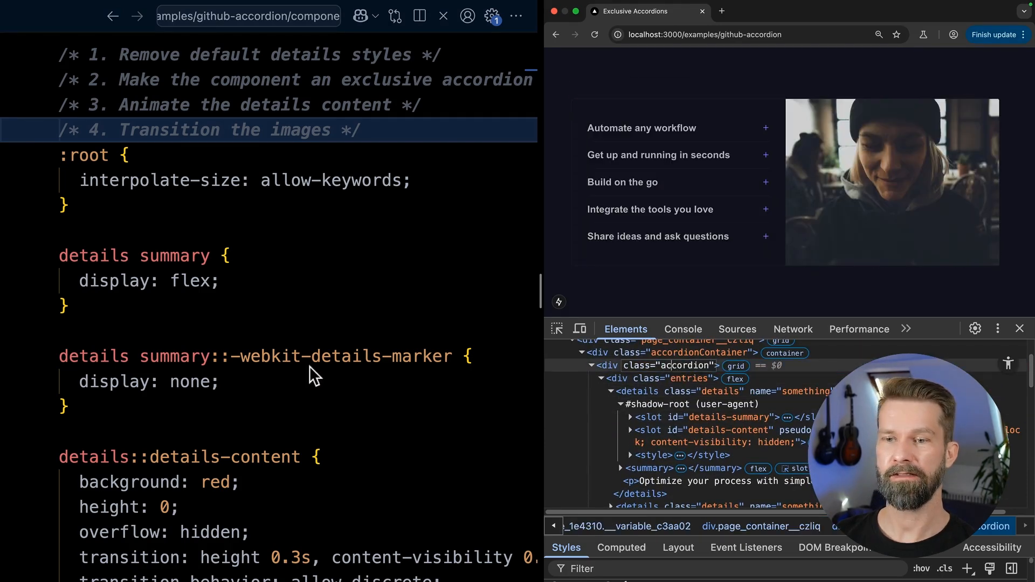
Step: Add an .accordion img rule hiding the images with display: none
scroll("down", 3)
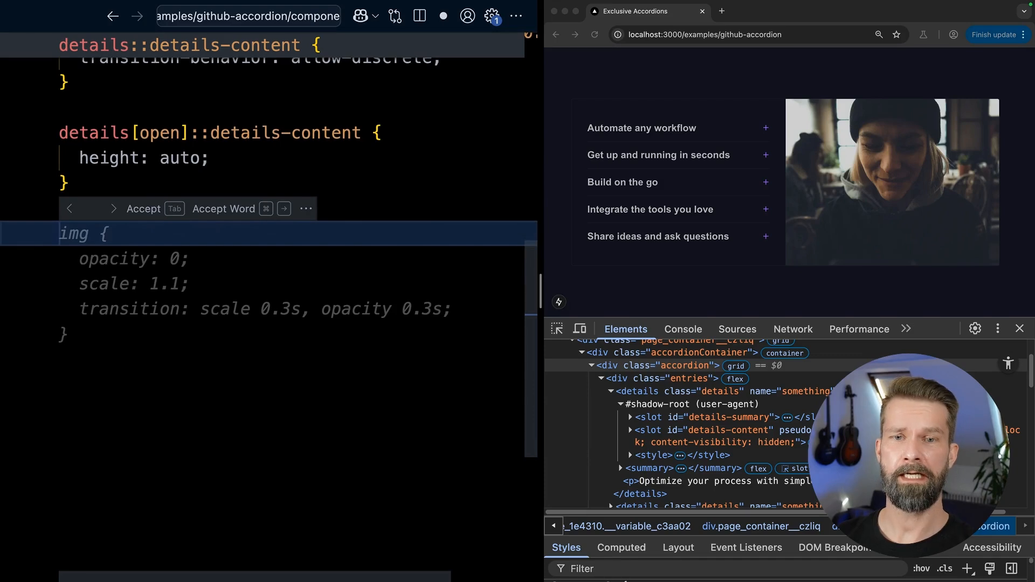
type(".accordion")
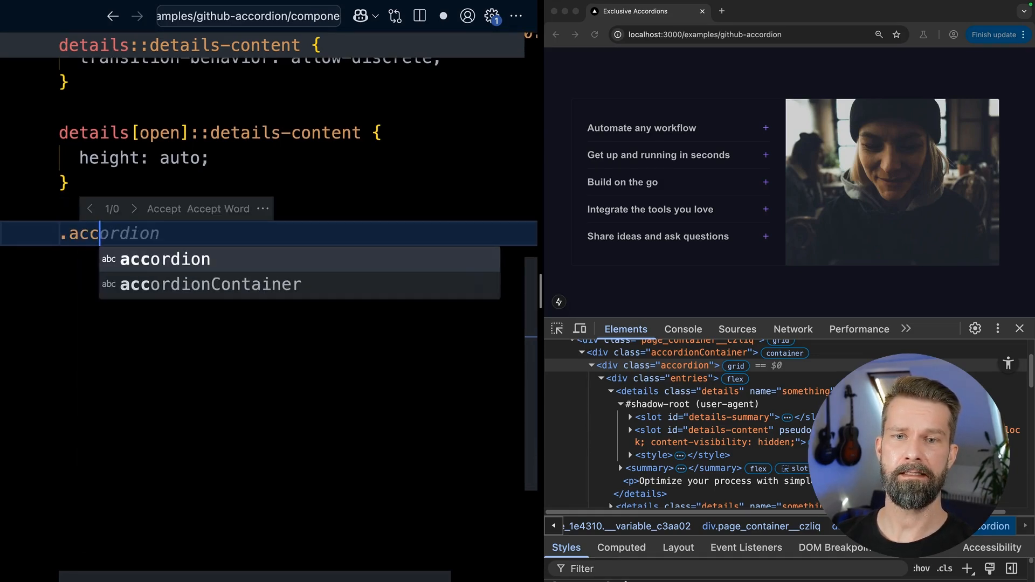
key("Tab")
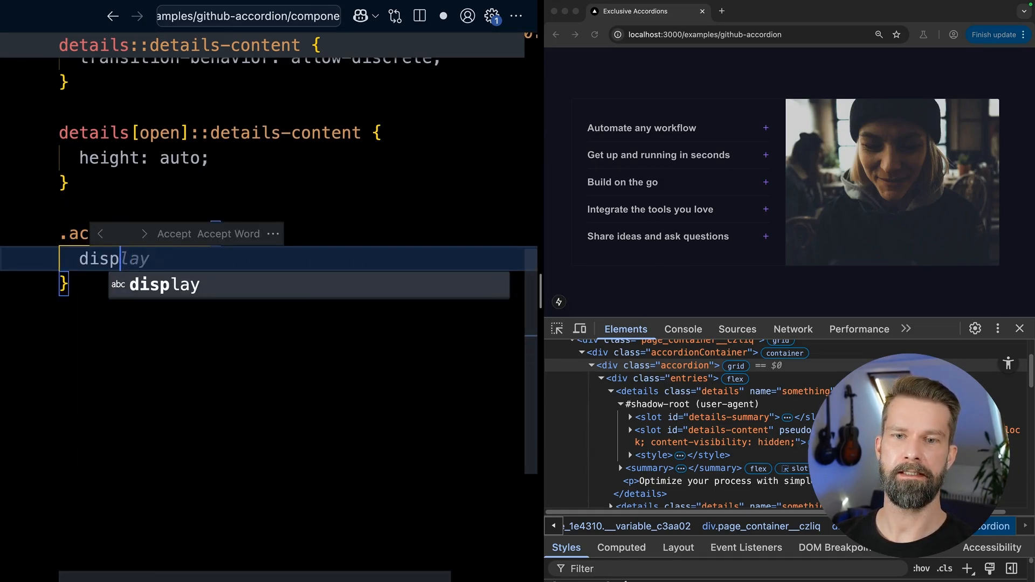
type("display: none;")
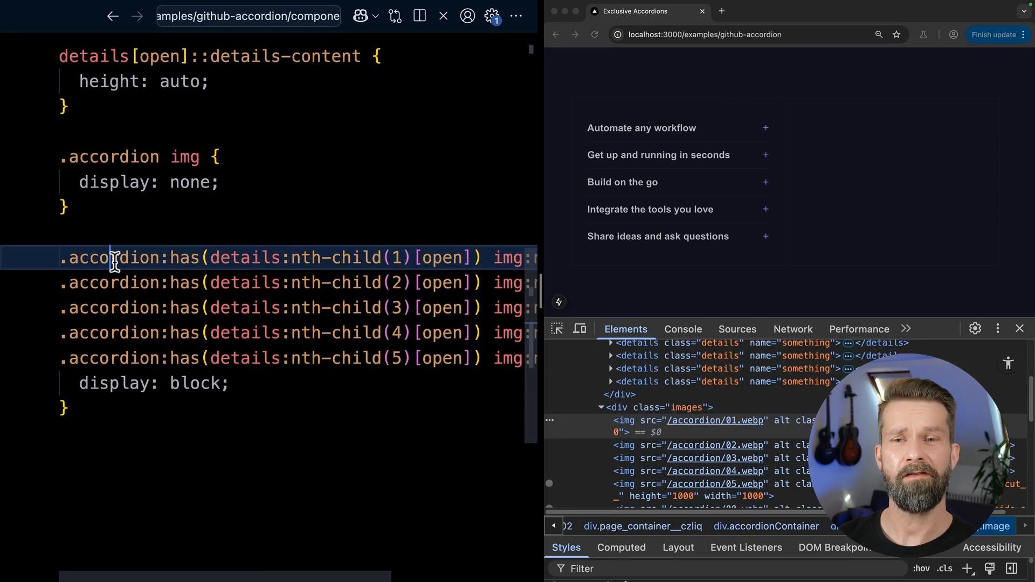
Step: Review the :has(details:nth-child()[open]) img rules showing each item's image and test in Chrome
double_click(112, 256)
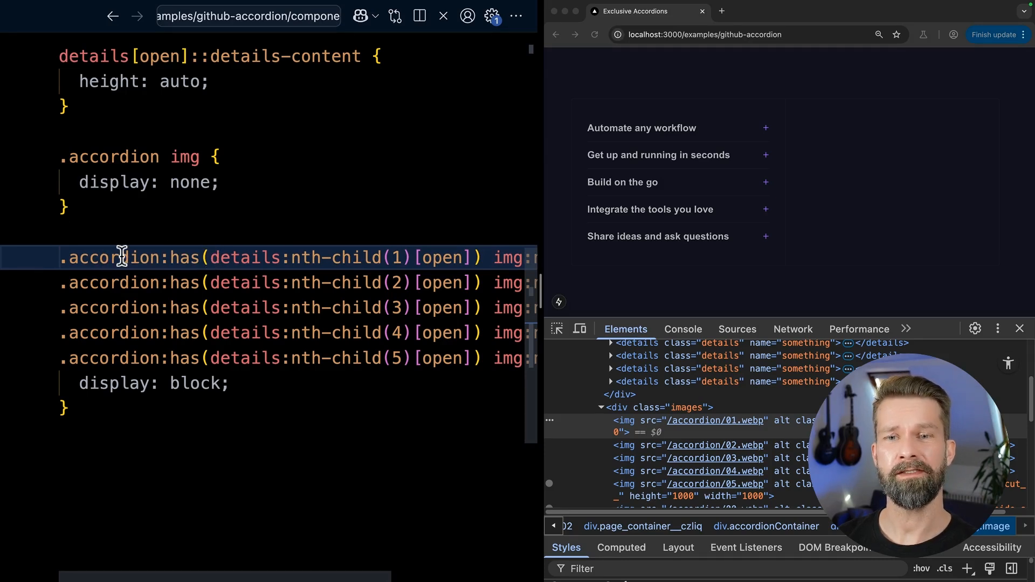
double_click(244, 257)
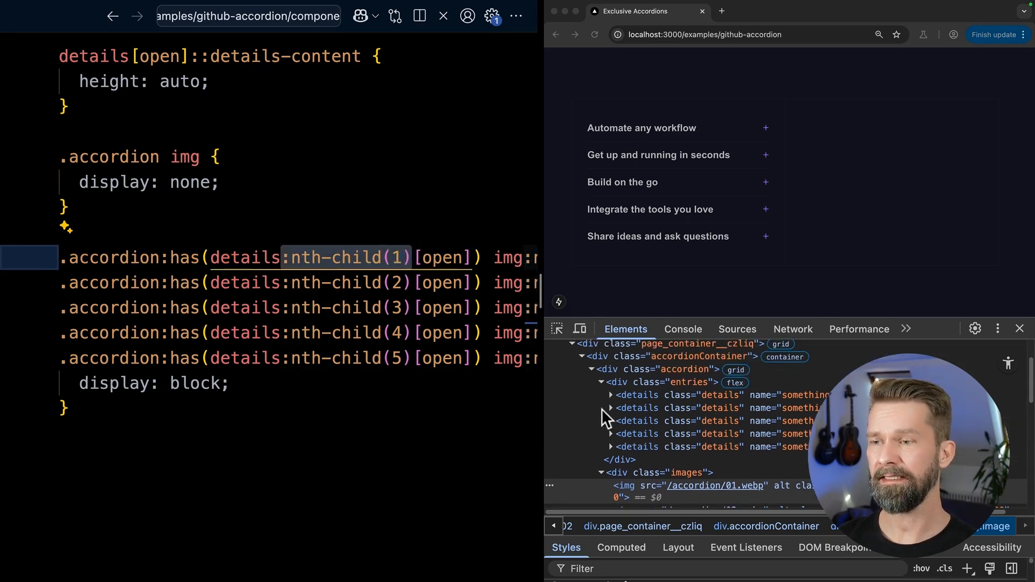
mouse_move(641, 434)
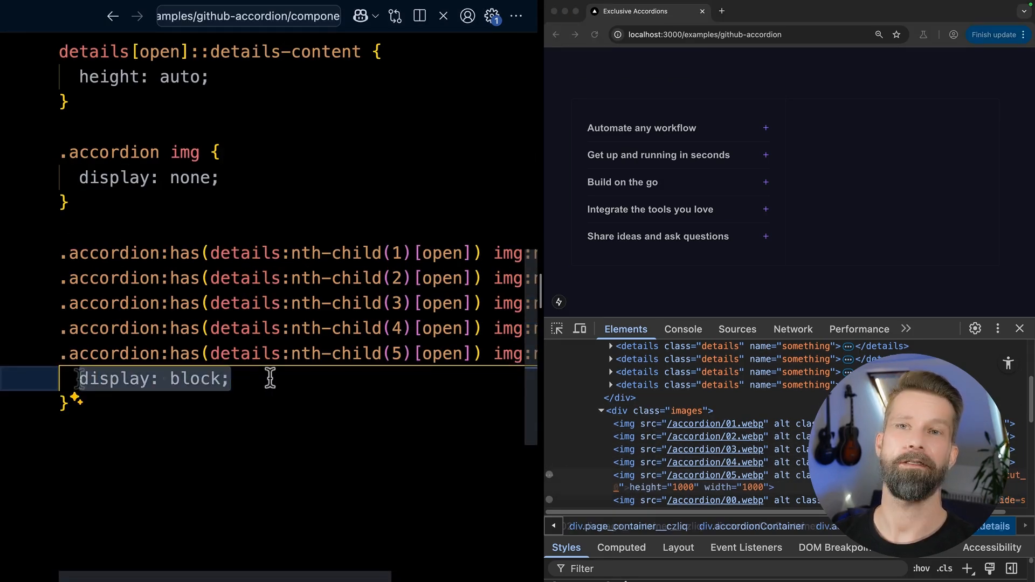
left_click(642, 127)
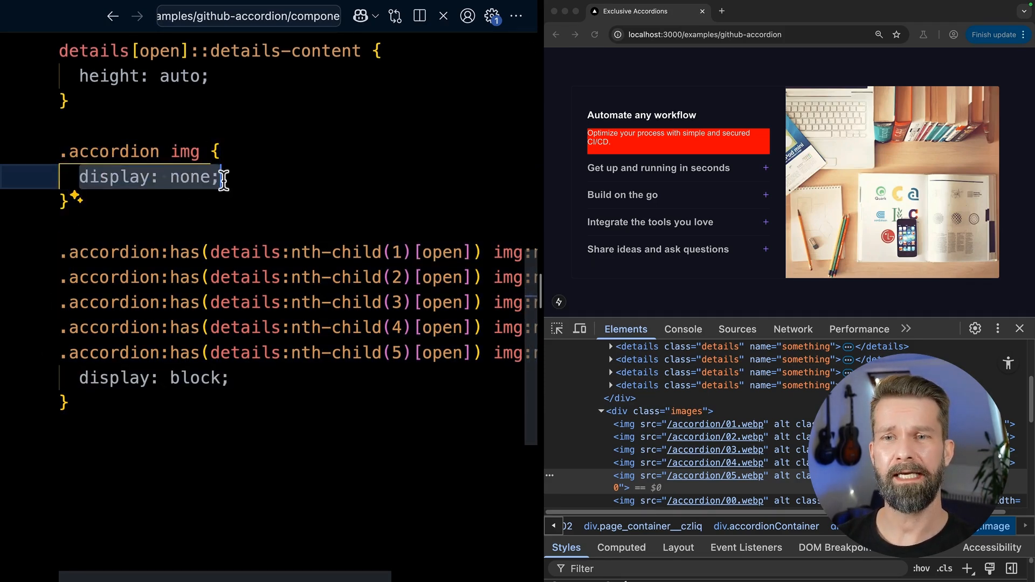
Step: Switch images to opacity: 0 with scale and opacity transitions, then toggle items to preview the fade
type("opacity: 0;")
type("transition: scale 0.3s, opacity 0.3s;")
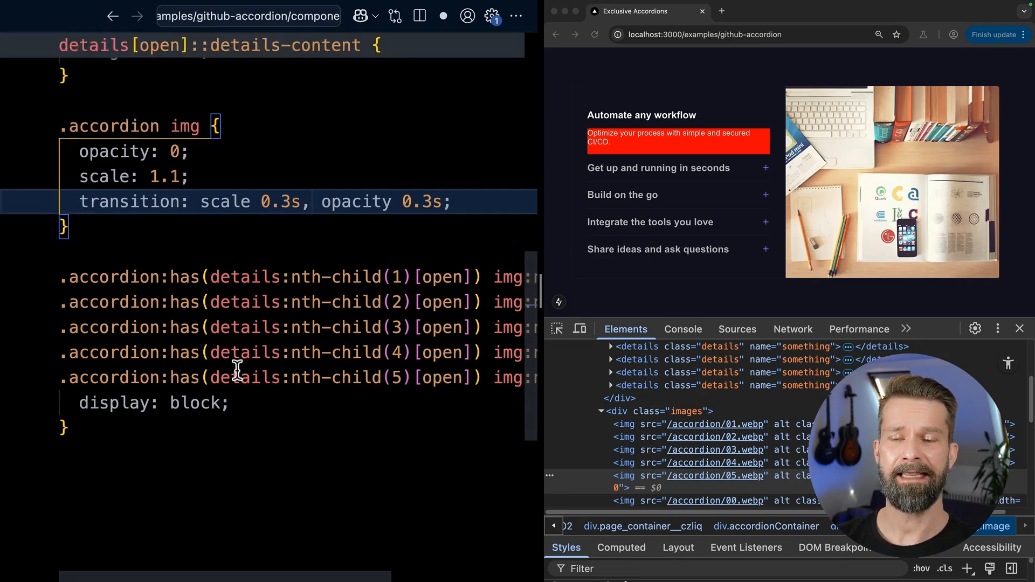
scroll("down", 3)
type("opacity: 1;")
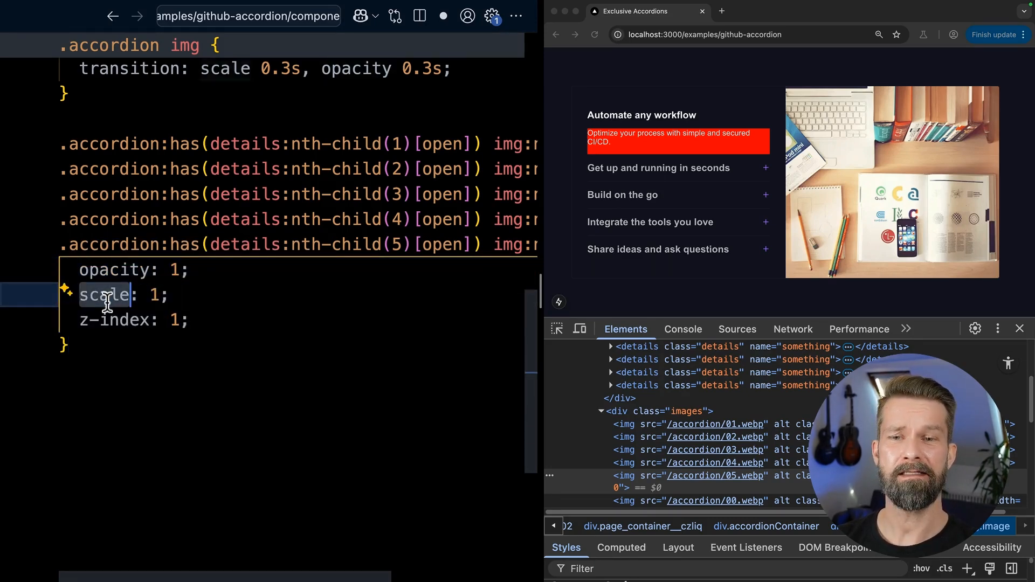
mouse_move(139, 322)
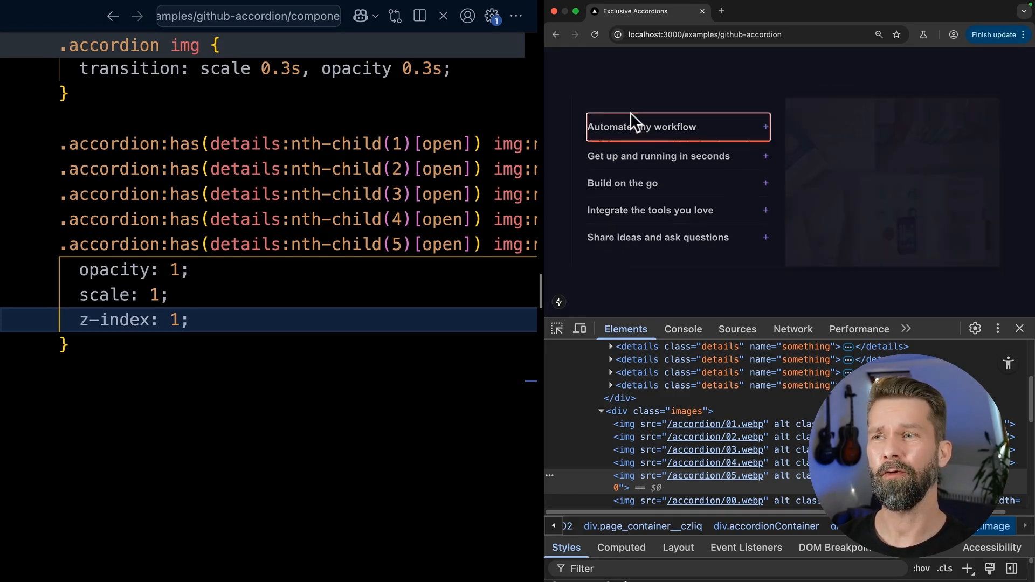
left_click(658, 156)
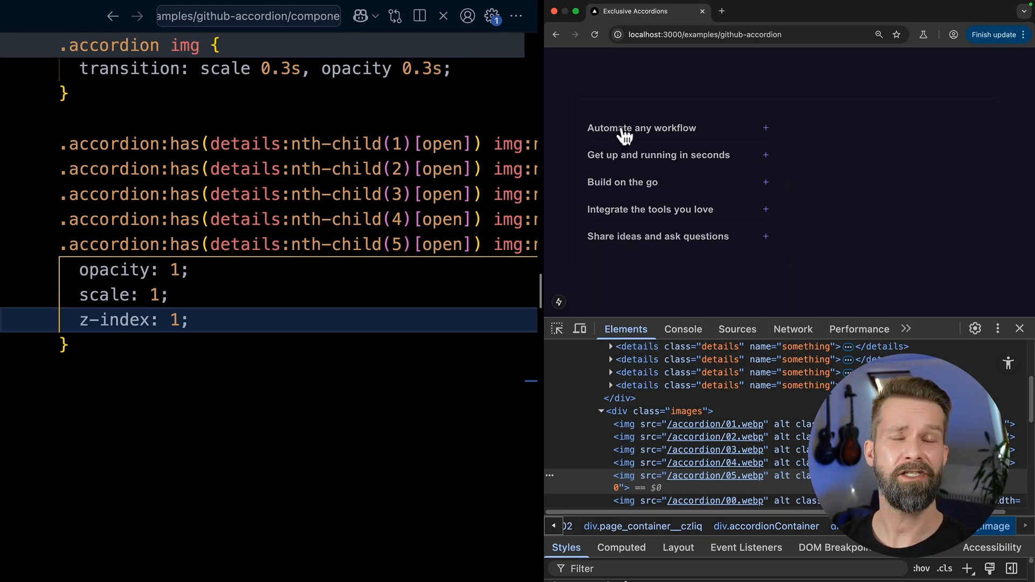
mouse_move(627, 162)
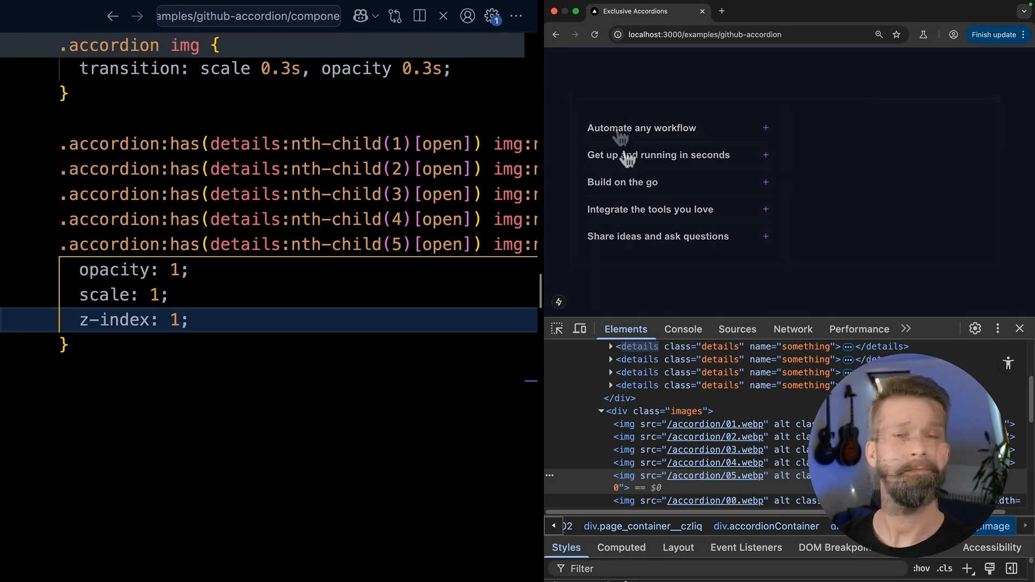
left_click(658, 156)
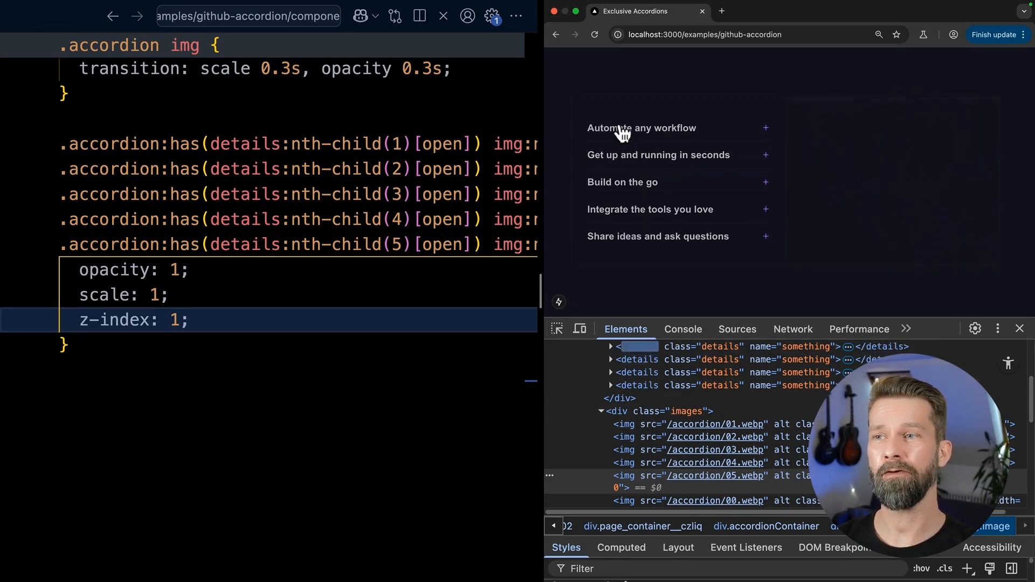
mouse_move(229, 329)
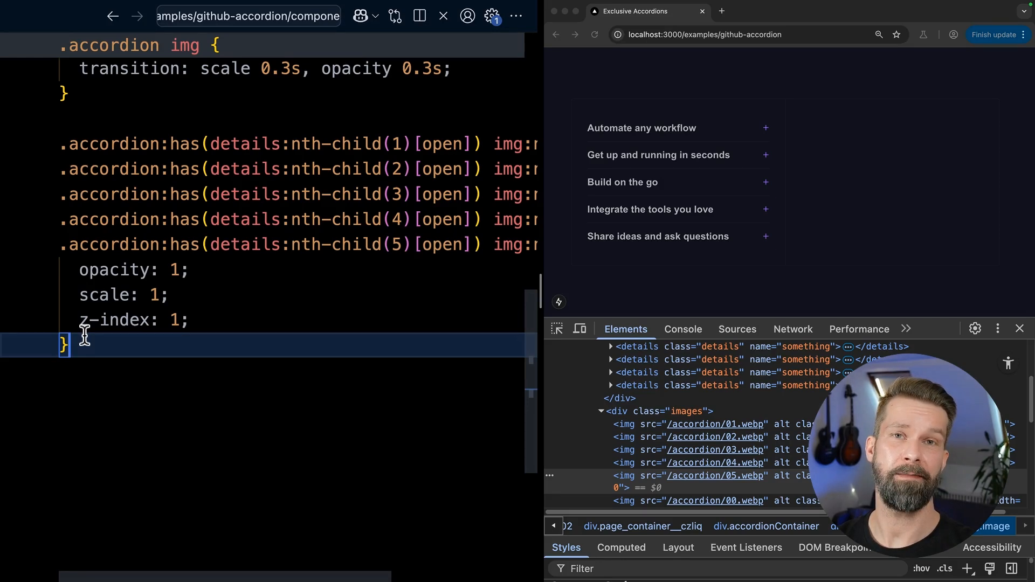
mouse_move(140, 350)
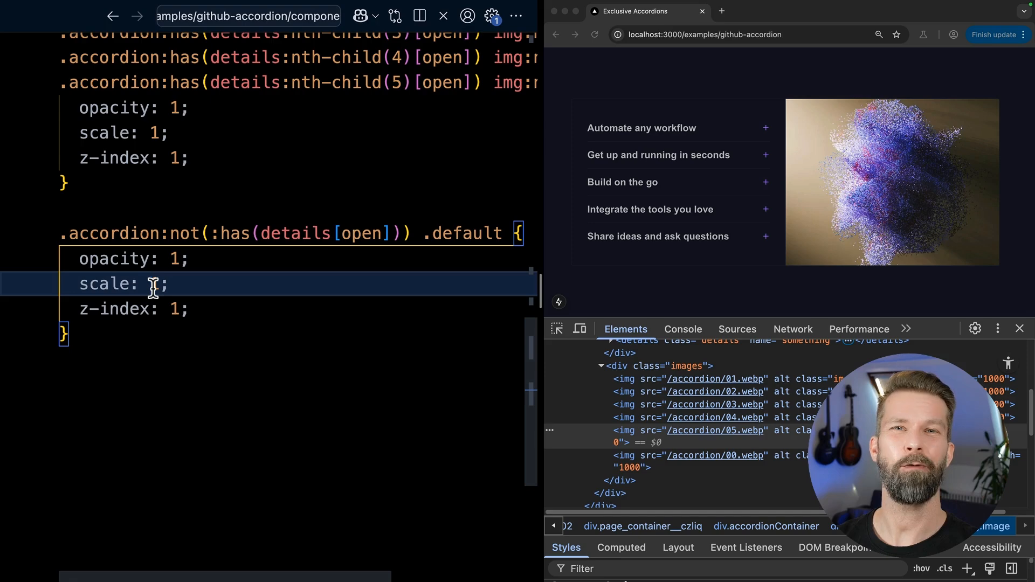
mouse_move(883, 185)
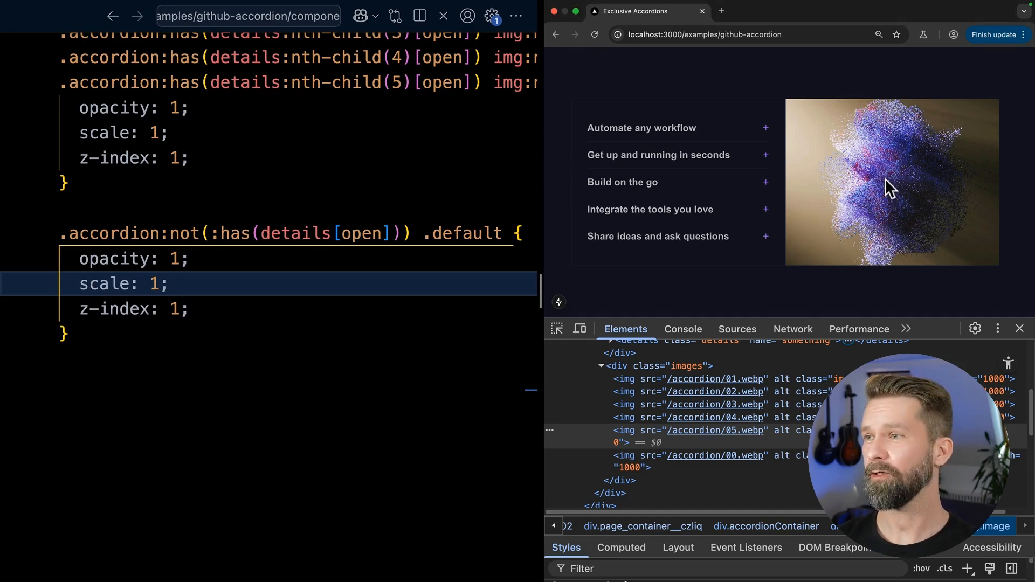
Step: Open the first item, Integrate the tools you love, then Automate any workflow to check the default image swaps out
left_click(642, 127)
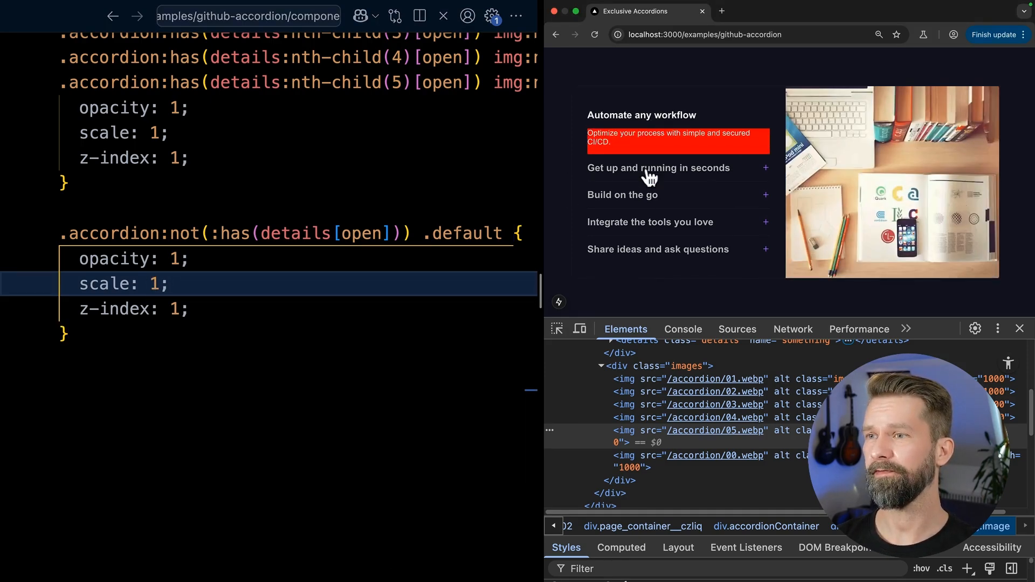
left_click(651, 210)
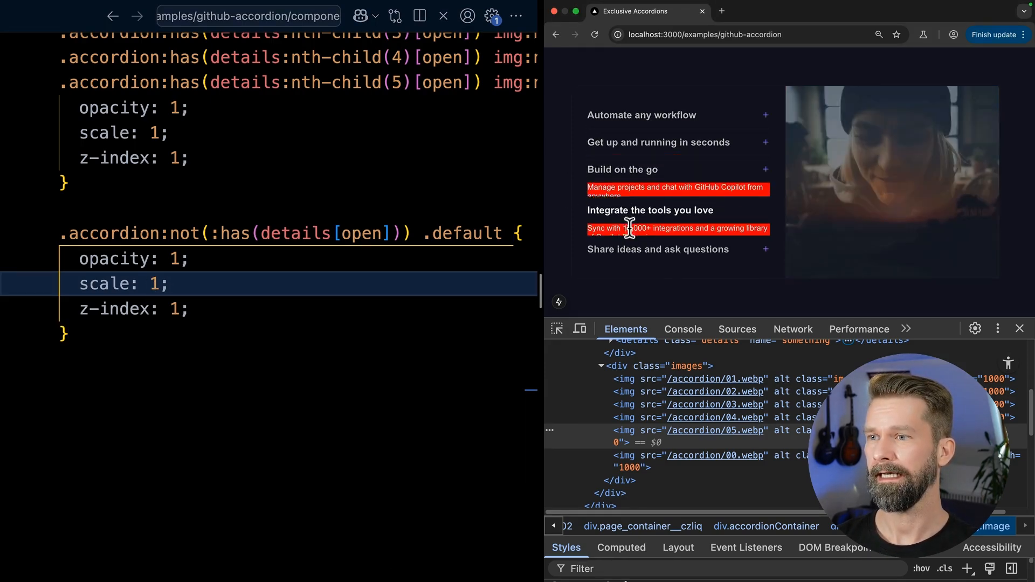
left_click(642, 114)
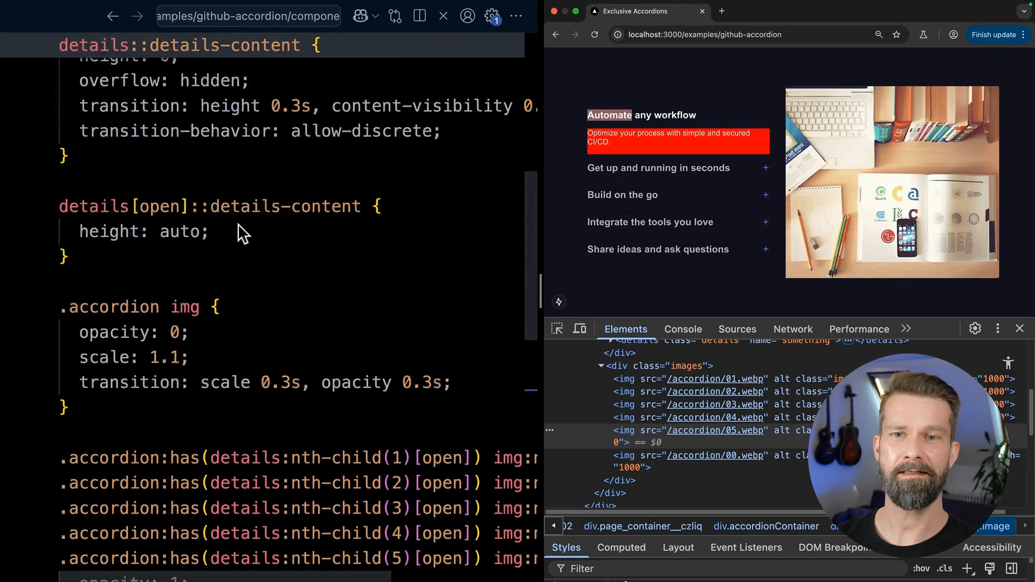
Step: Delete the background: red; debug line from details::details-content and check the accordion in Chrome
type("background: red;")
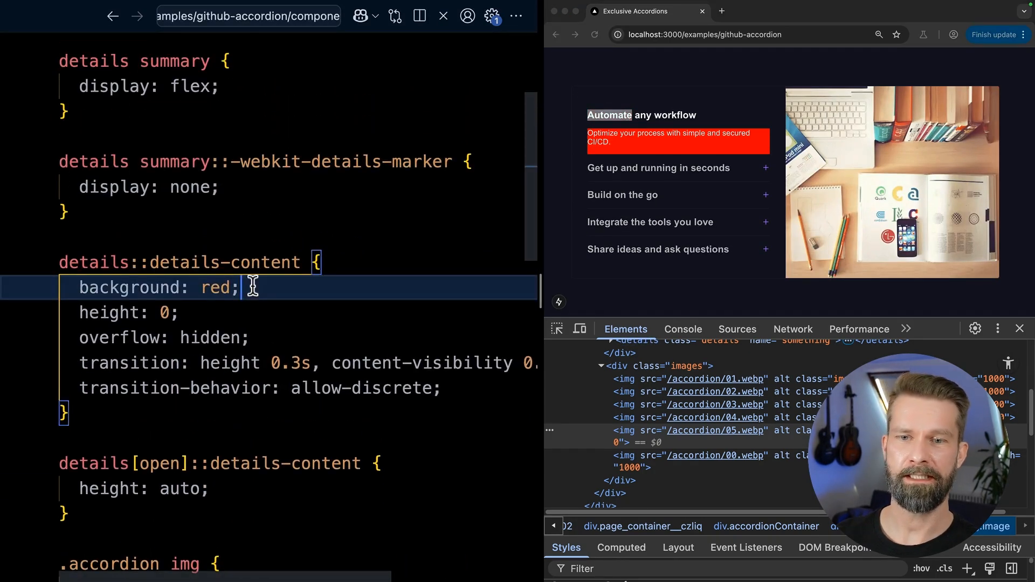
key("Backspace")
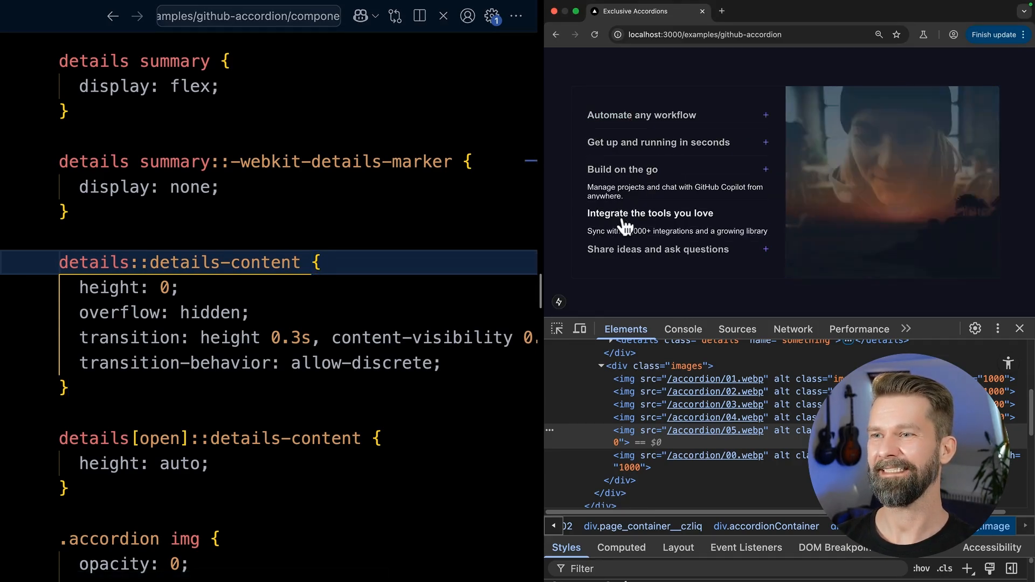
left_click(642, 114)
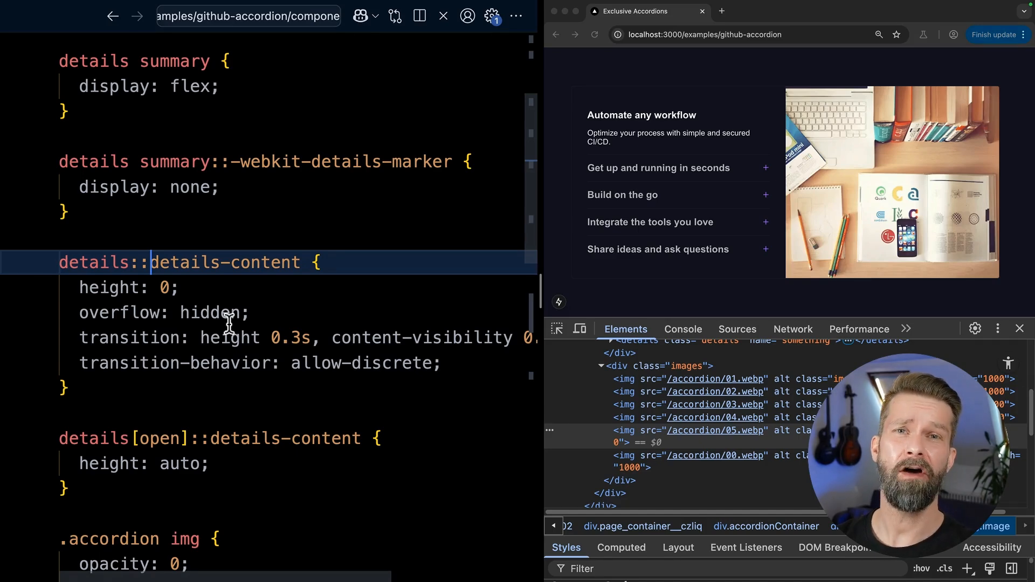
mouse_move(203, 262)
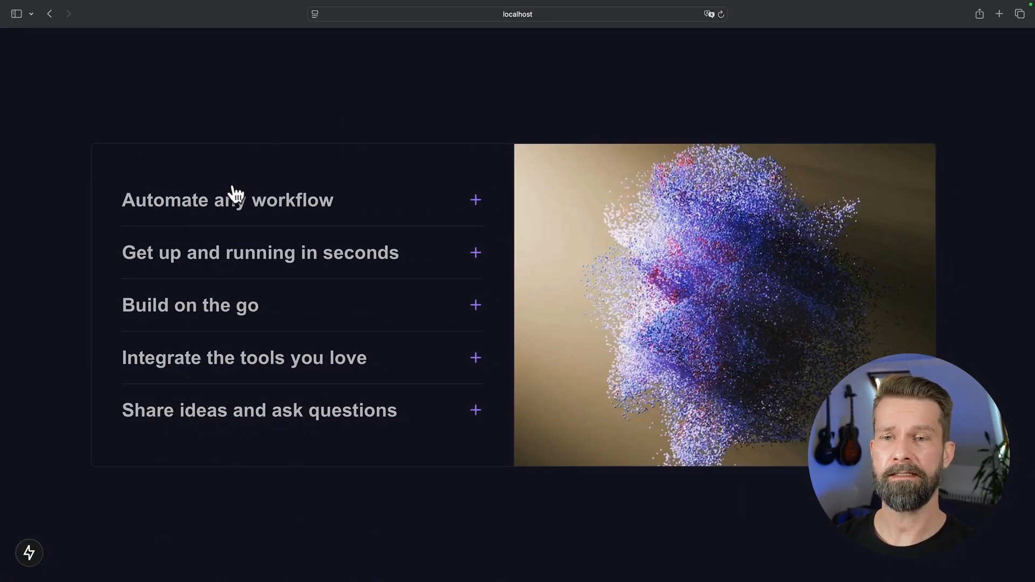
Step: Test the accordion in Safari, expanding items one at a time including 'Integrate the tools you love'
left_click(261, 252)
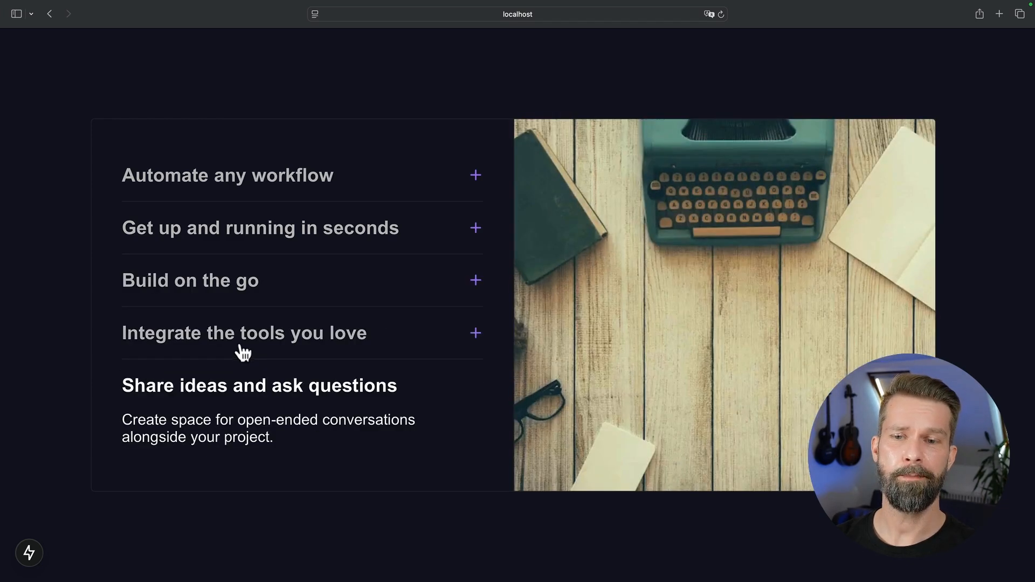
left_click(244, 334)
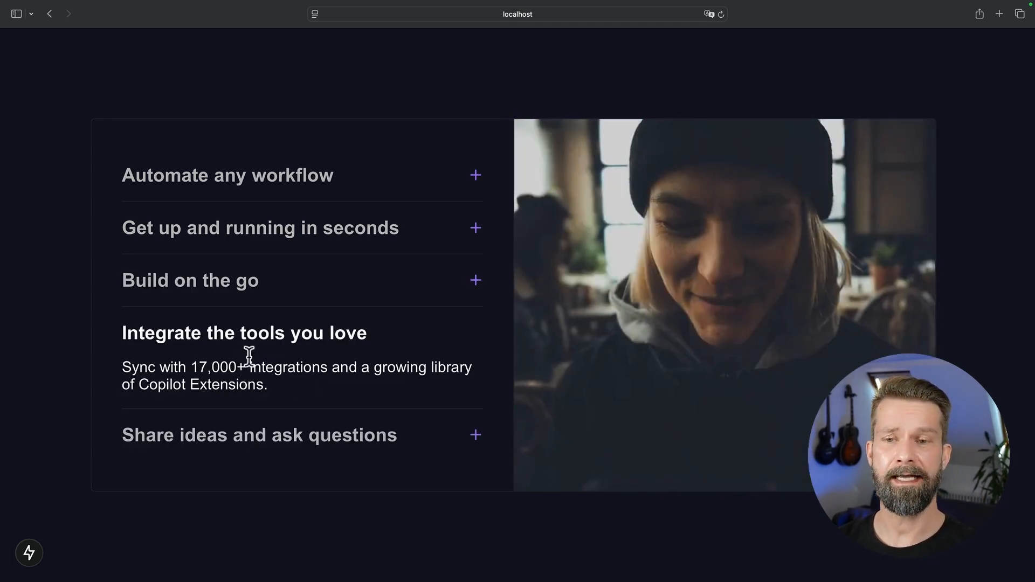
left_click(227, 175)
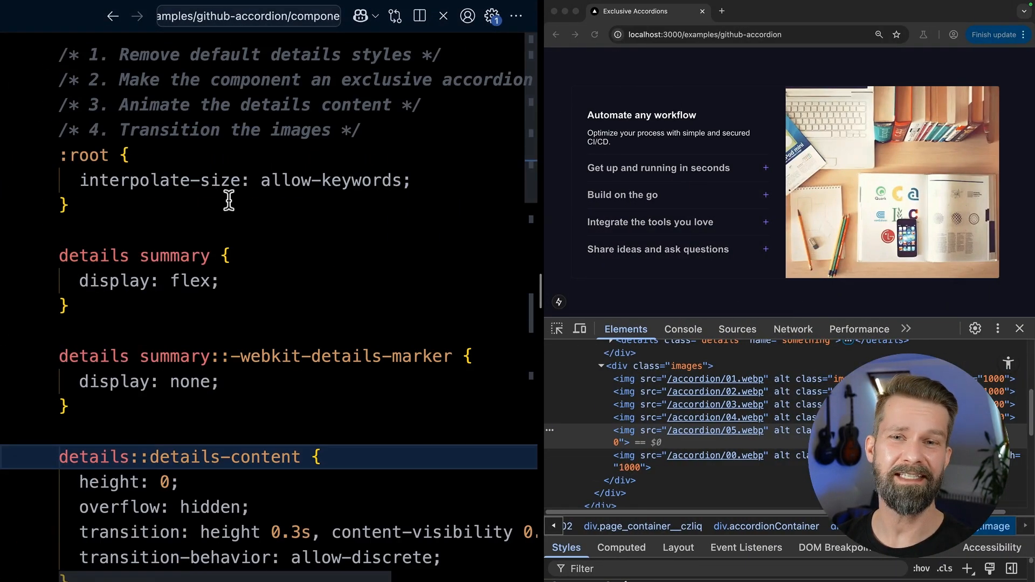
mouse_move(287, 280)
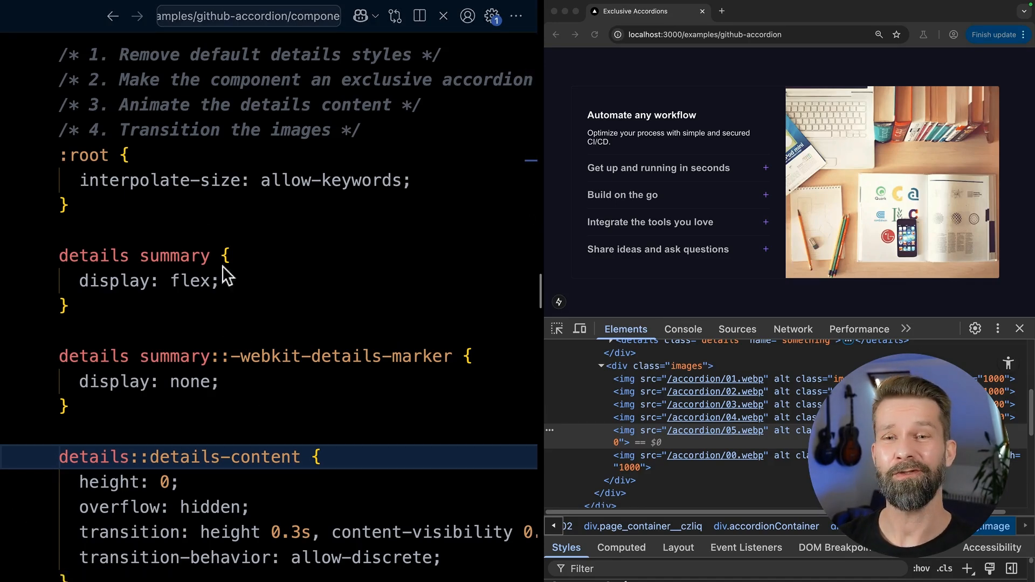
scroll("down", 3)
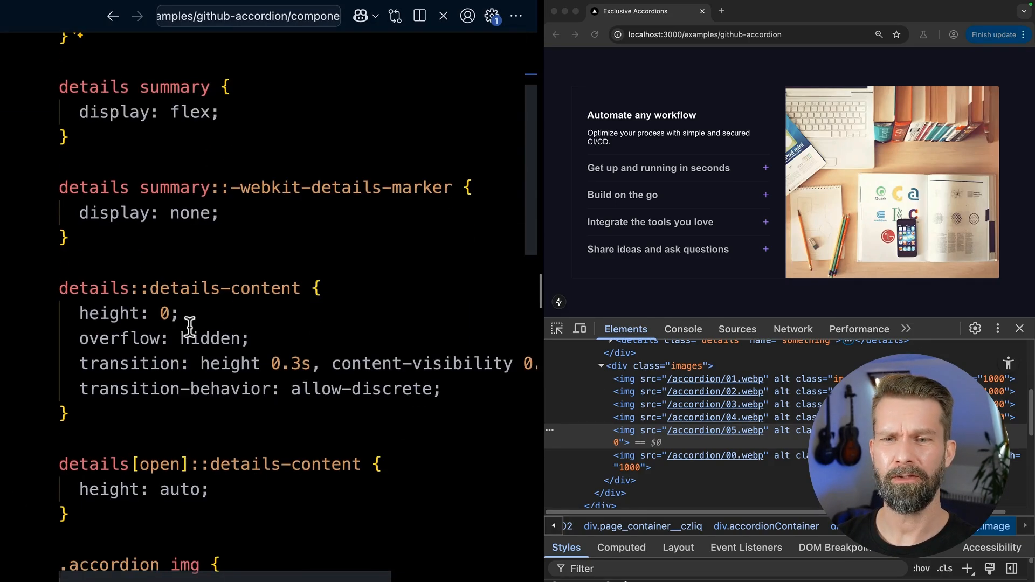
scroll("down", 3)
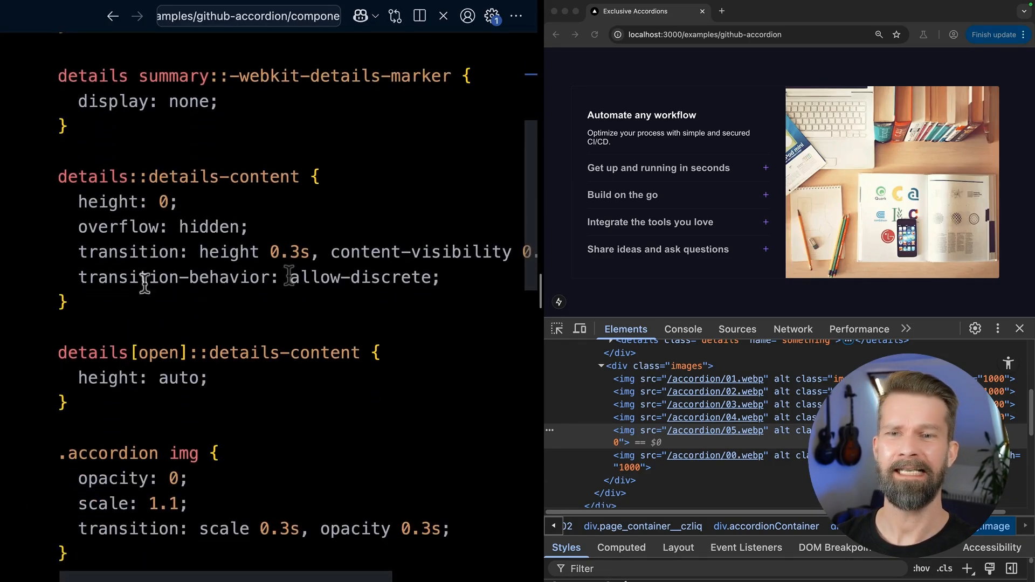
double_click(127, 277)
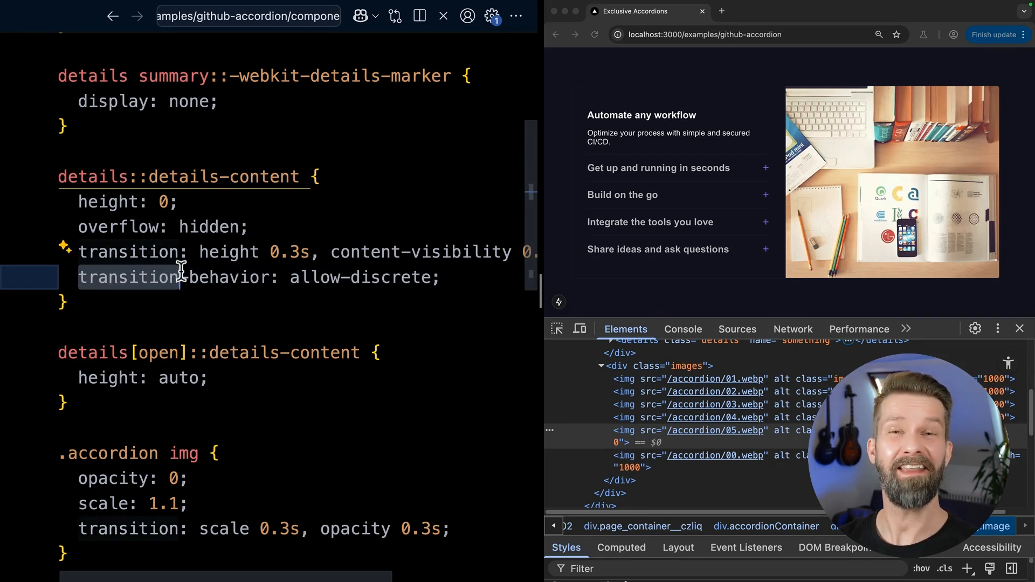